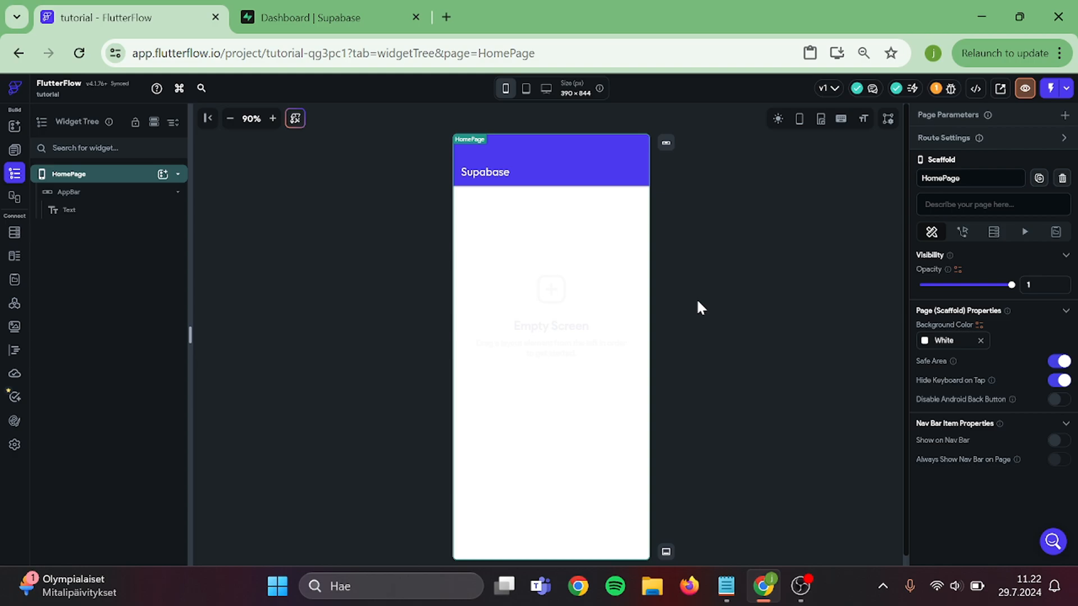
- Open the Supabase ecommerce project's Table Editor, showing the existing products table
left_click(316, 18)
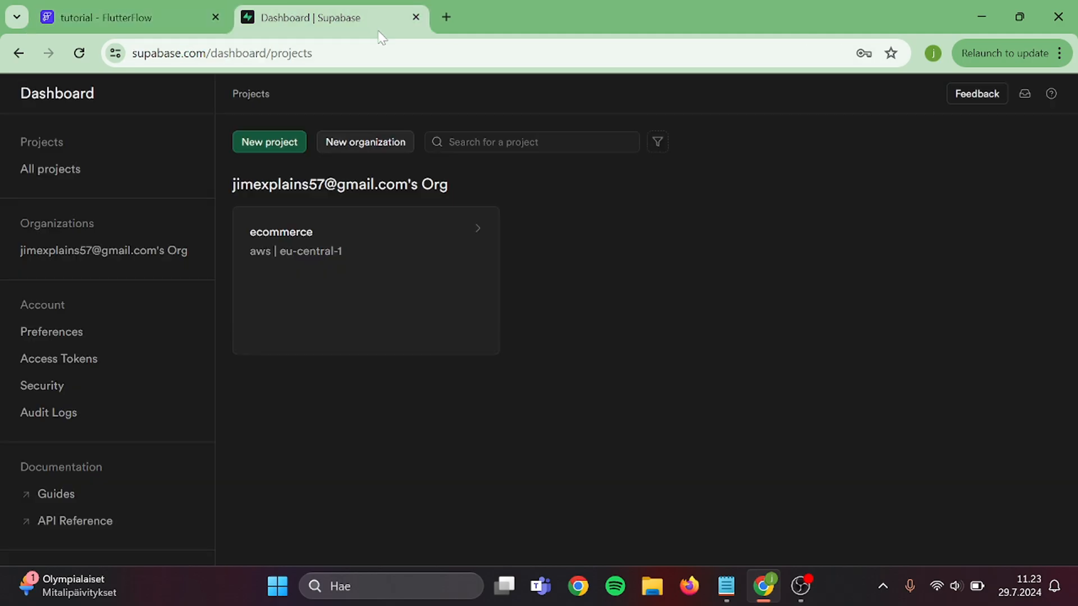
mouse_move(418, 262)
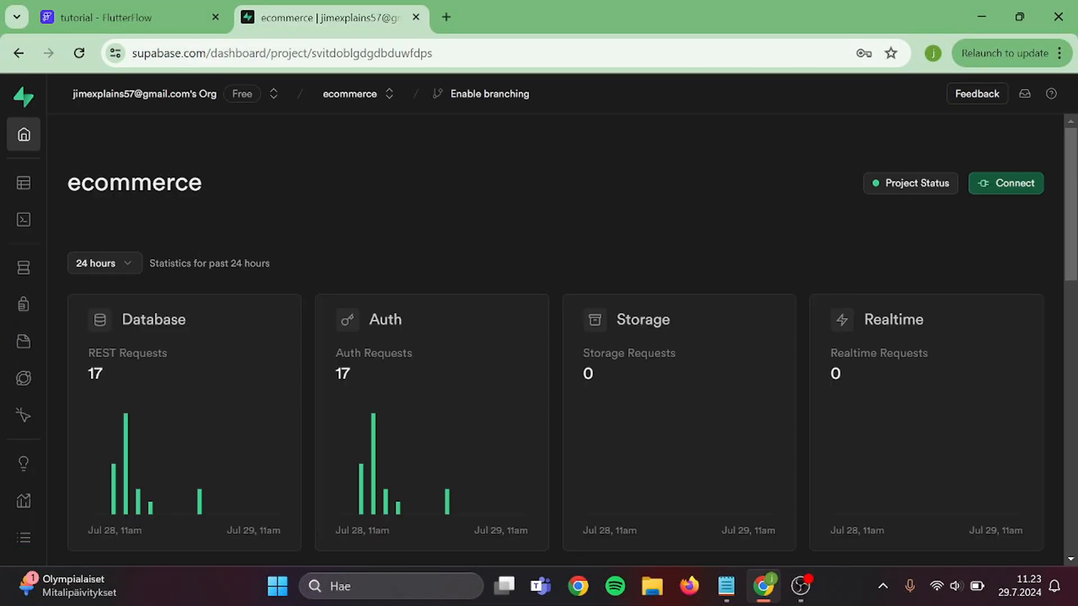
left_click(23, 181)
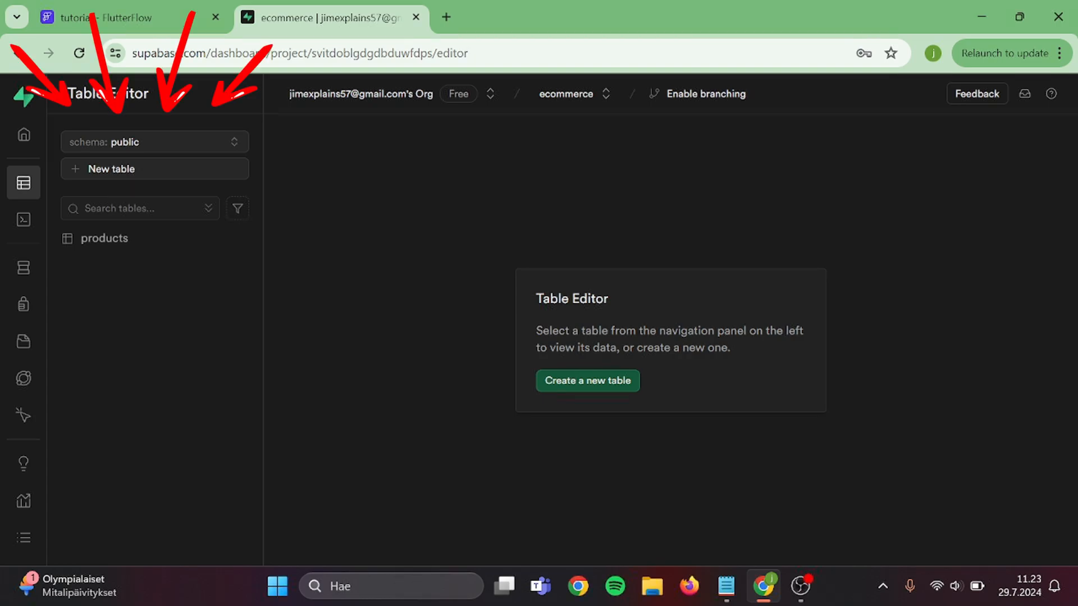
mouse_move(246, 160)
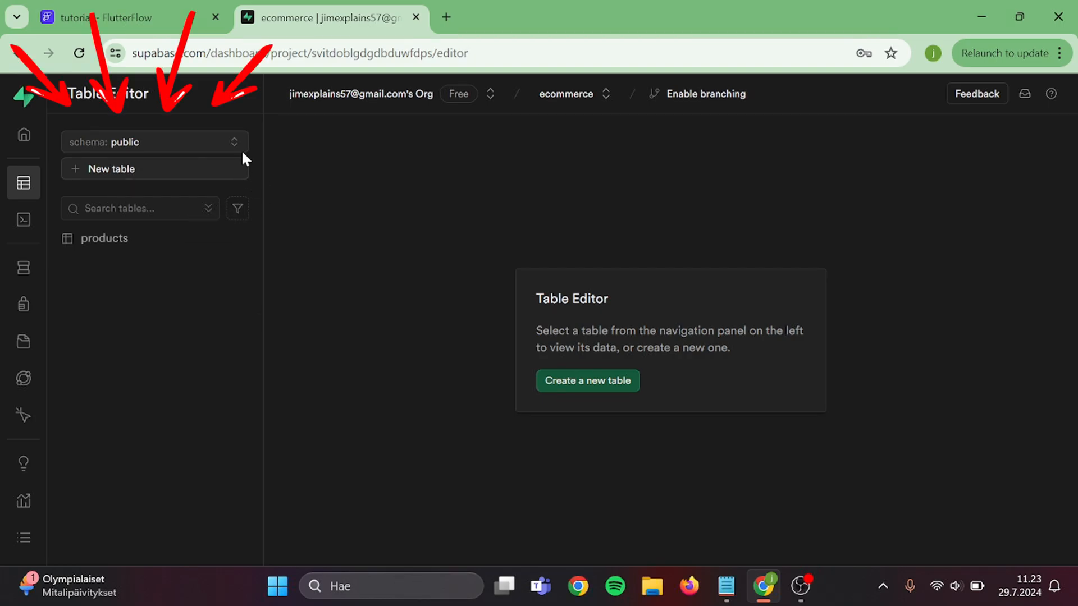
- Start a new table named users with Row Level Security disabled, accepting public access
left_click(155, 169)
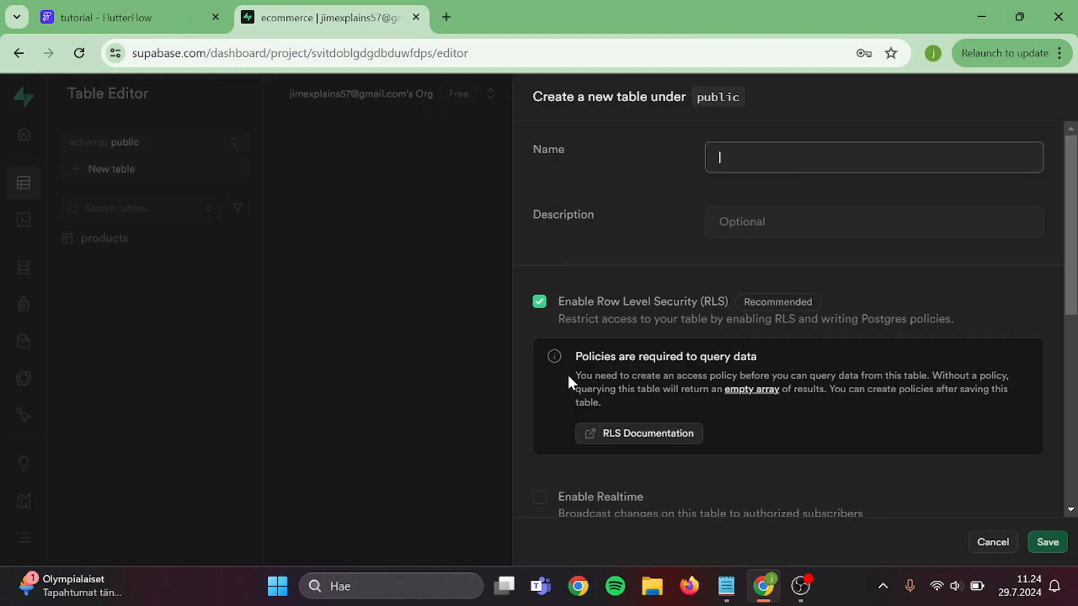
type("users")
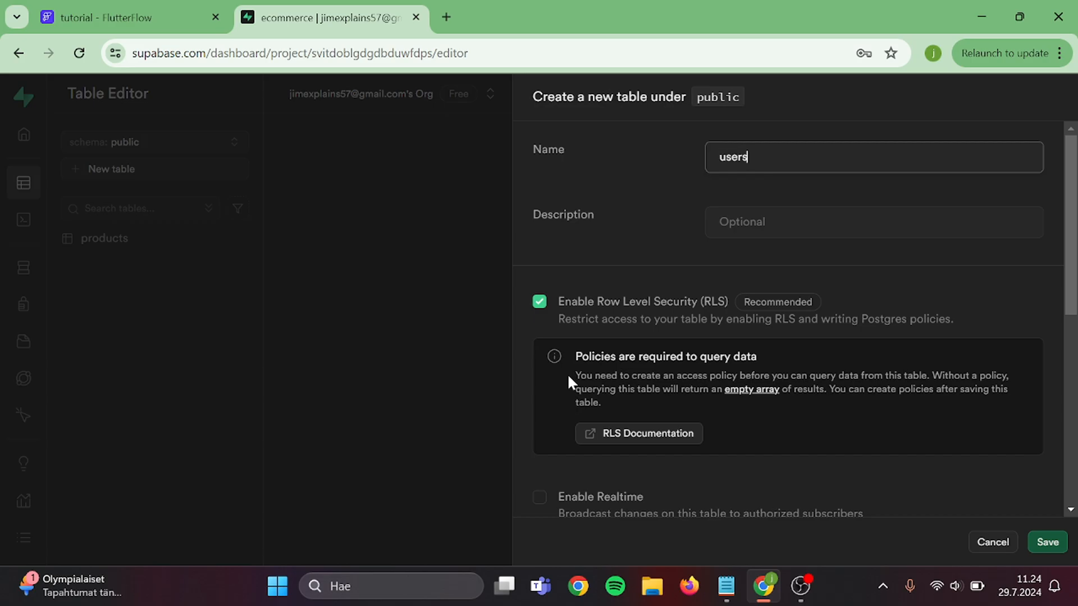
scroll("down", 3)
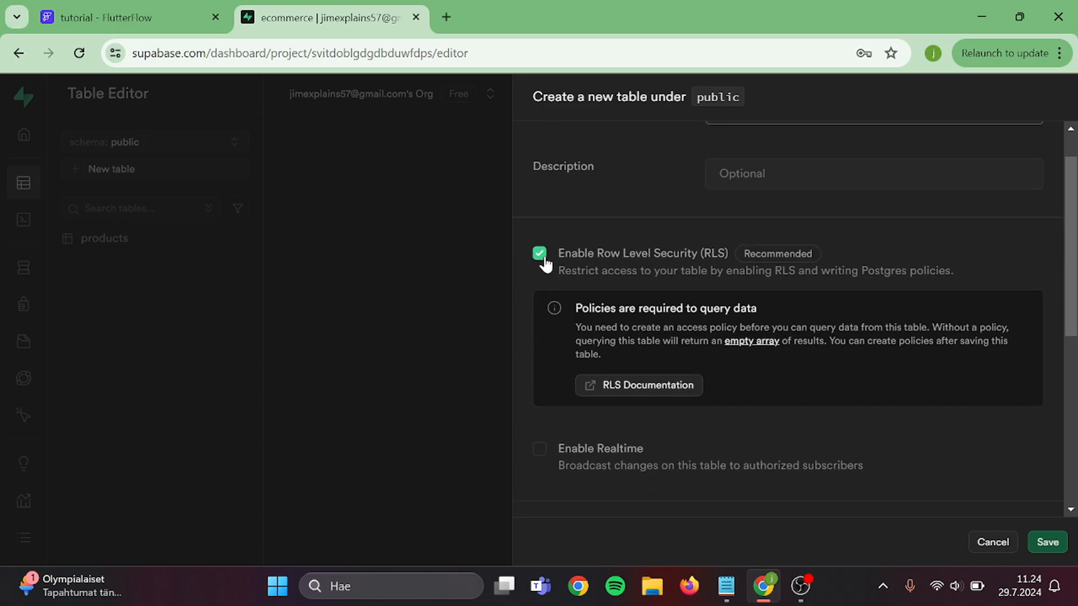
left_click(539, 253)
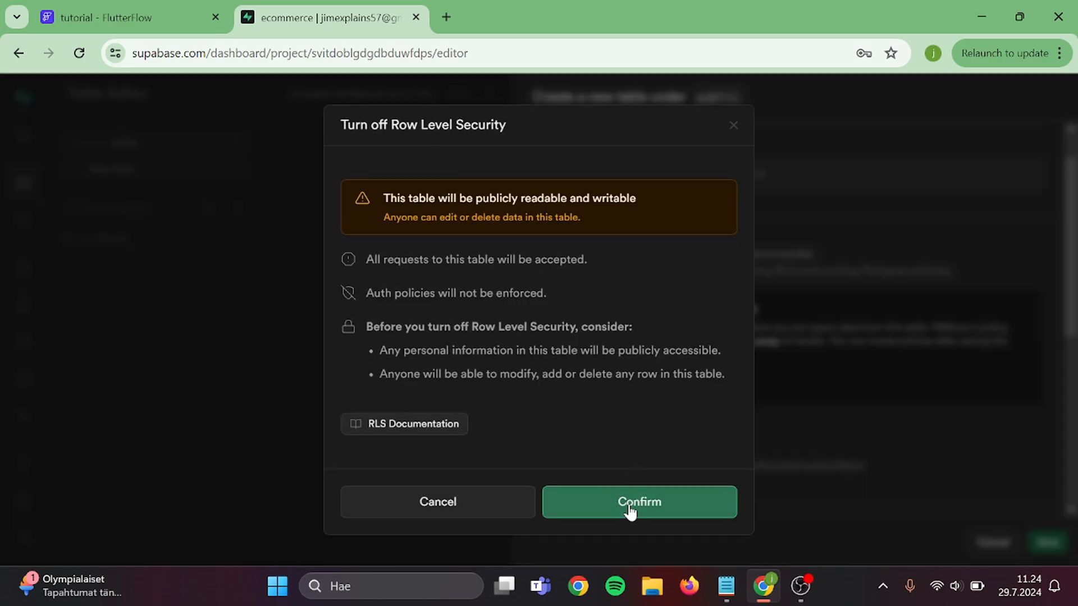
left_click(639, 502)
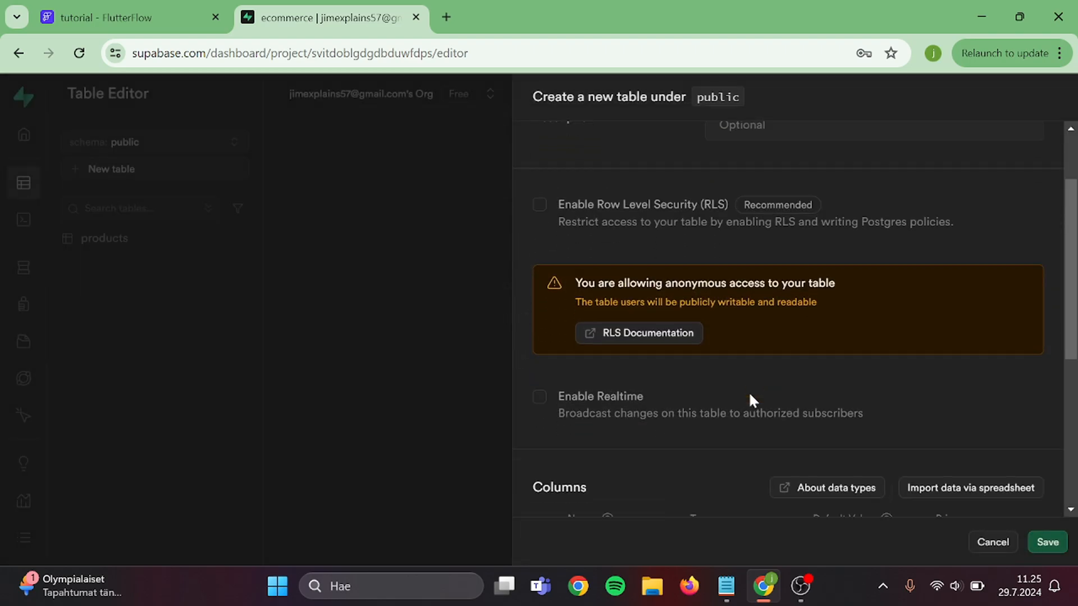
scroll("down", 3)
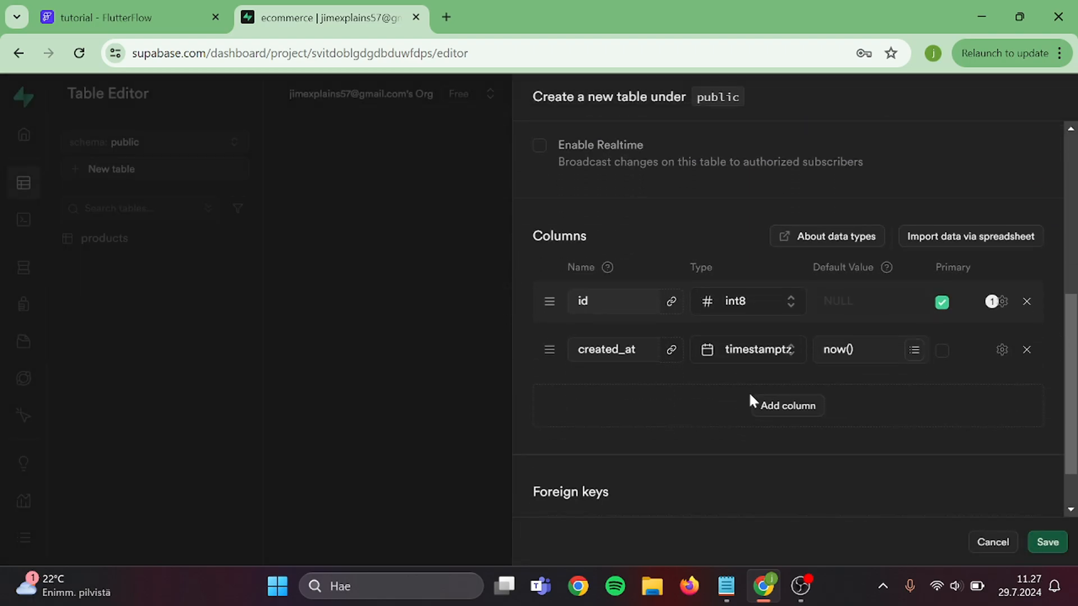
mouse_move(774, 412)
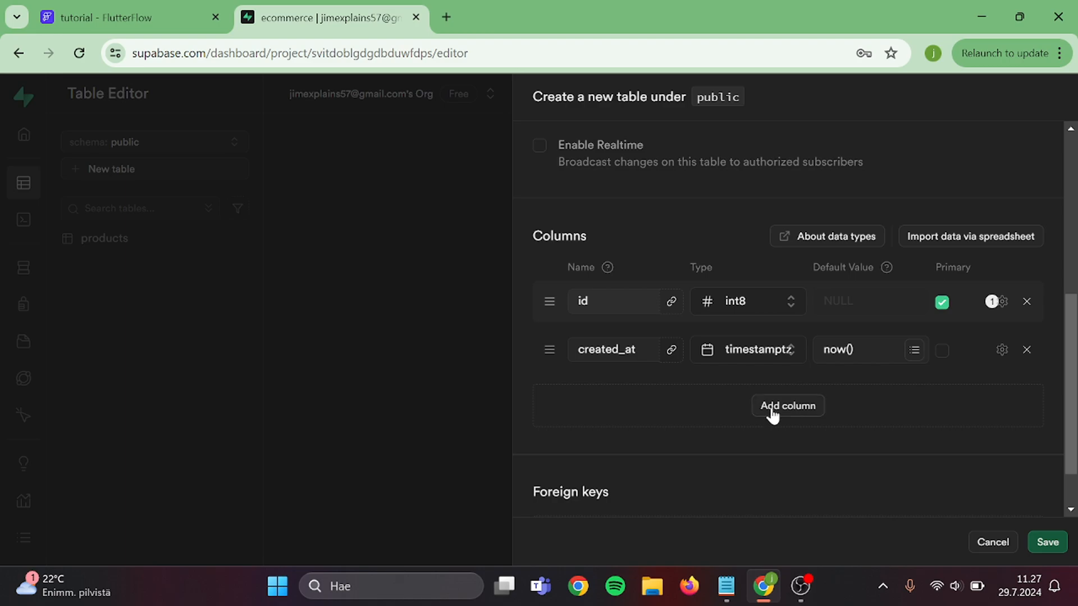
- Add email, firstname and username columns to the users table, each of type text
type("em")
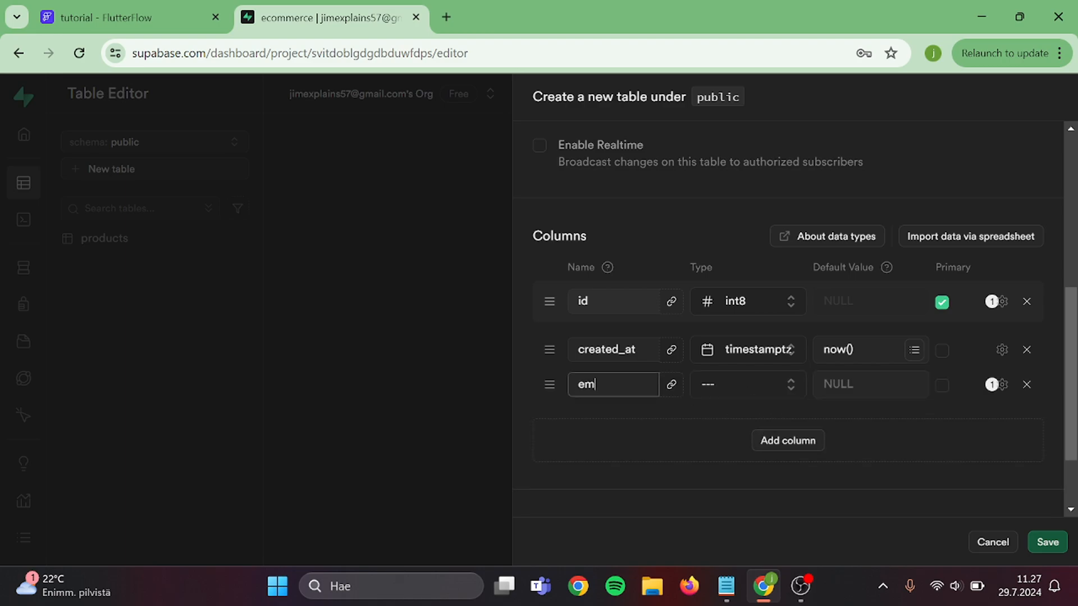
left_click(747, 384)
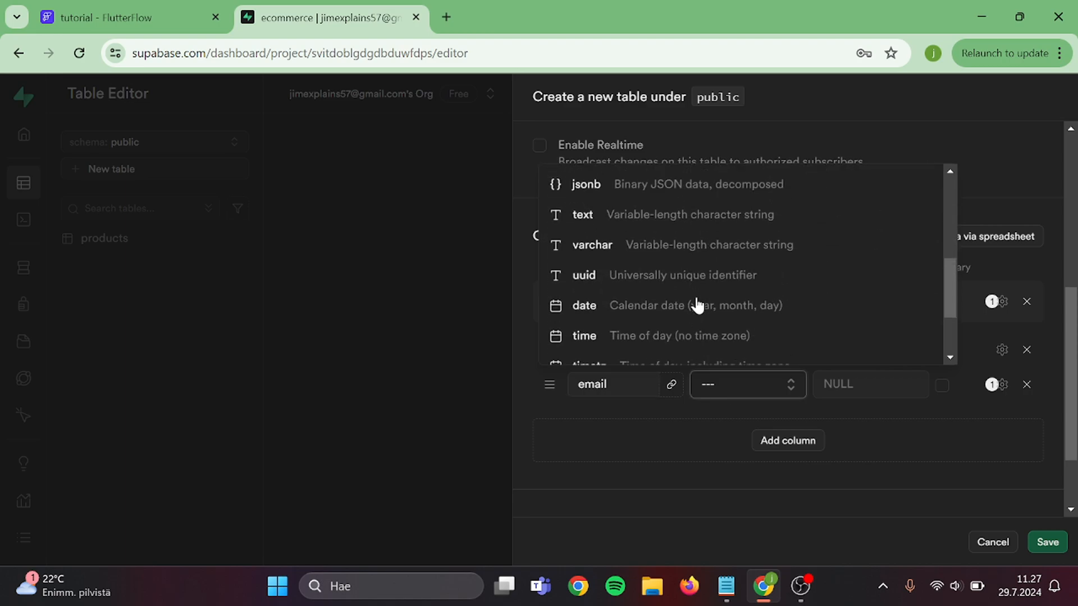
left_click(582, 214)
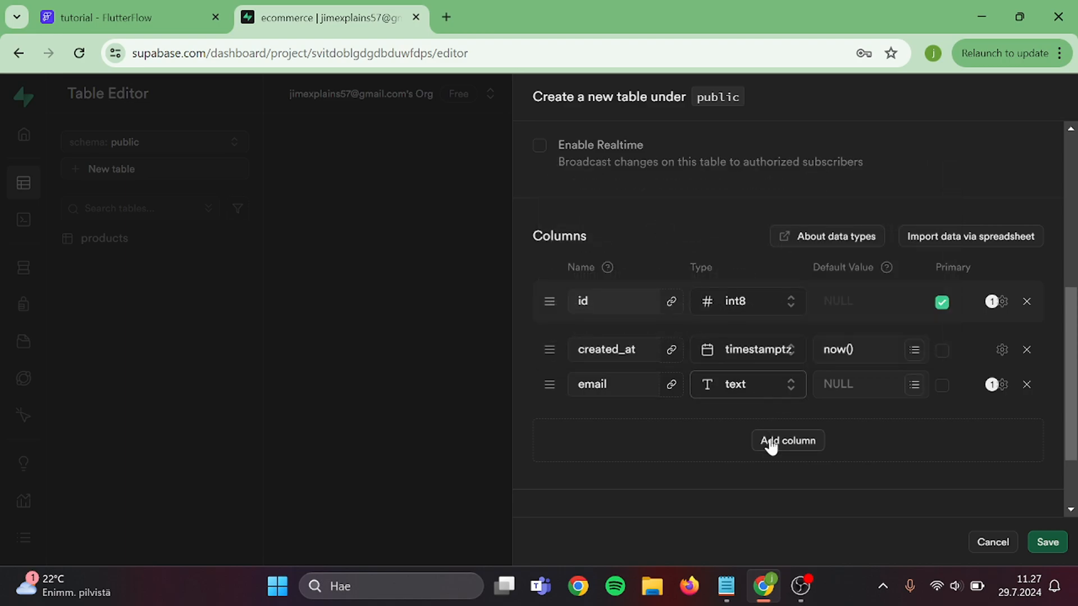
type("first_")
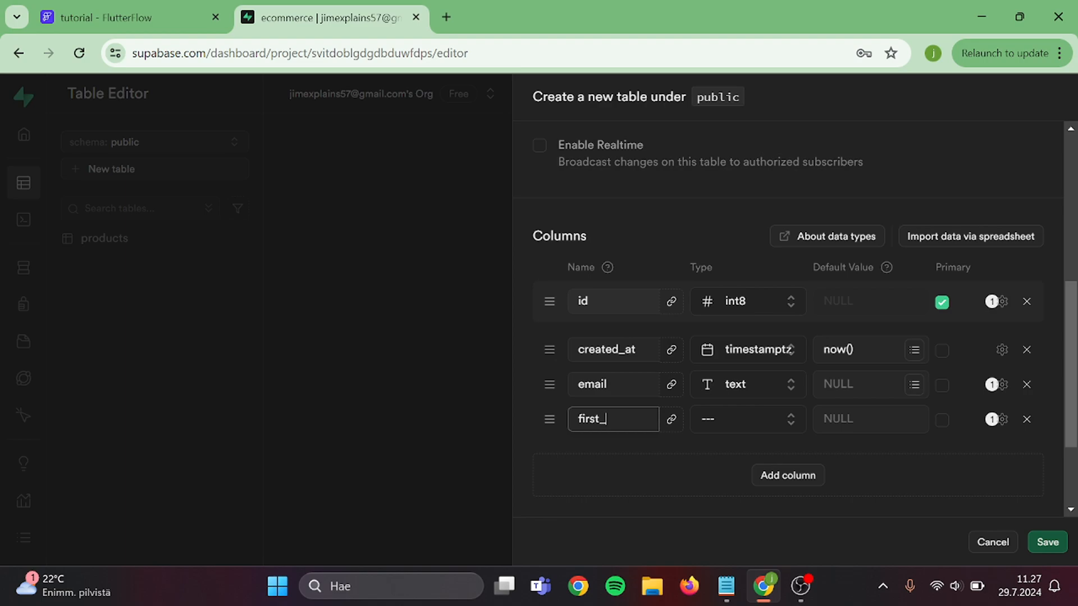
left_click(747, 419)
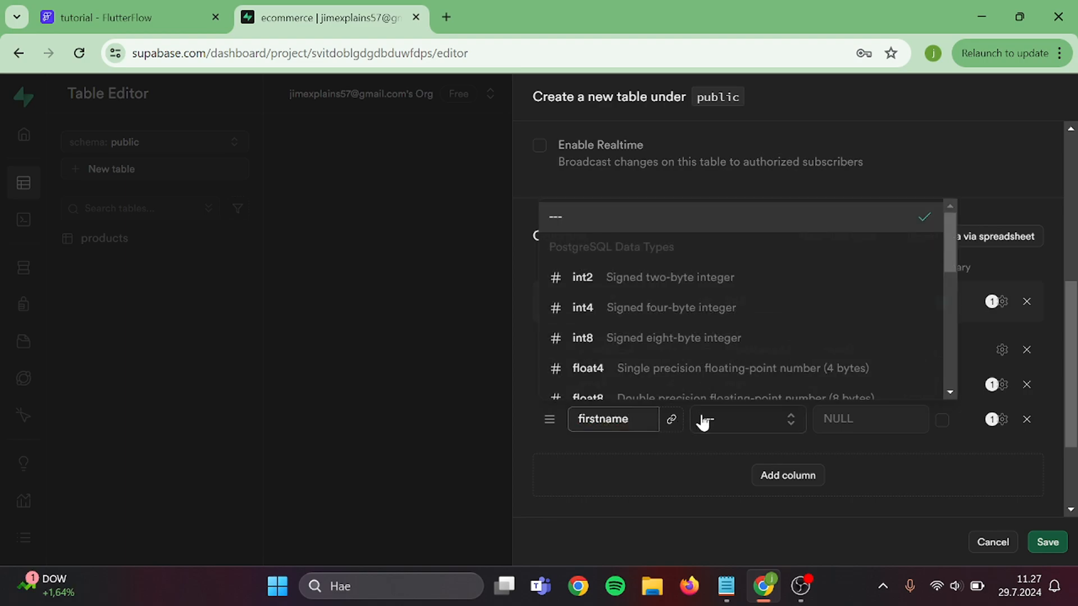
scroll("down", 3)
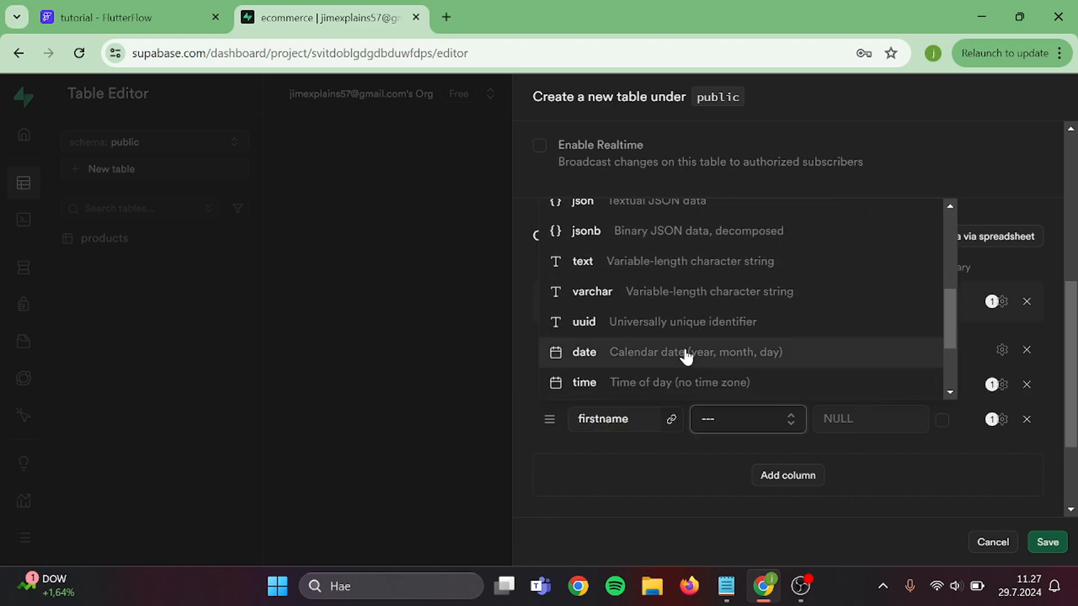
left_click(582, 261)
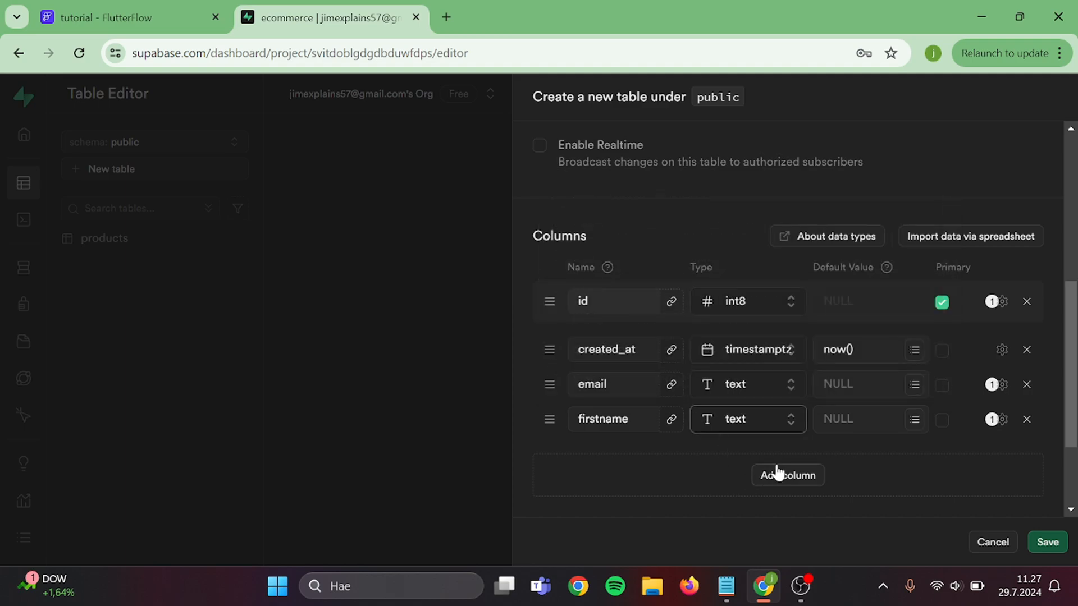
type("user")
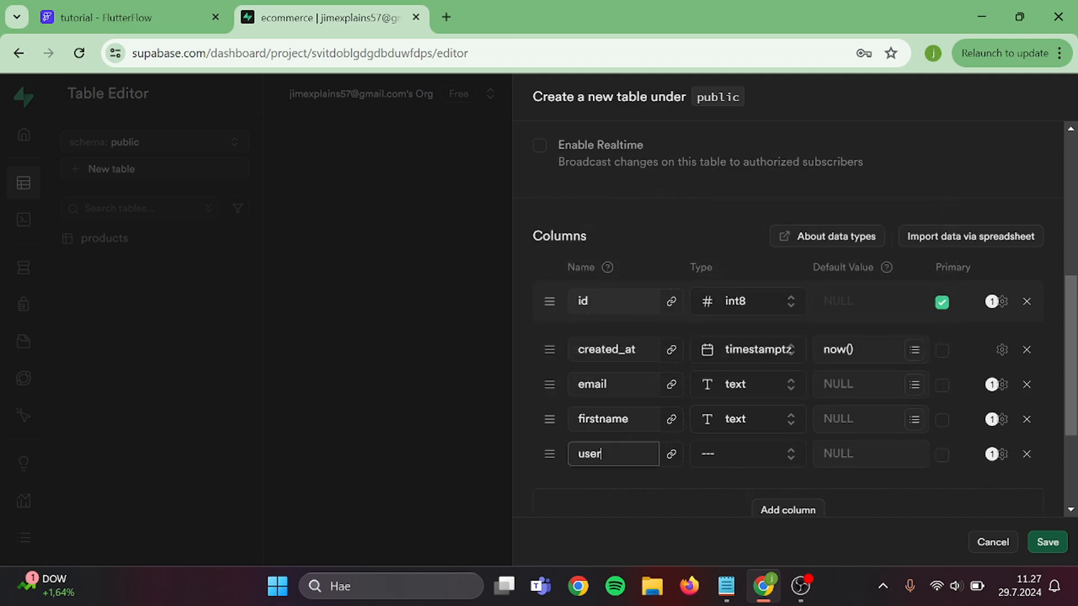
type("name")
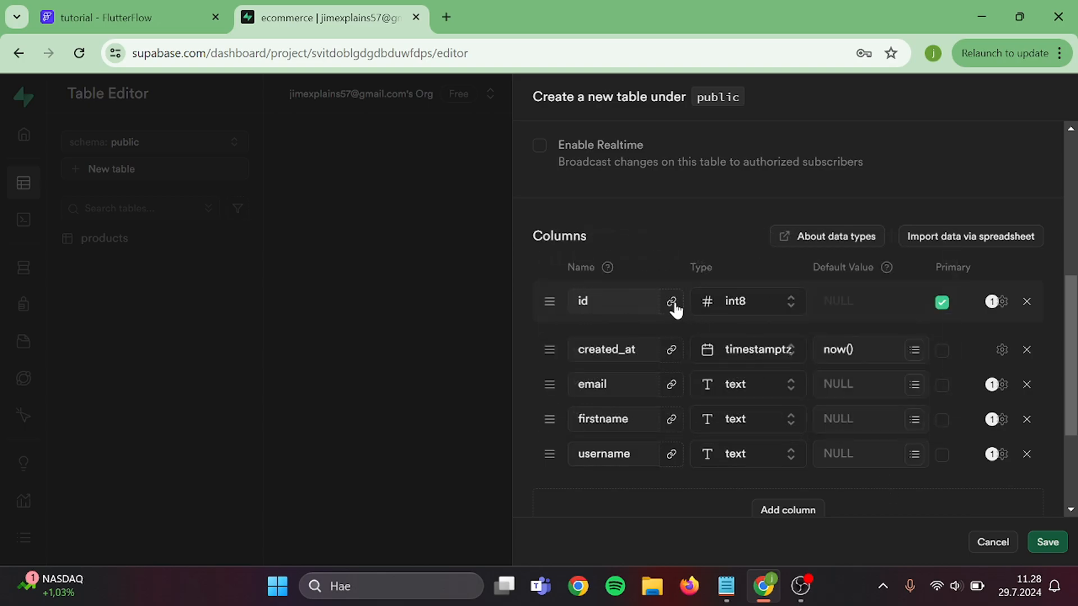
- Link the users id column as a foreign key to the auth schema's users id
left_click(672, 302)
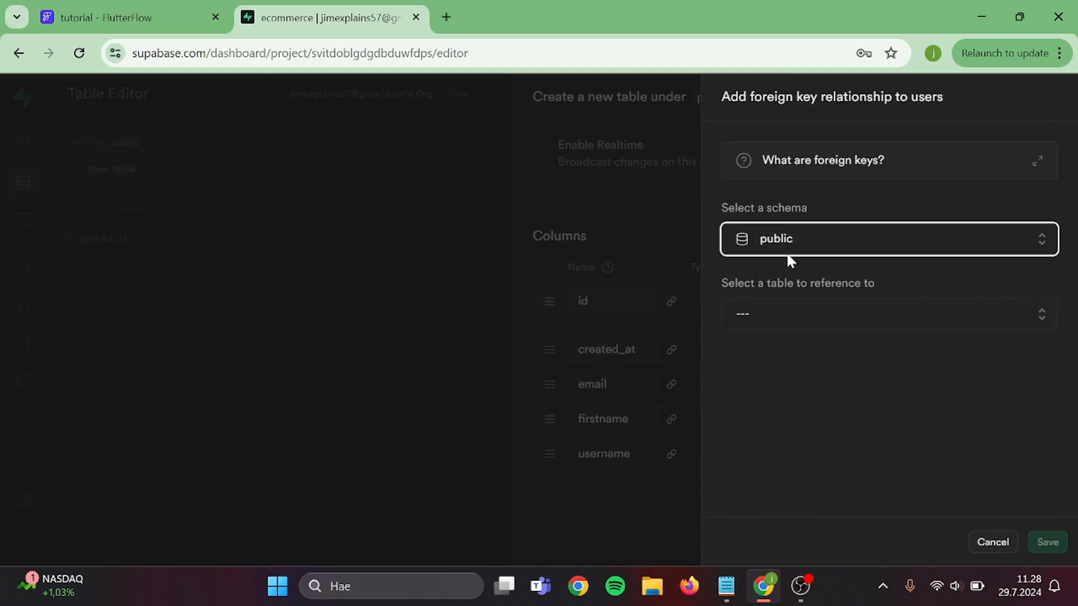
left_click(889, 239)
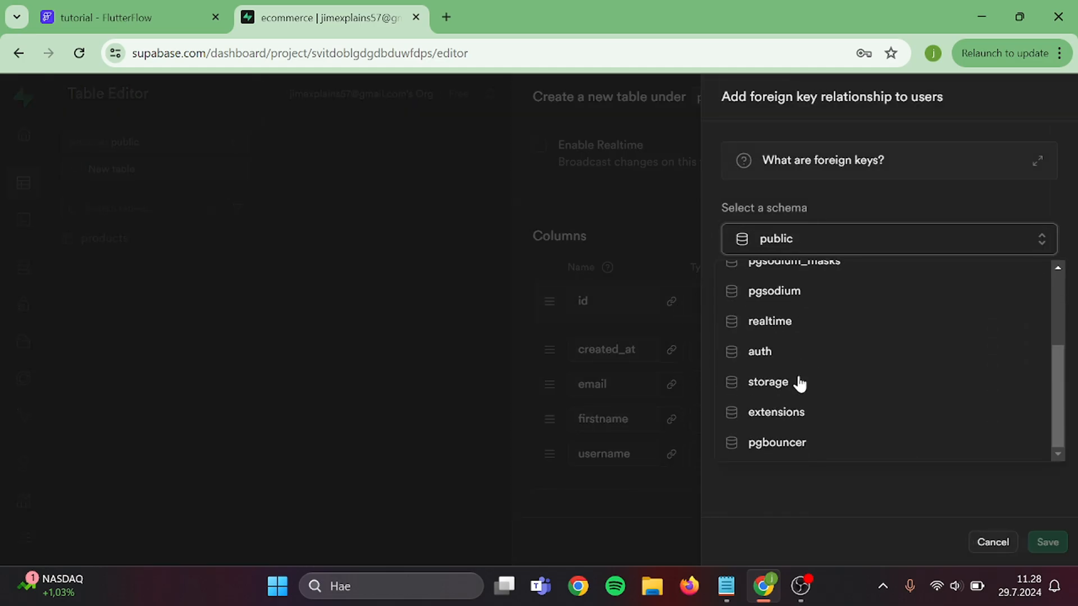
left_click(759, 352)
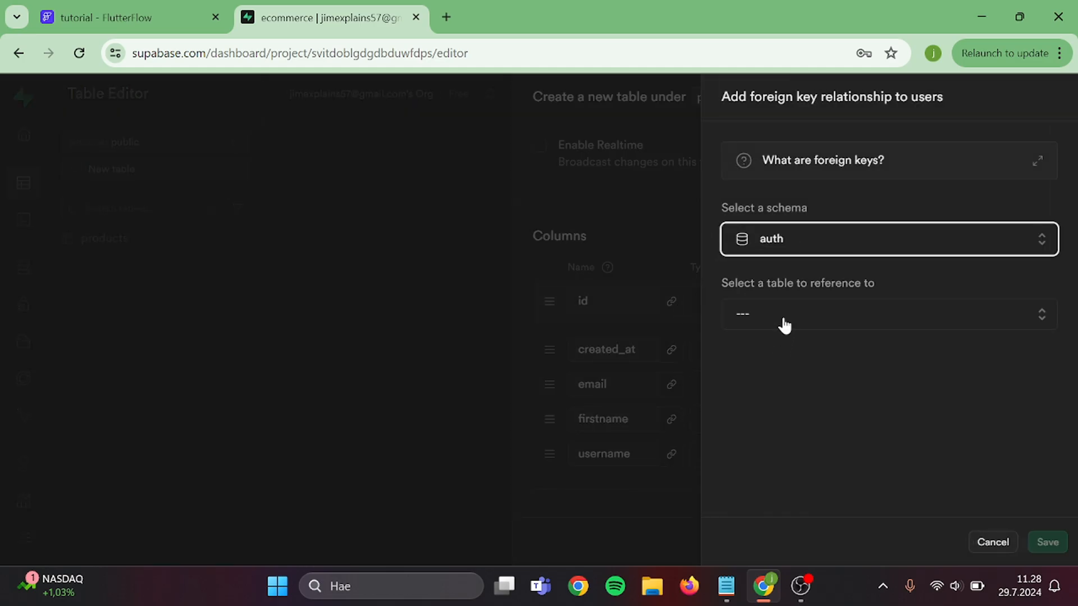
left_click(889, 314)
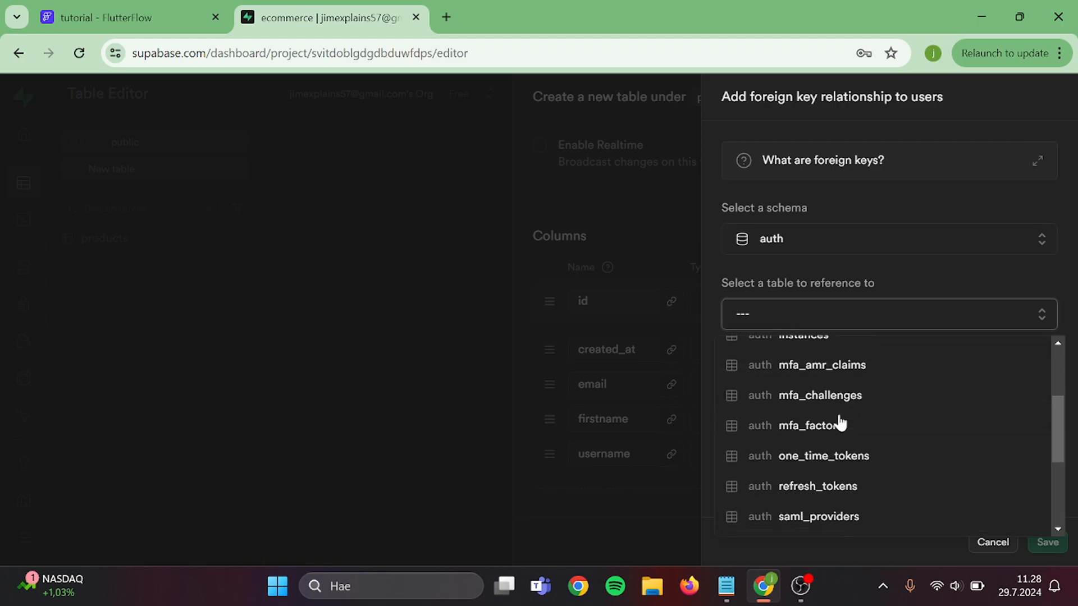
scroll("down", 3)
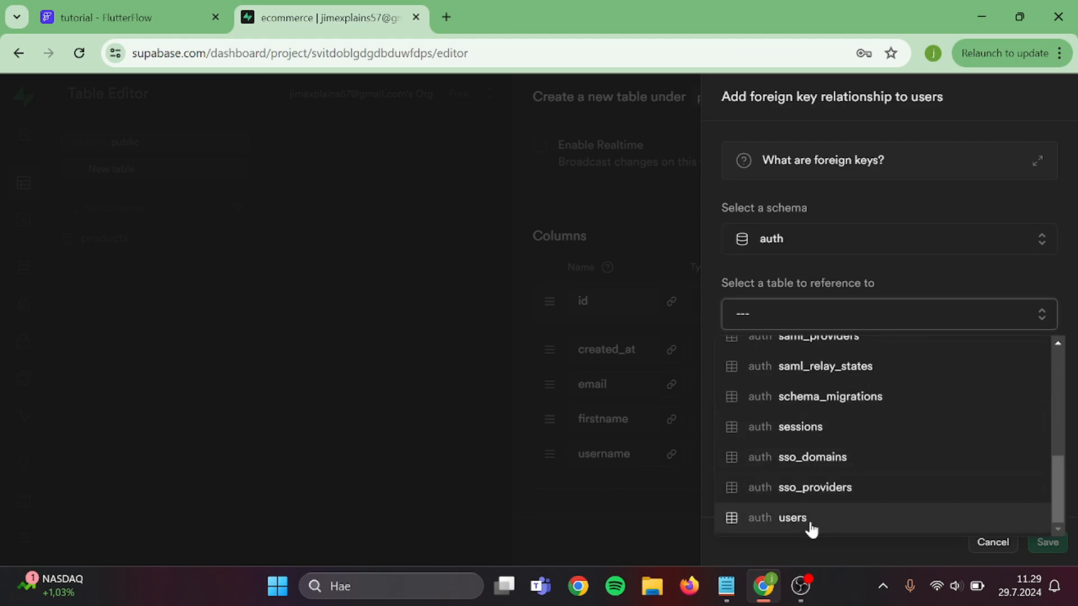
left_click(792, 518)
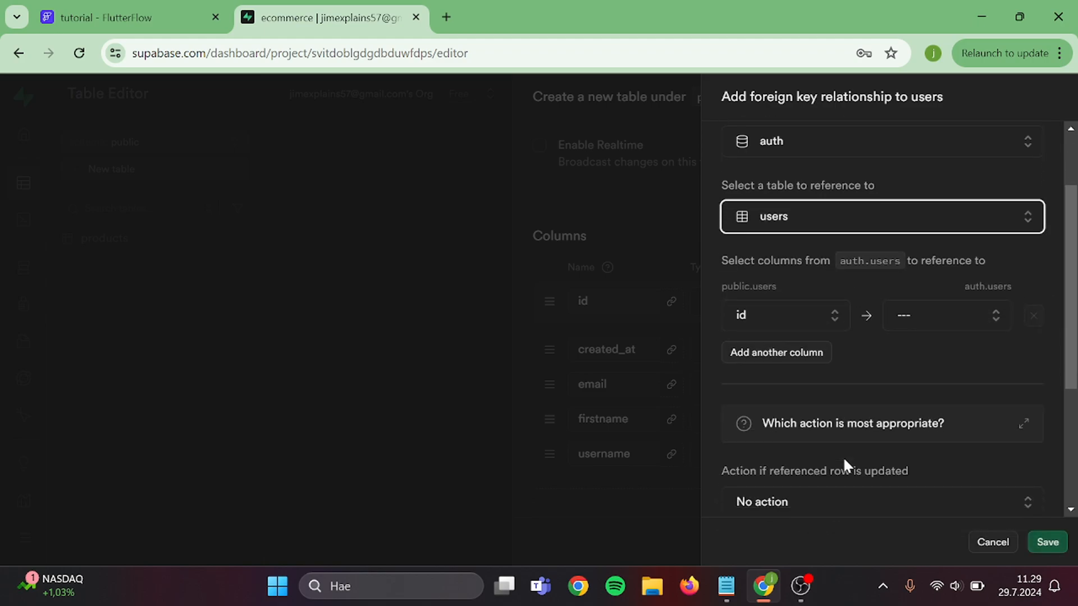
left_click(946, 315)
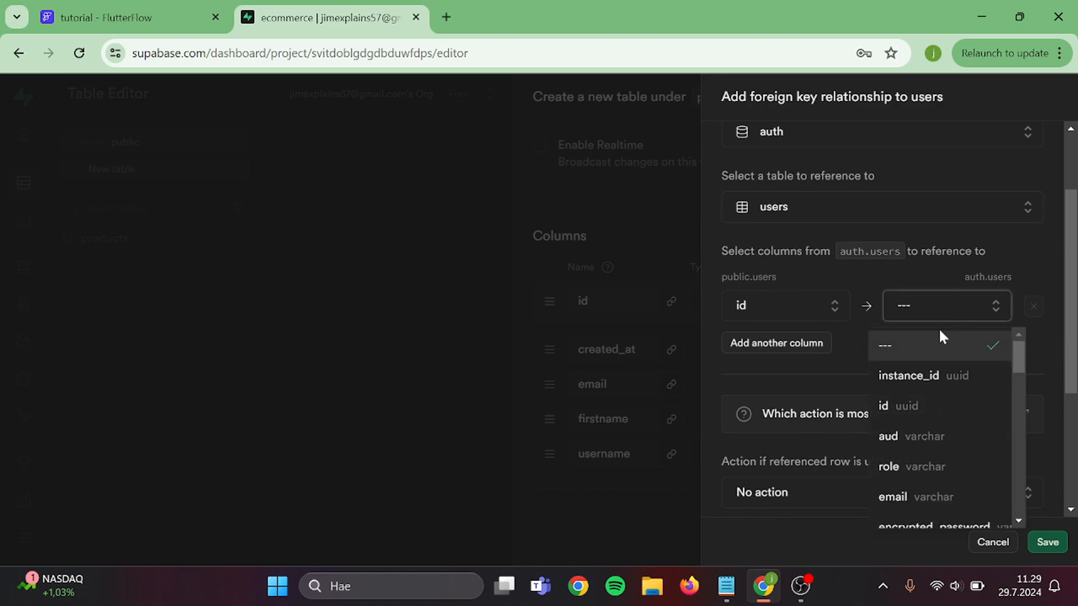
left_click(882, 406)
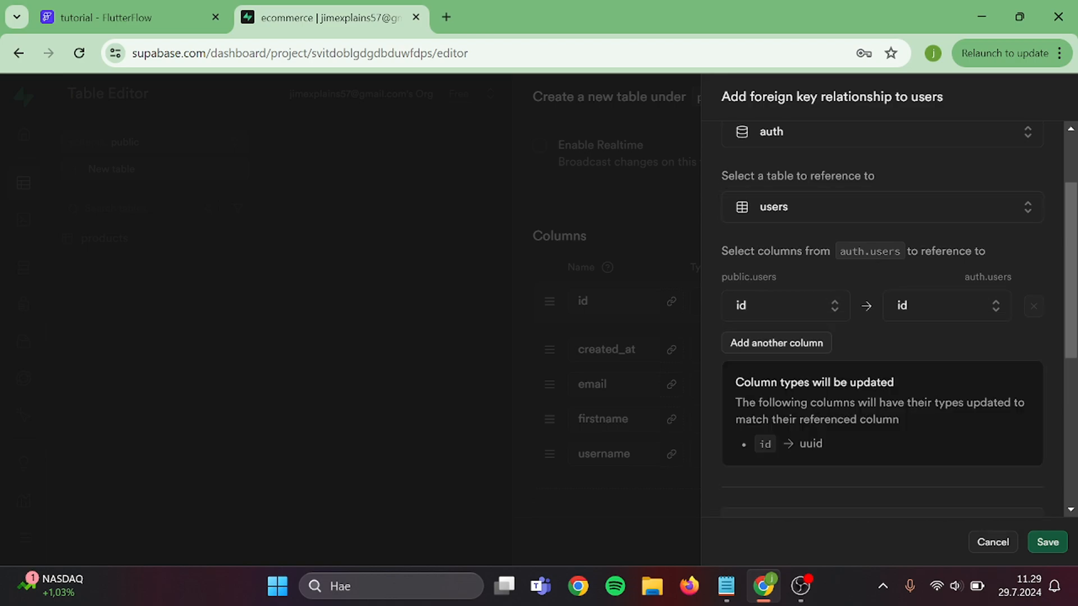
- Set referenced-row updates to Cascade and save, creating the users table
scroll("down", 3)
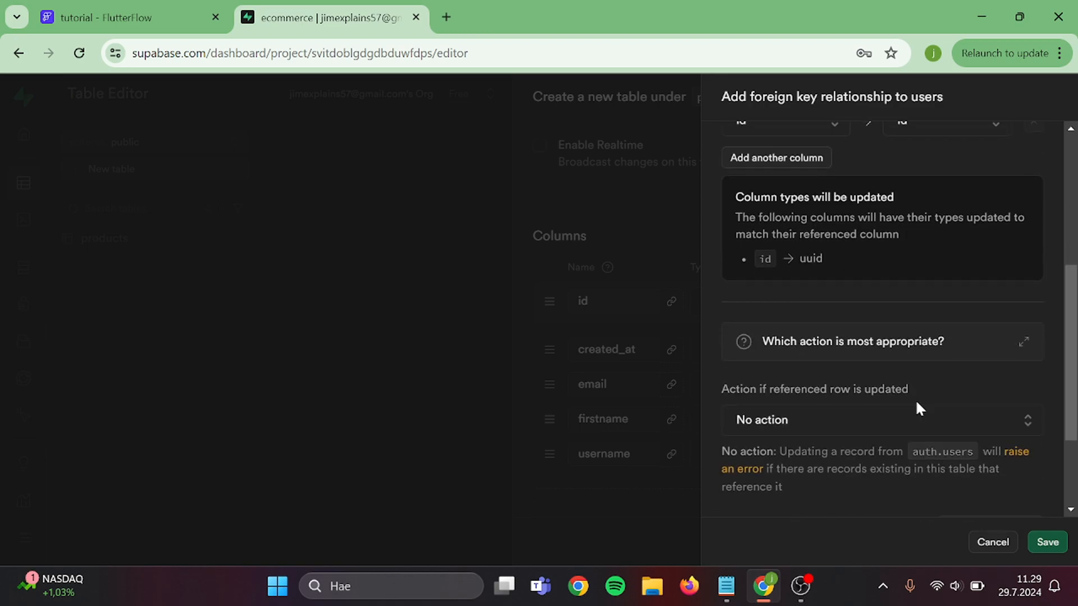
scroll("down", 3)
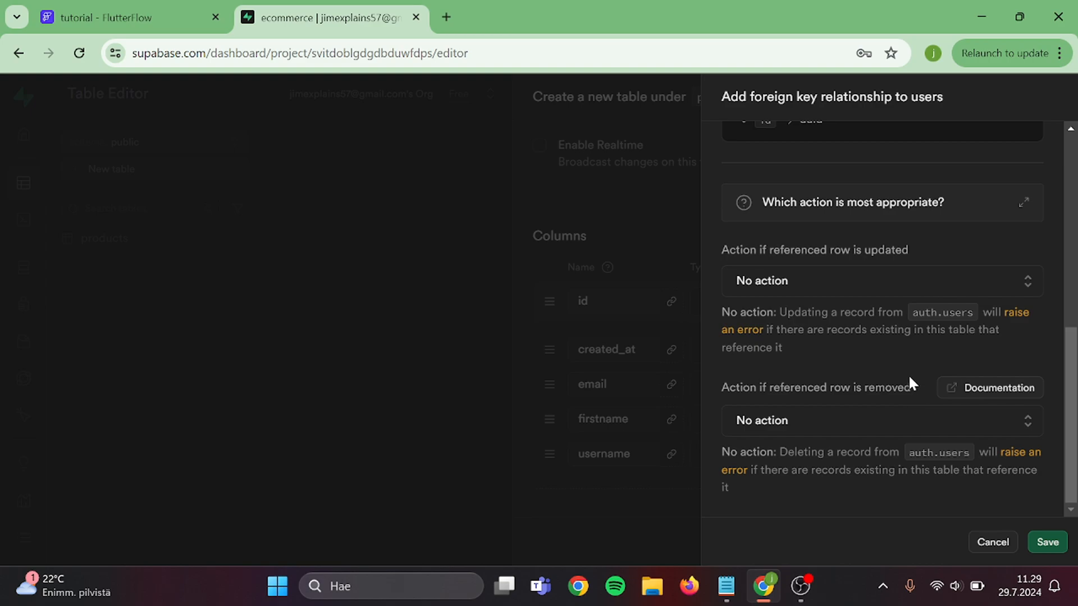
left_click(882, 281)
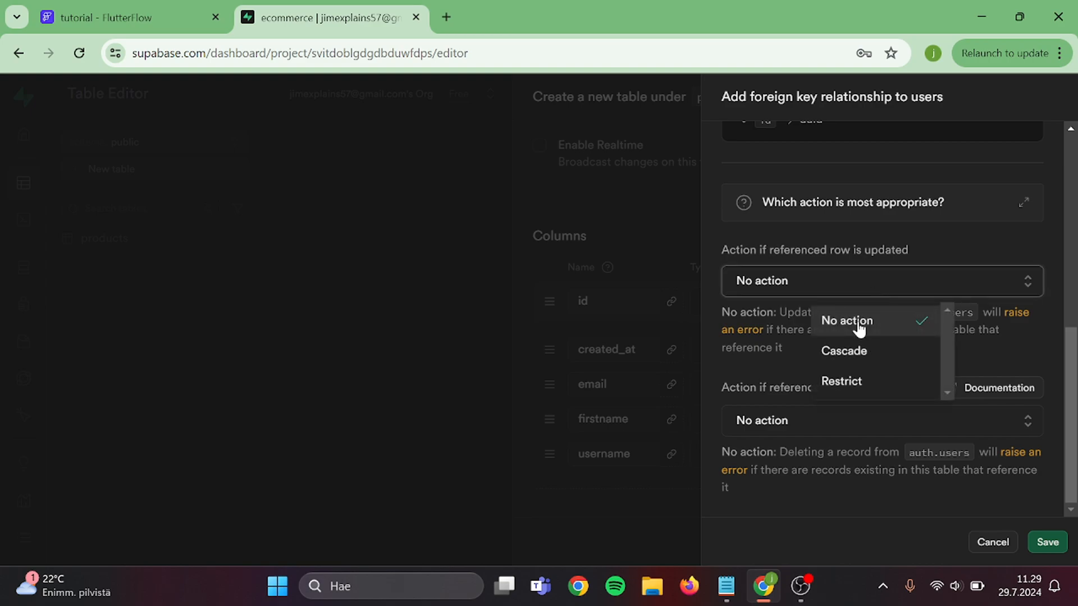
left_click(844, 350)
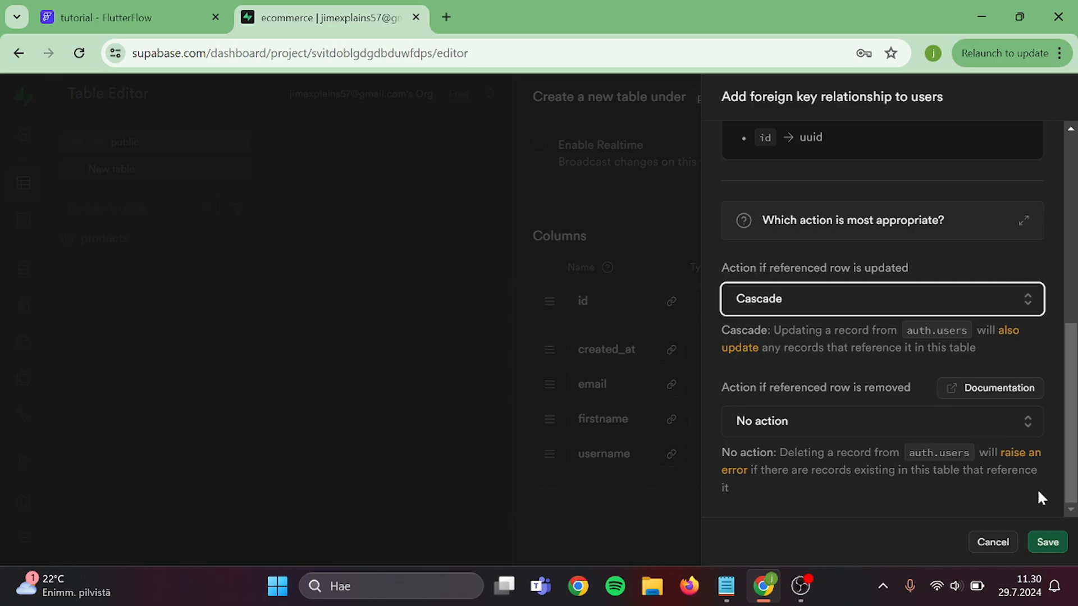
left_click(1047, 542)
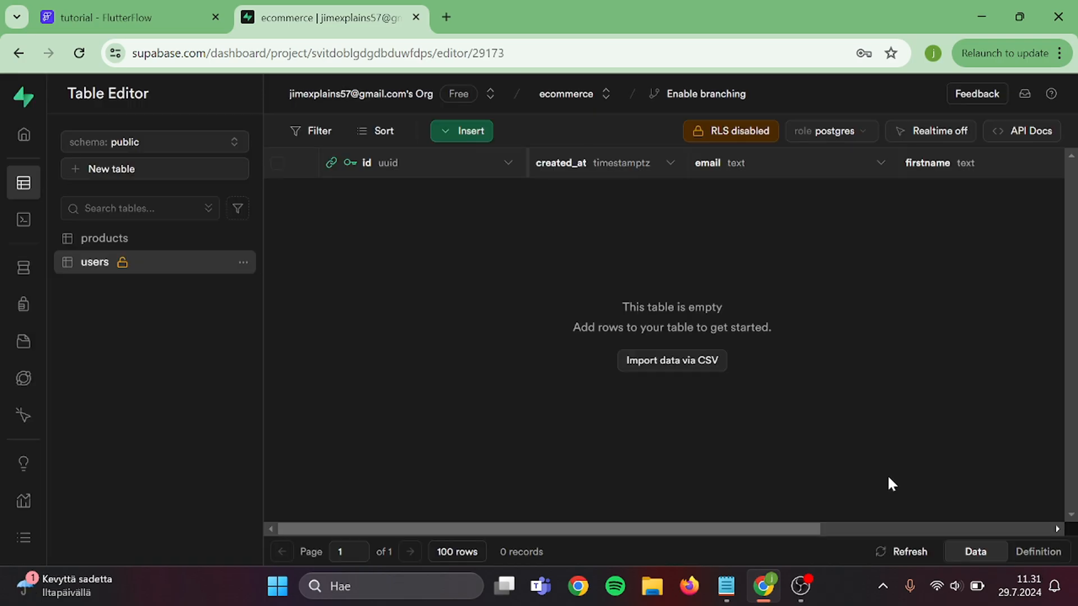
mouse_move(655, 439)
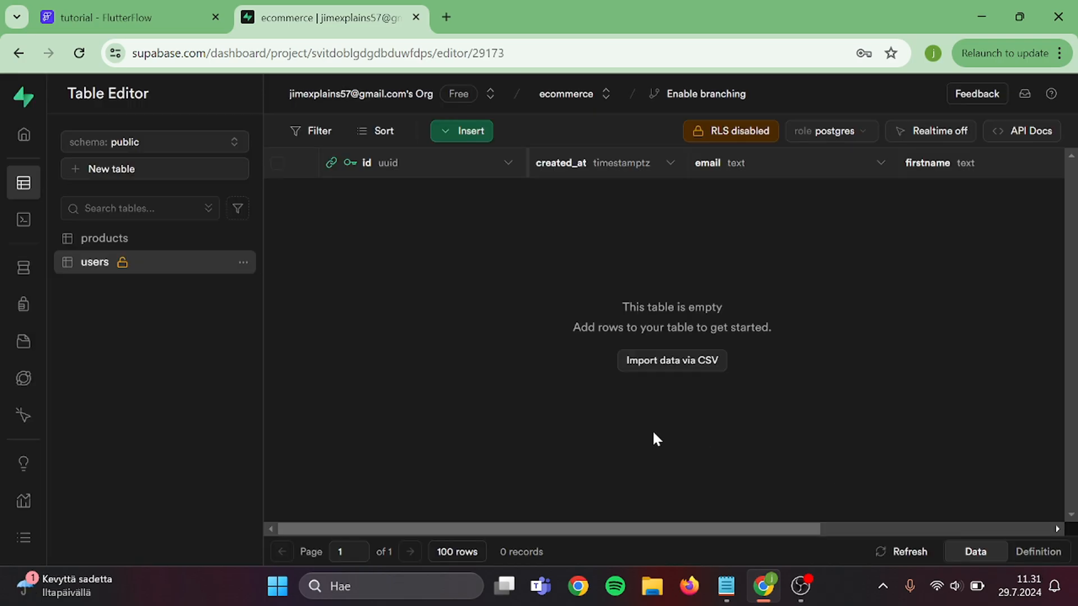
- Start a second new table named ecommerce
left_click(112, 169)
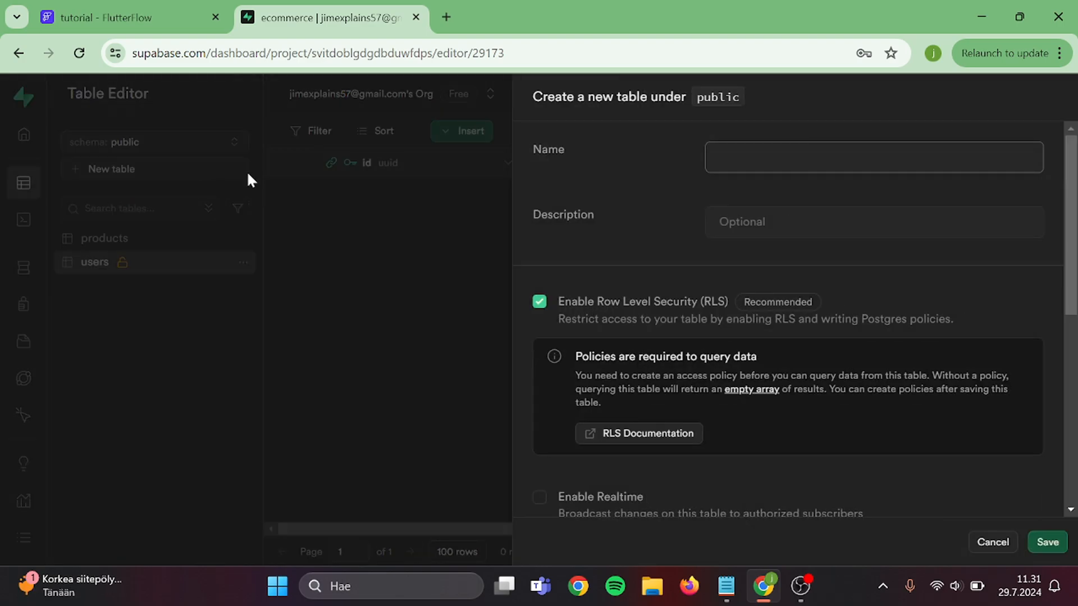
type("ed")
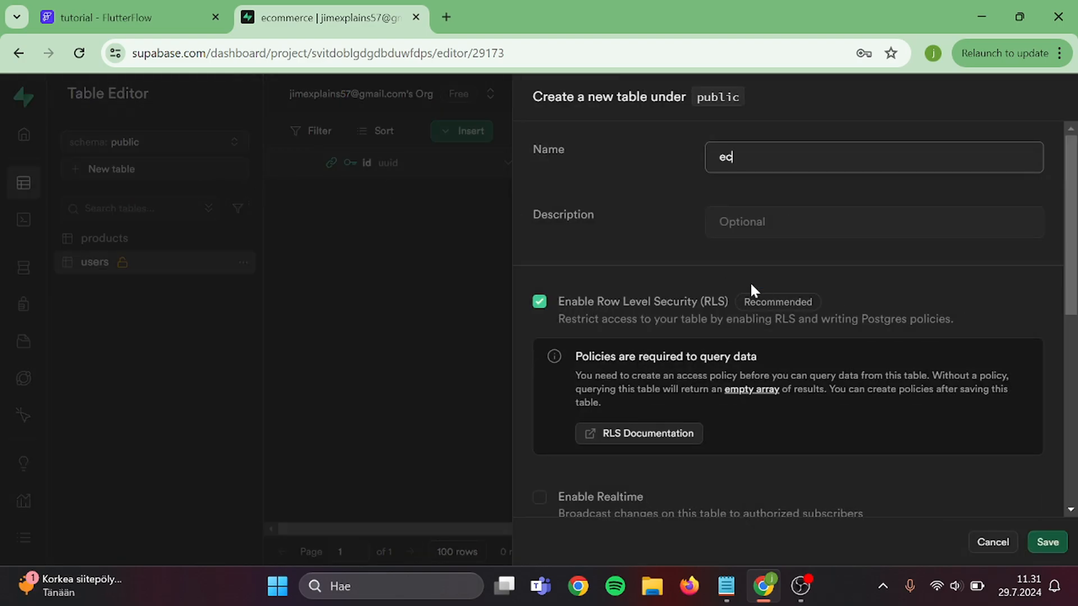
type("commerce")
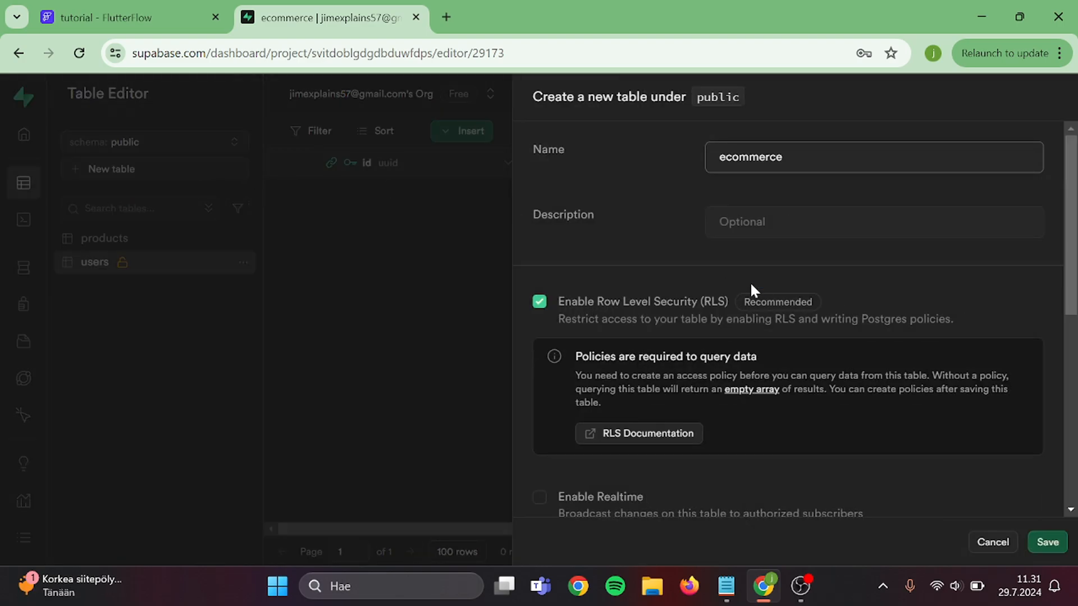
scroll("down", 3)
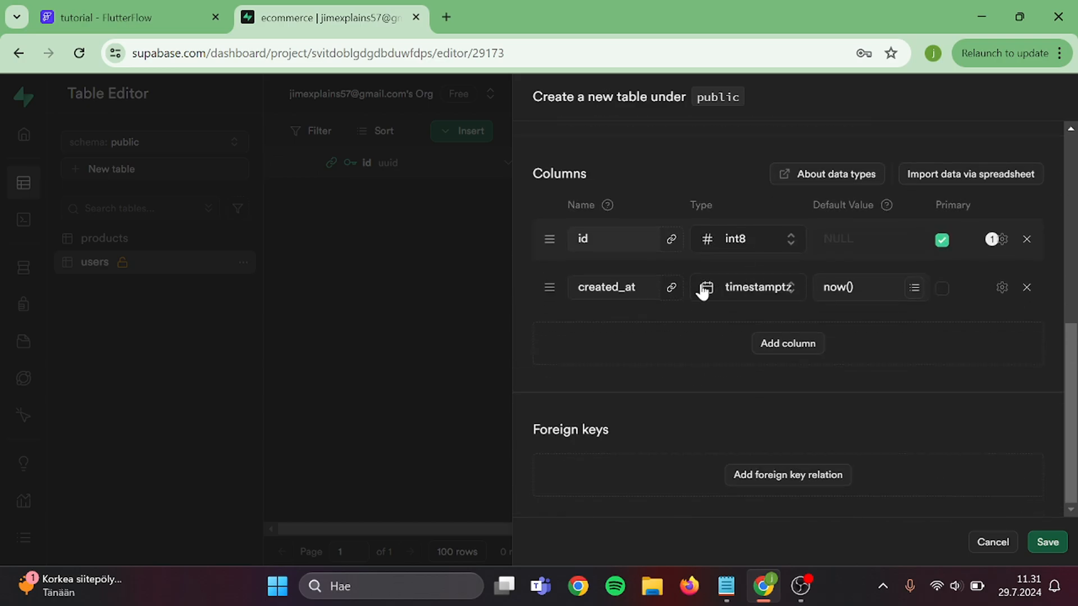
- Add product_name and product_description text columns plus a user column to link
left_click(787, 343)
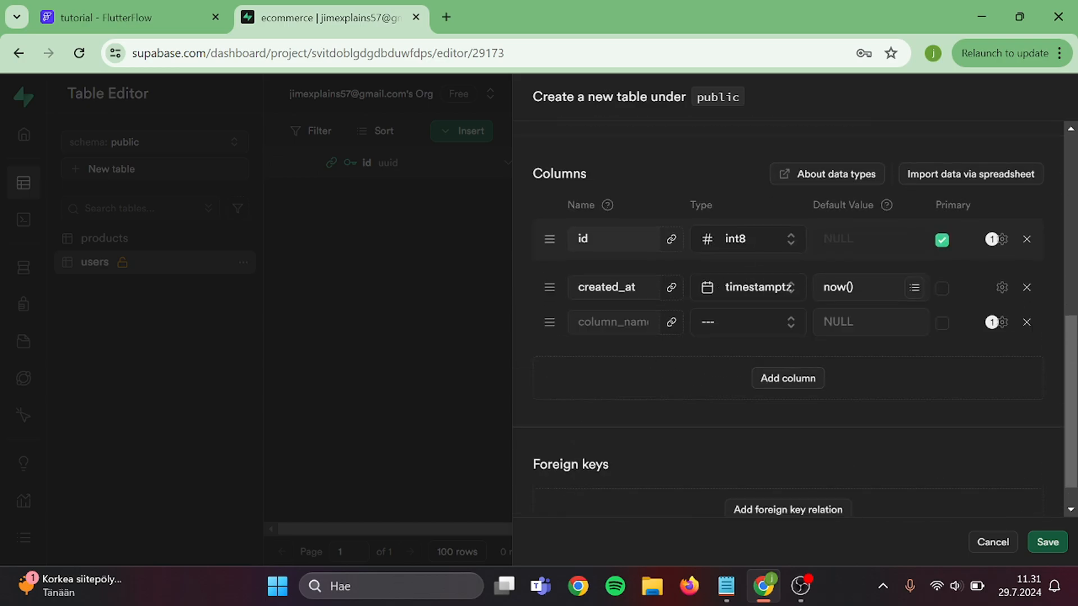
type("product_nae")
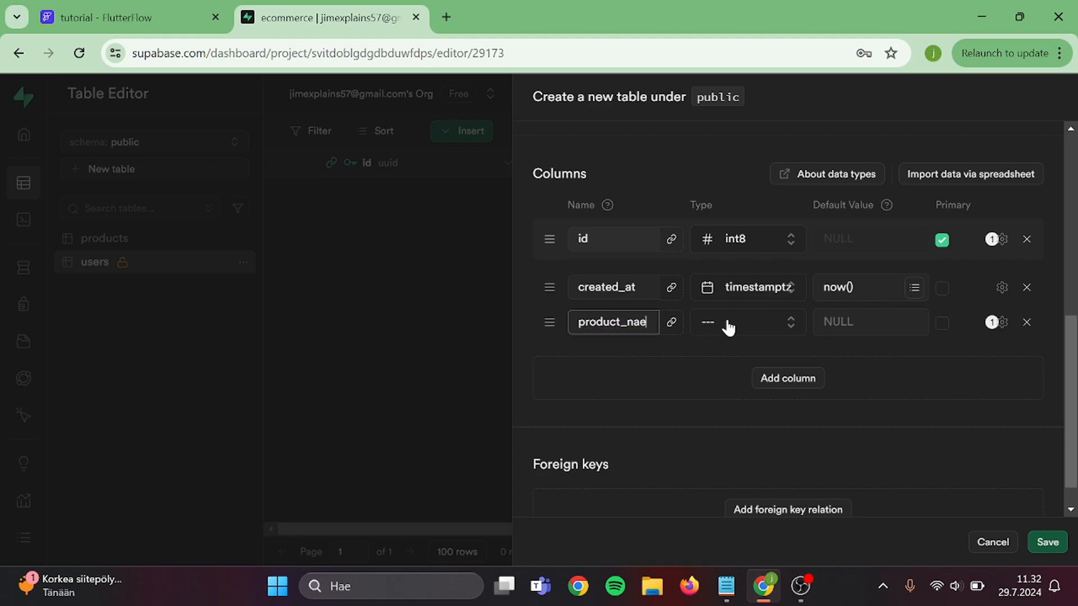
left_click(748, 322)
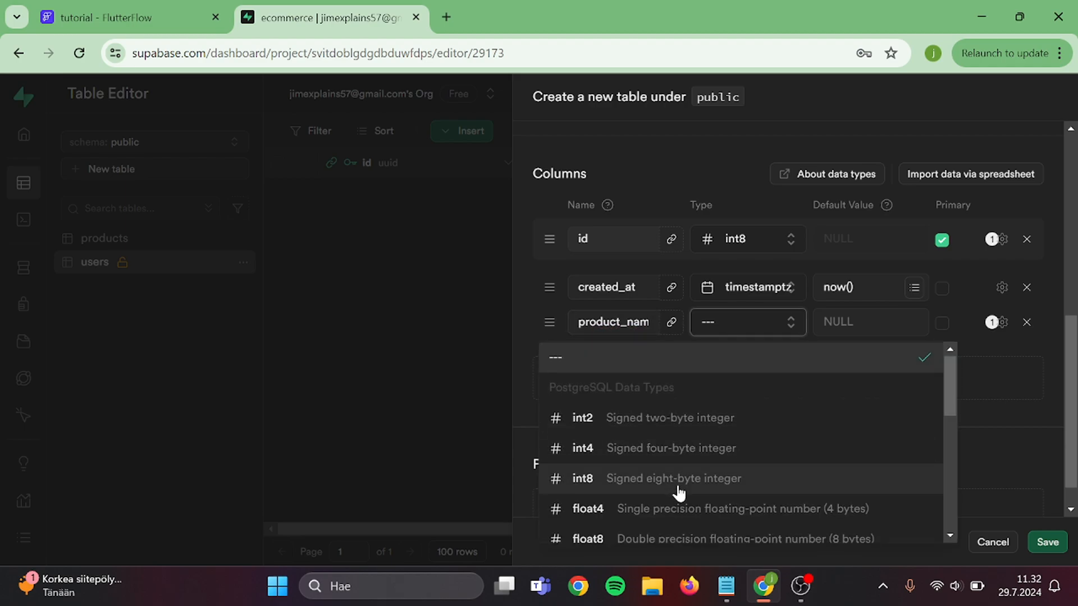
scroll("down", 3)
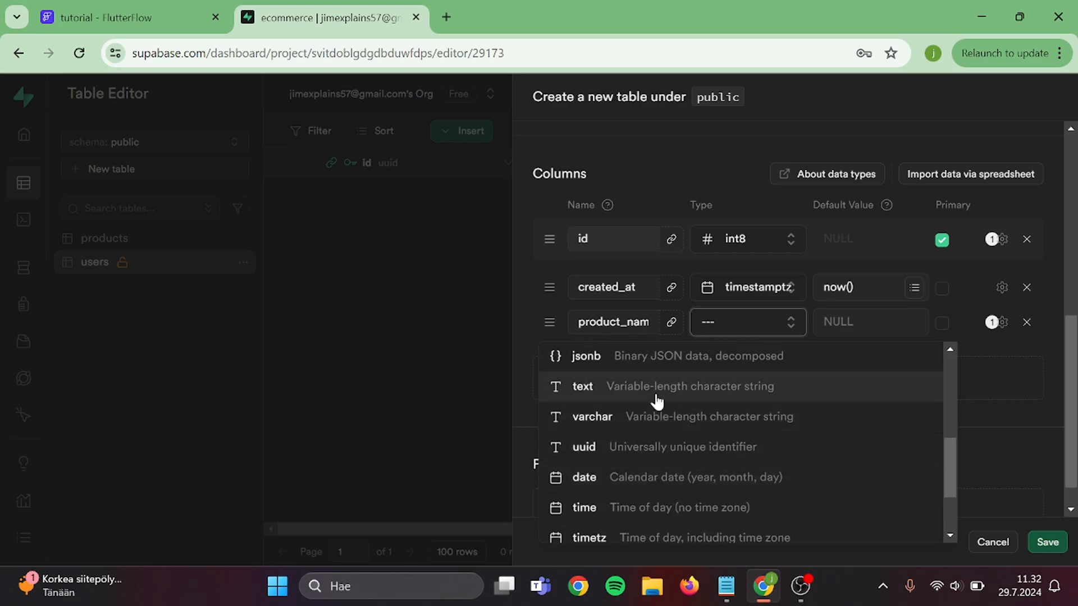
left_click(582, 386)
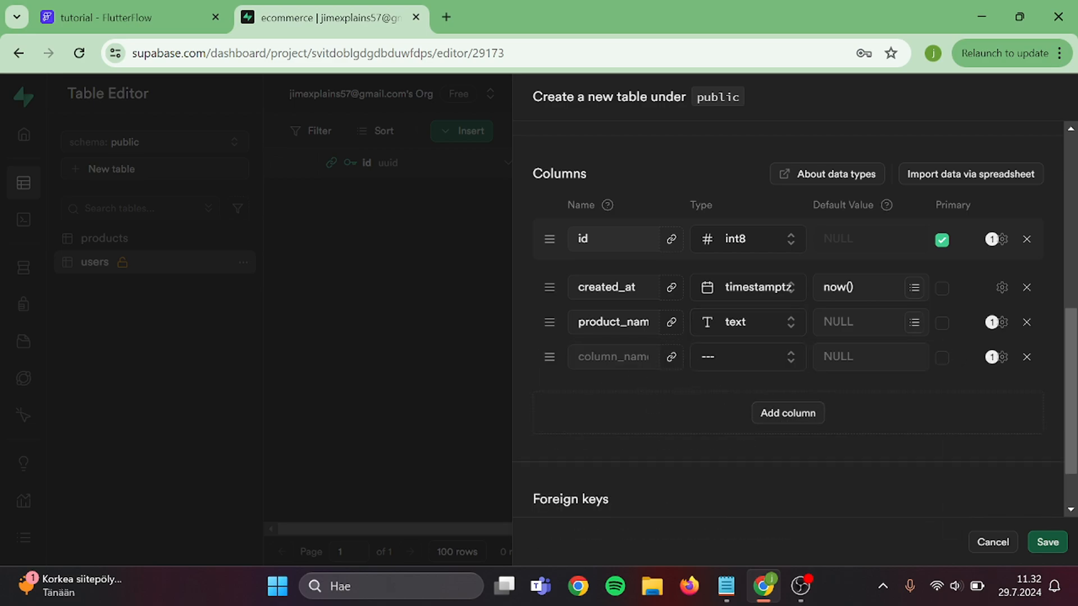
type("product_desc")
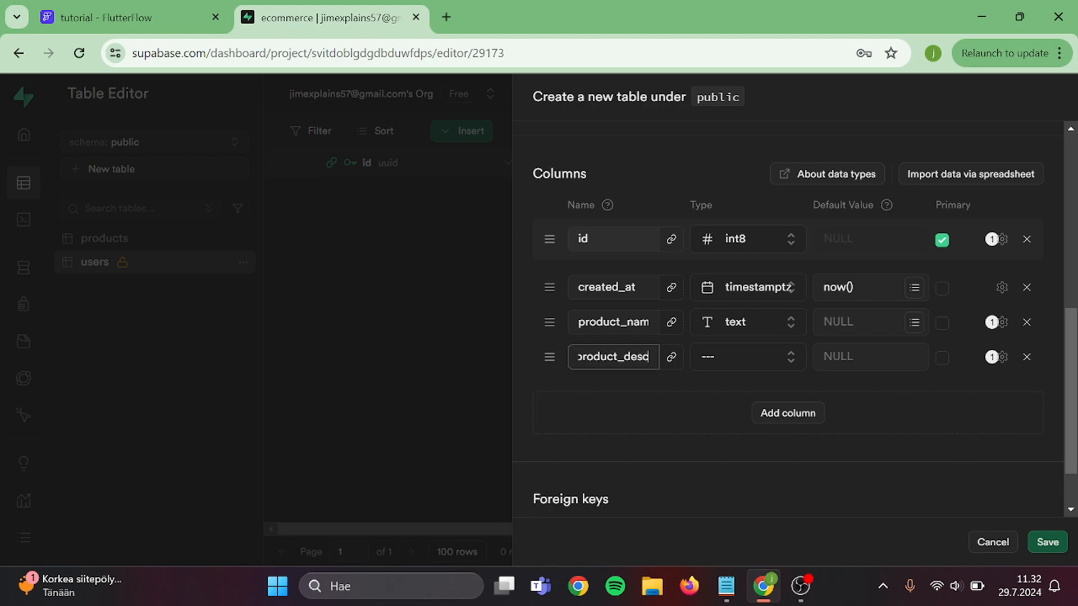
left_click(748, 357)
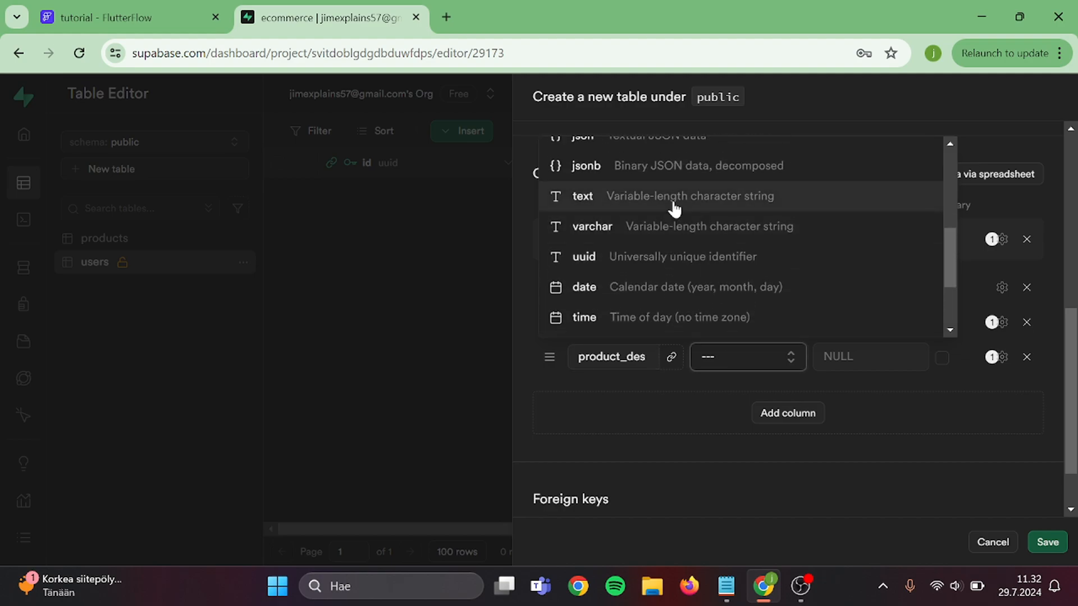
left_click(582, 196)
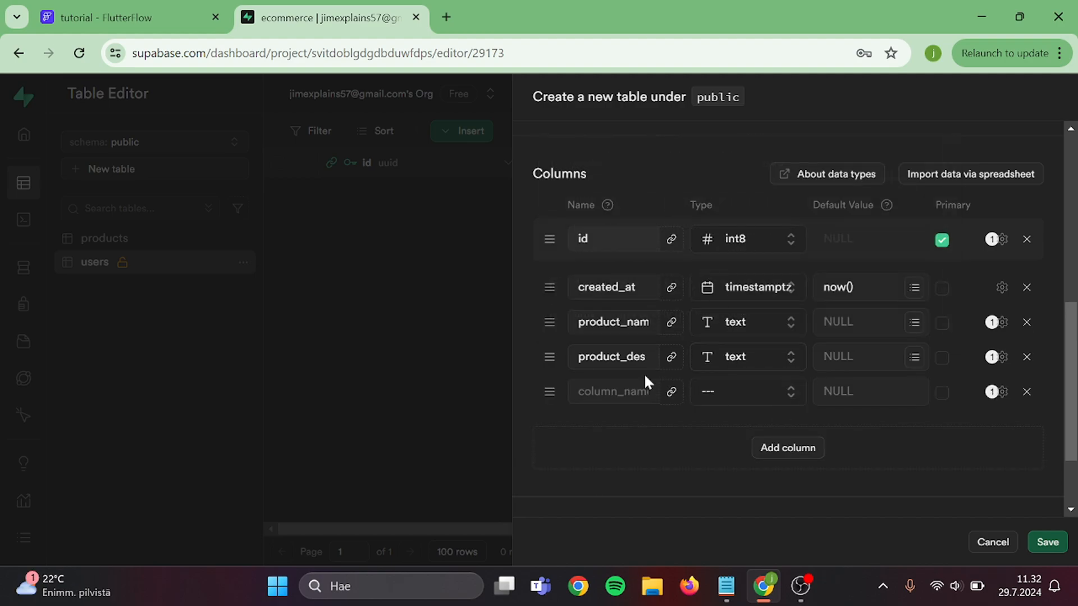
type("user")
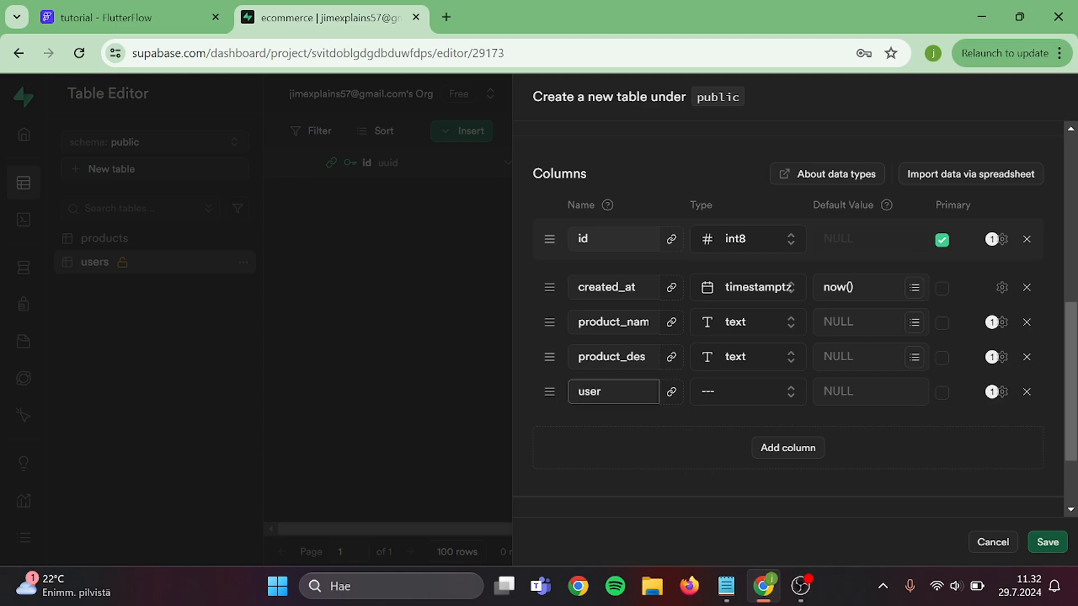
left_click(671, 392)
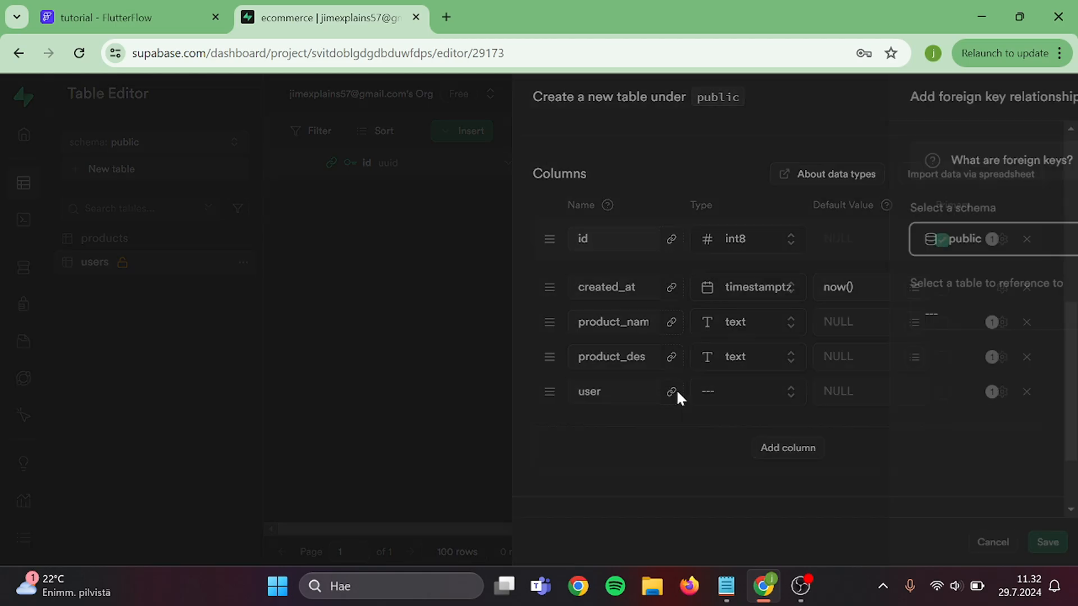
- Link user to users.id with Cascade on update and delete, then save the ecommerce table
left_click(889, 314)
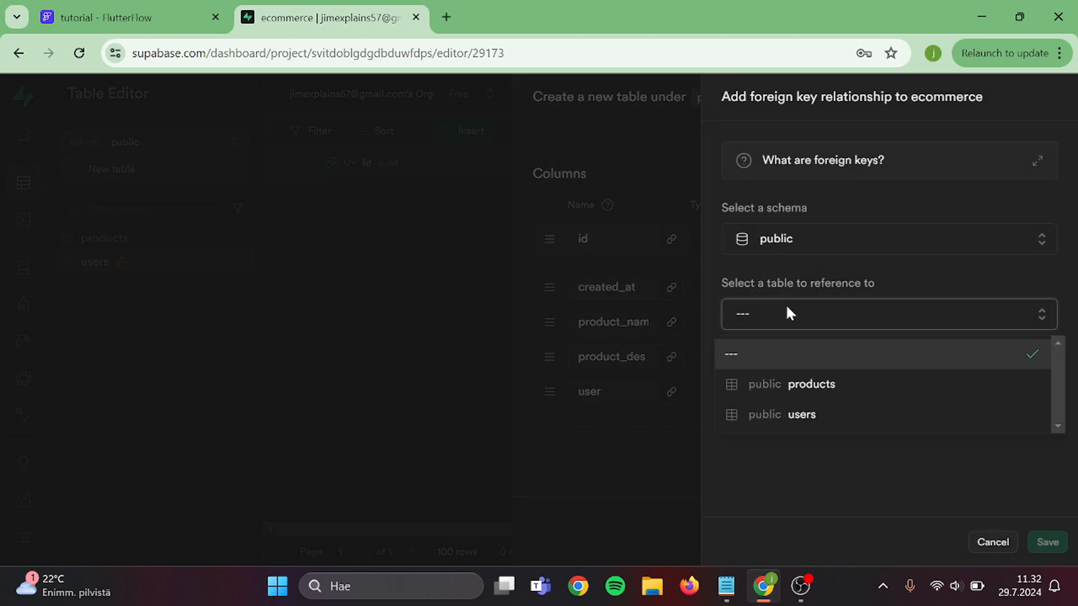
left_click(802, 414)
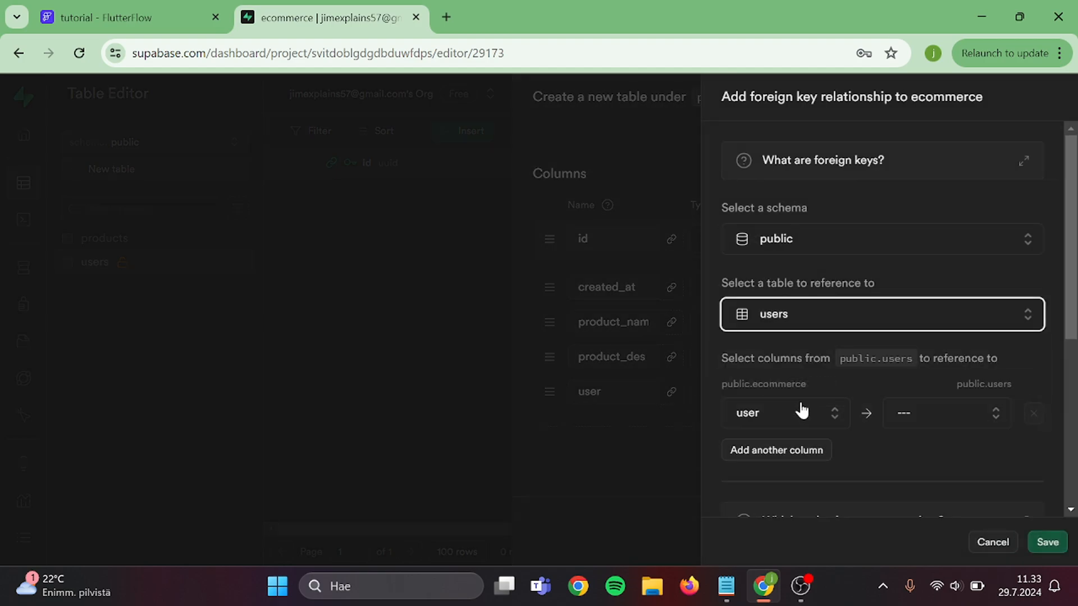
scroll("down", 3)
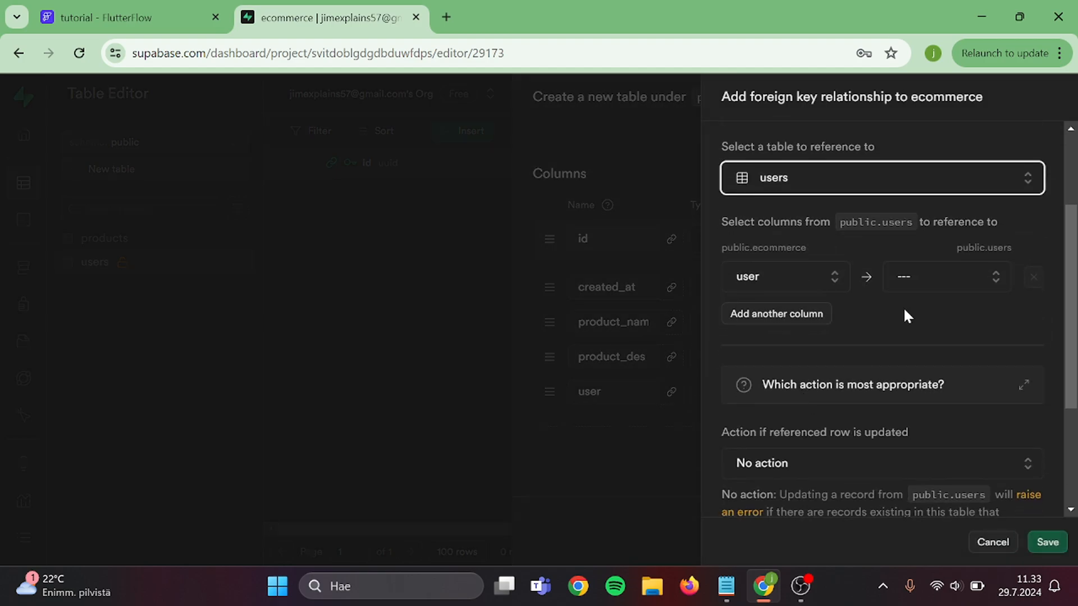
left_click(945, 276)
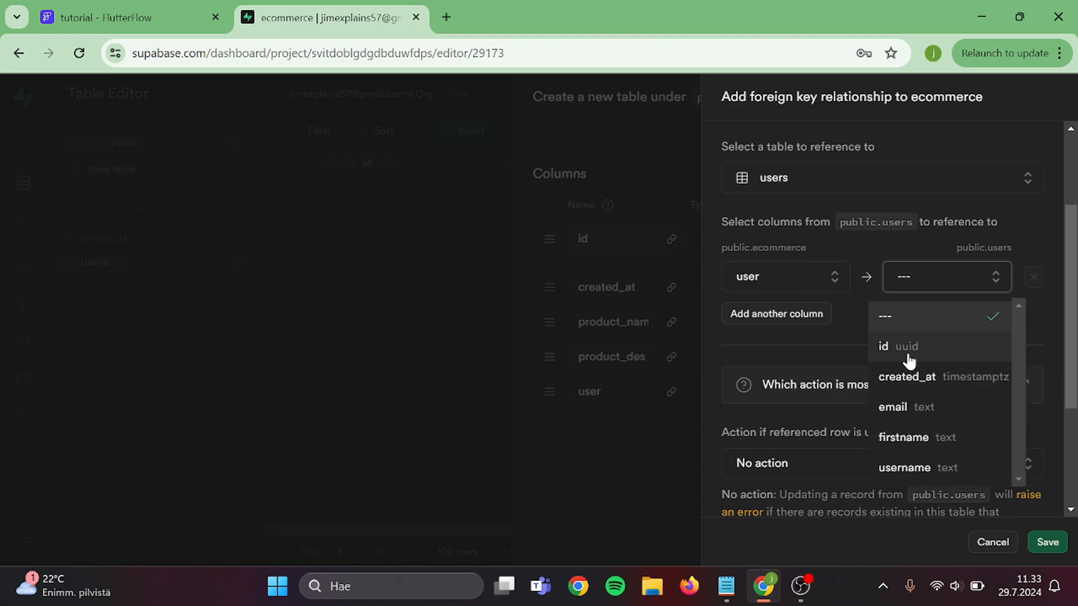
left_click(883, 346)
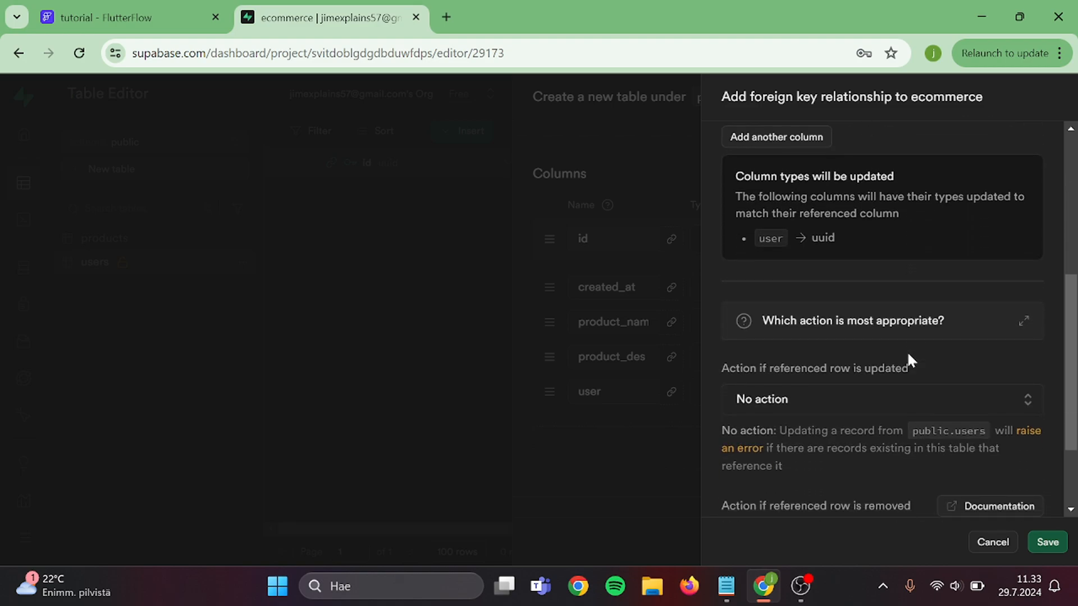
left_click(881, 399)
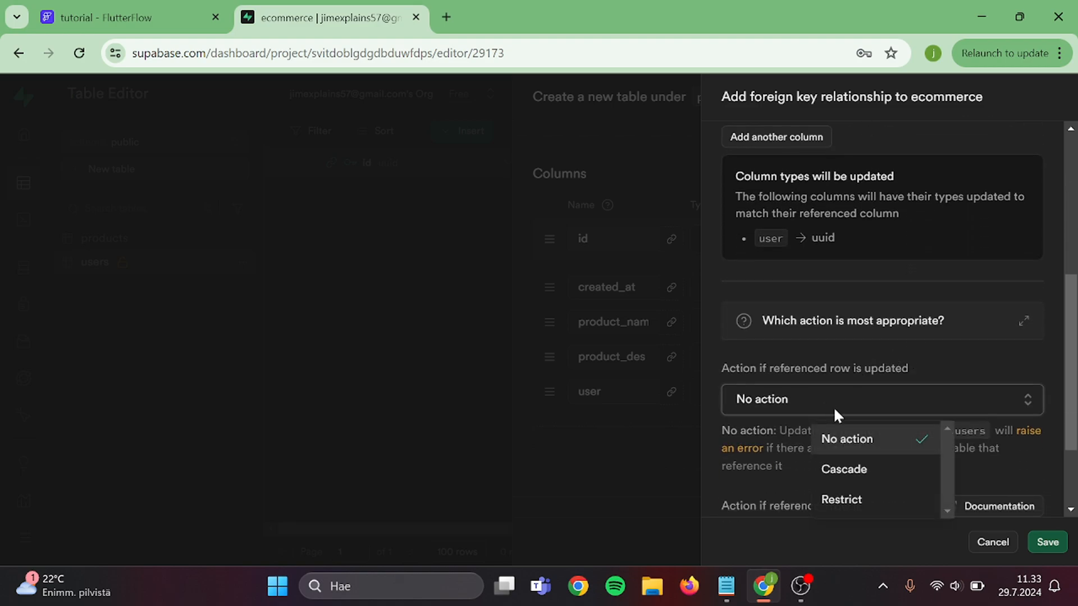
left_click(843, 468)
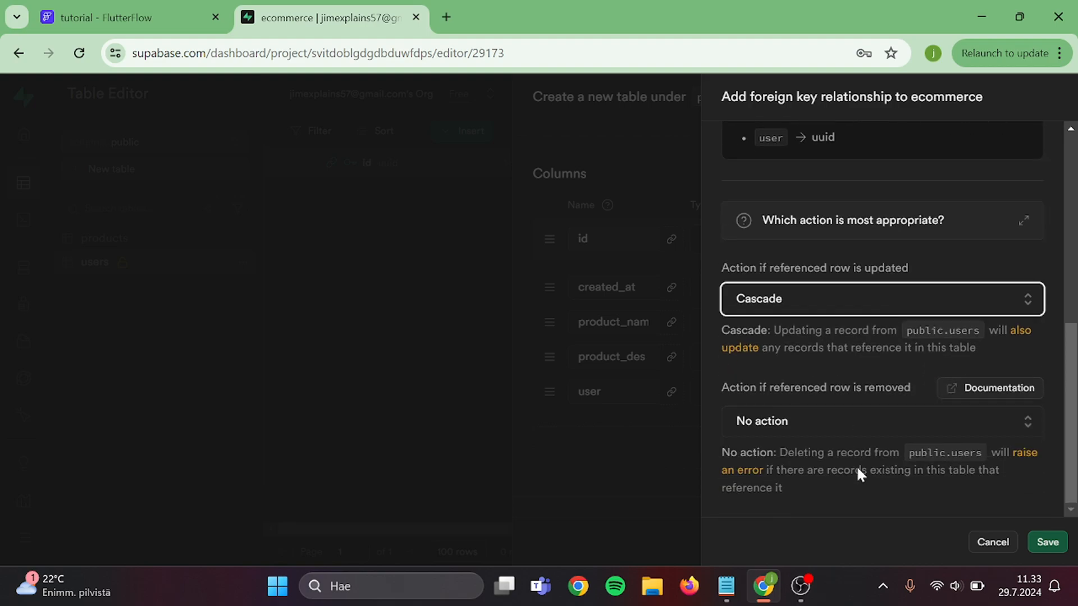
mouse_move(882, 441)
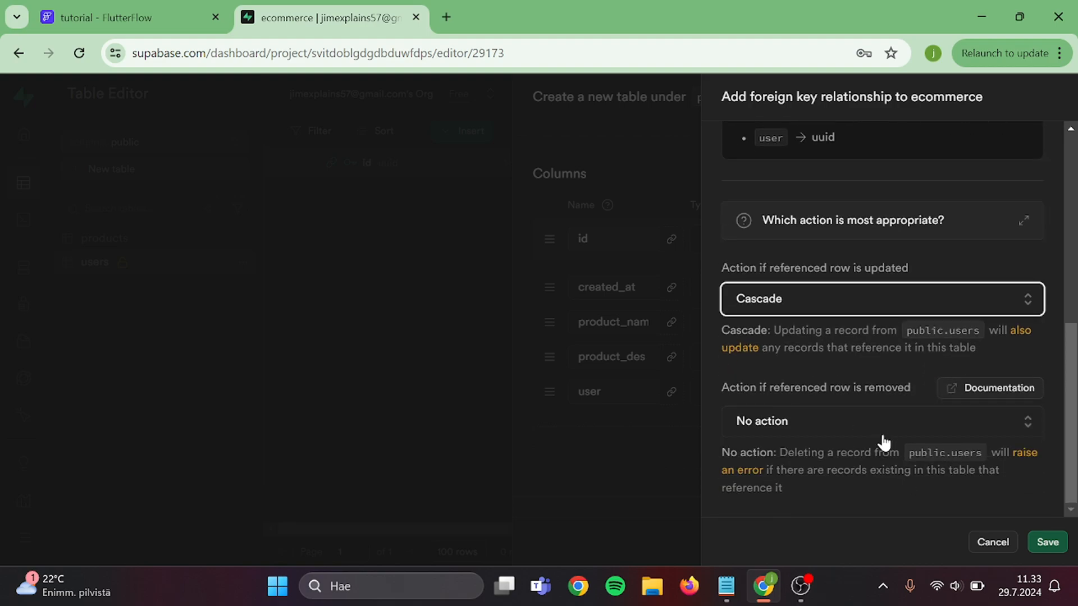
left_click(877, 421)
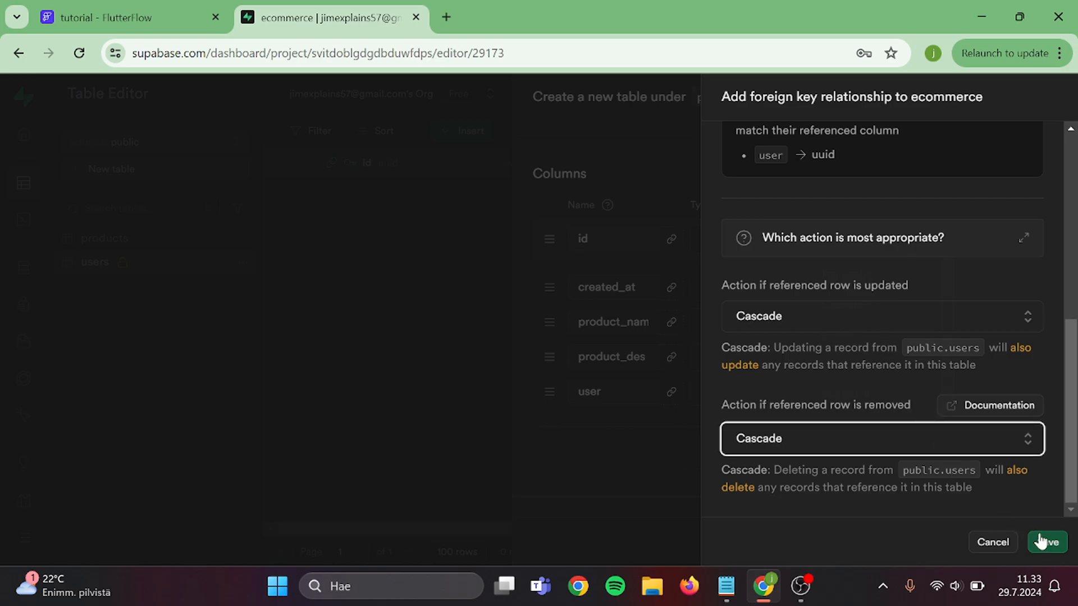
left_click(1050, 542)
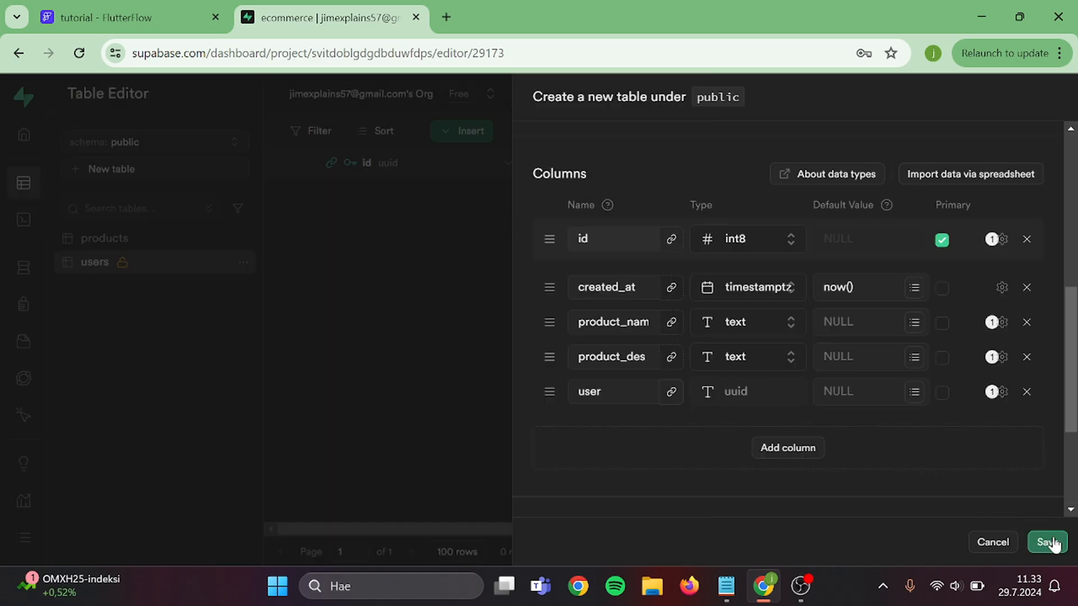
left_click(1046, 543)
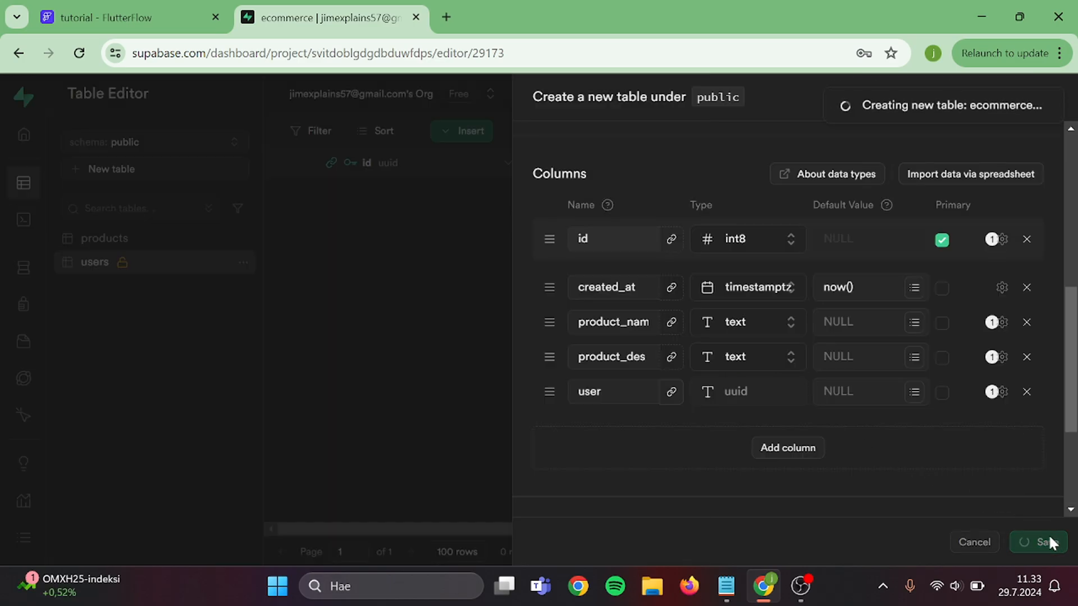
- Turn off Confirm email and Secure email change for the Email auth provider and save
left_click(1046, 541)
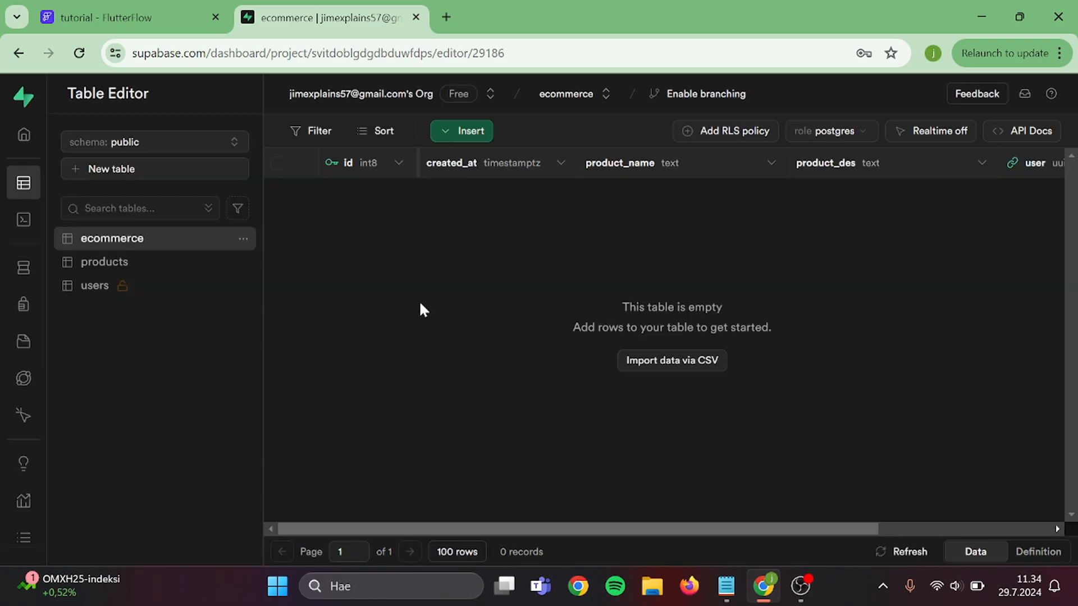
mouse_move(34, 301)
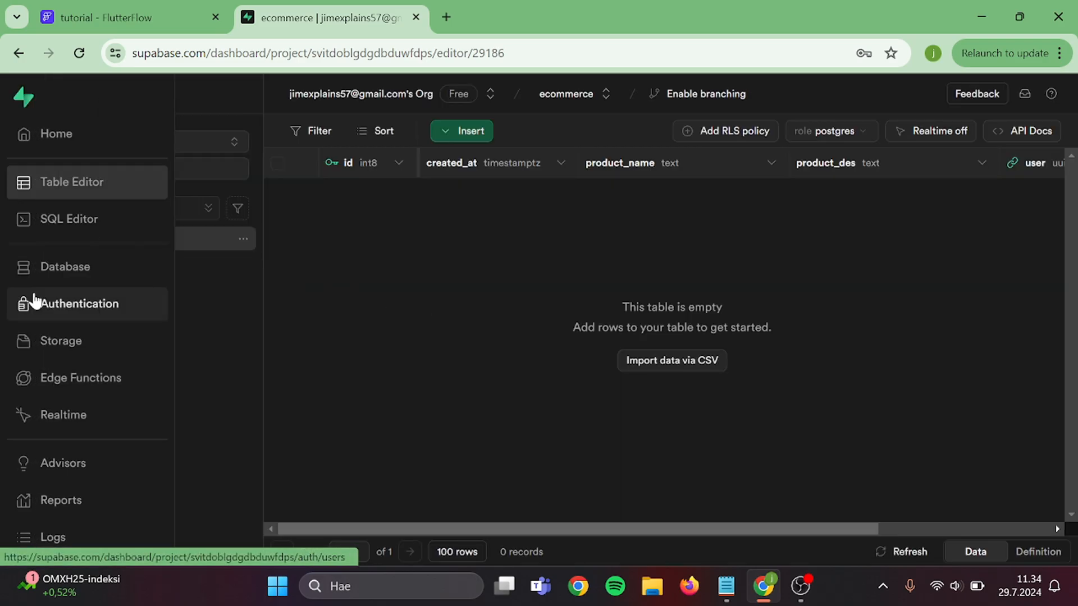
left_click(80, 303)
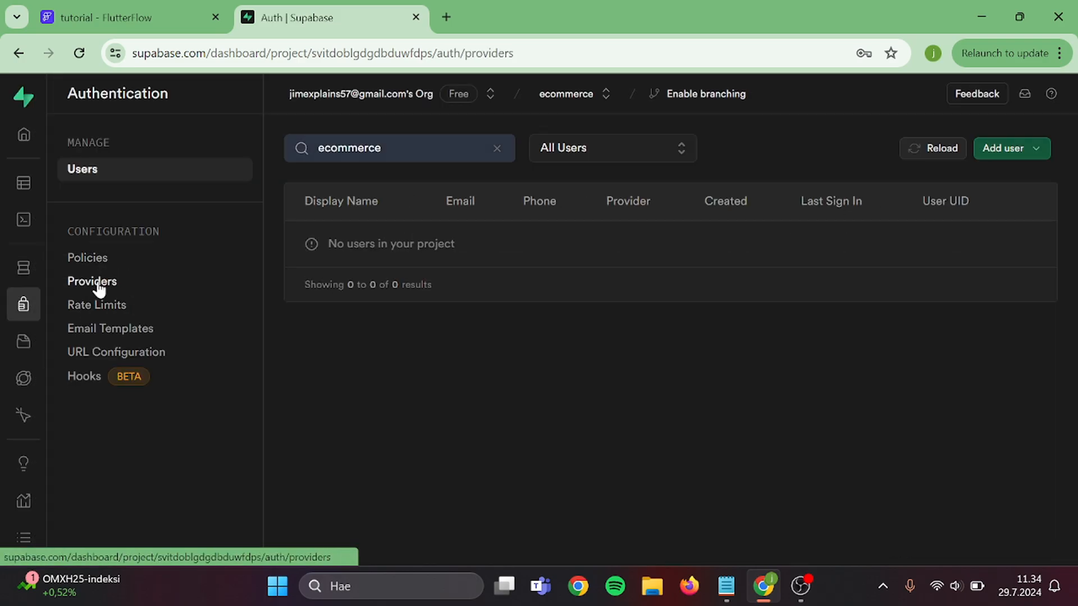
left_click(92, 281)
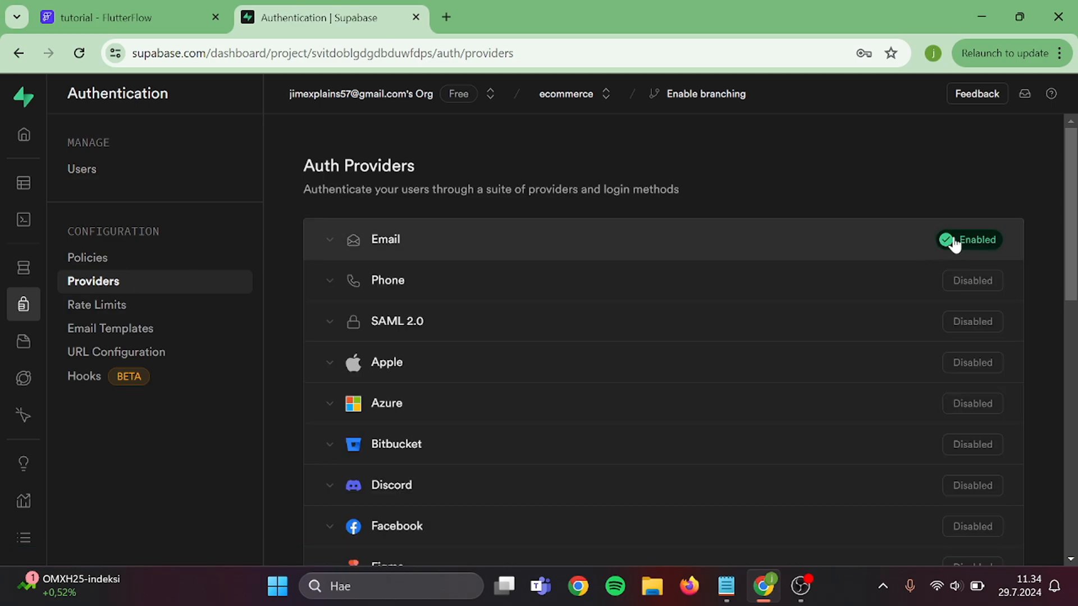
left_click(385, 239)
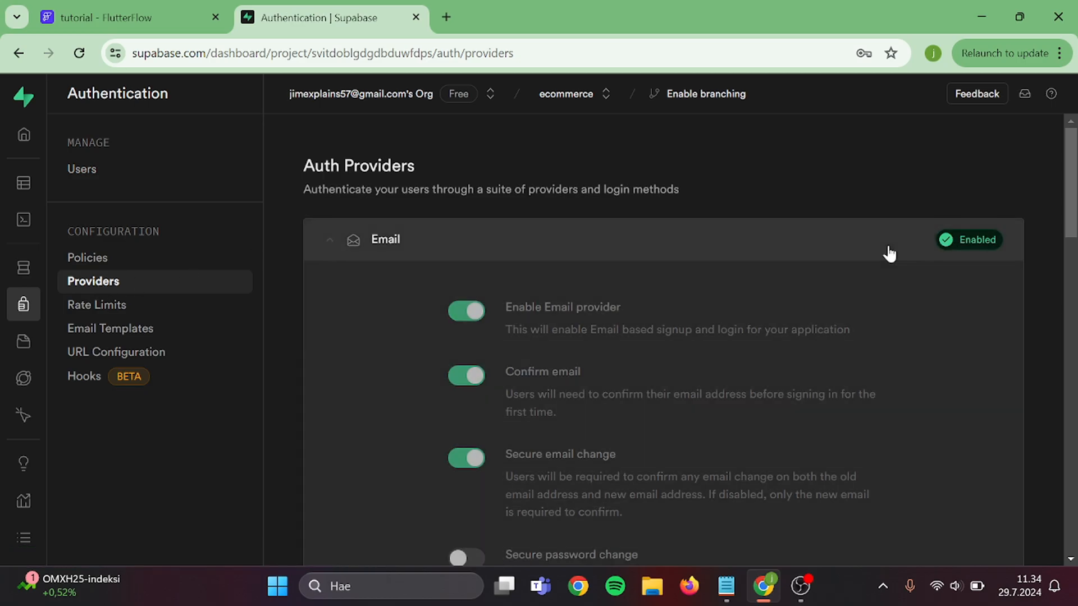
scroll("down", 3)
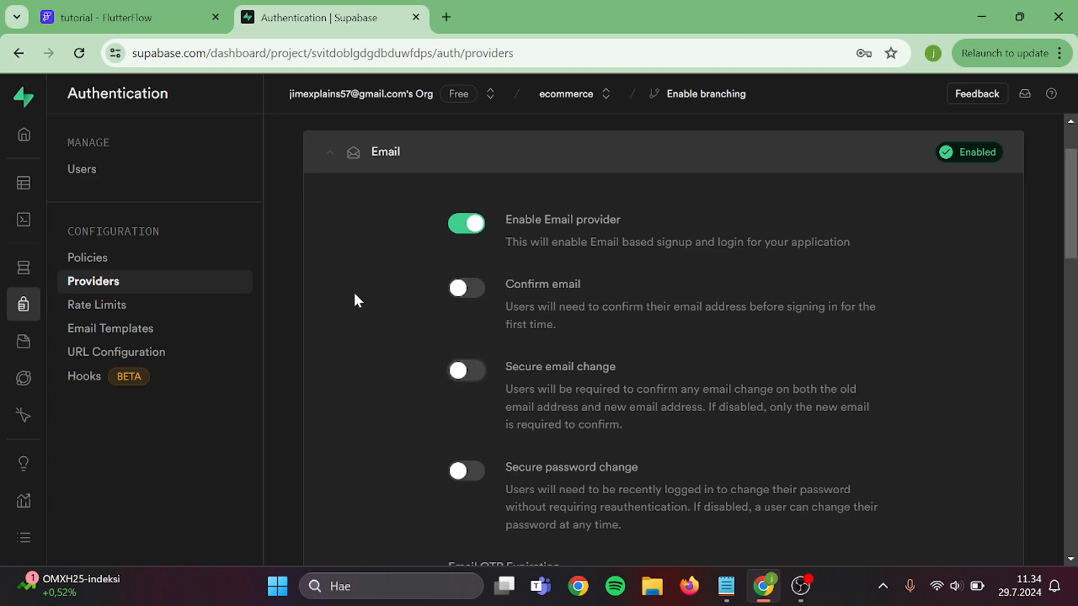
scroll("down", 3)
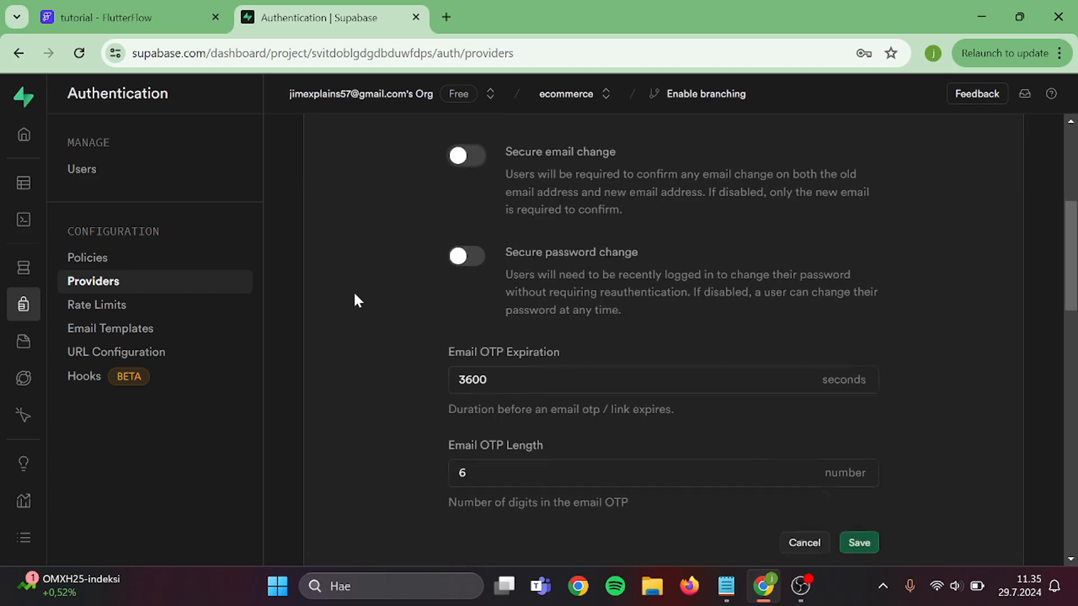
left_click(859, 542)
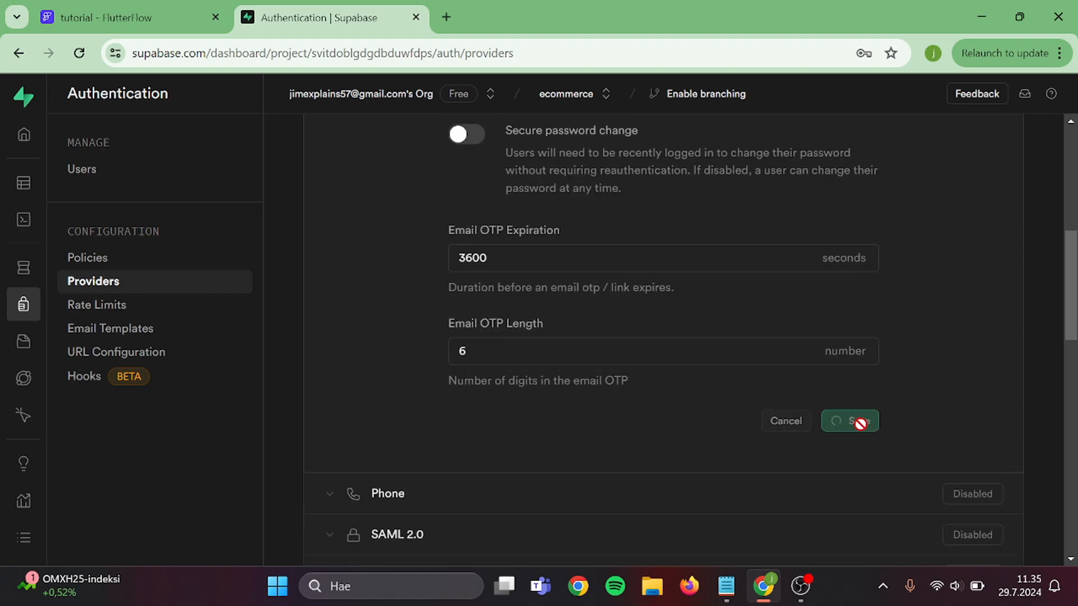
left_click(849, 420)
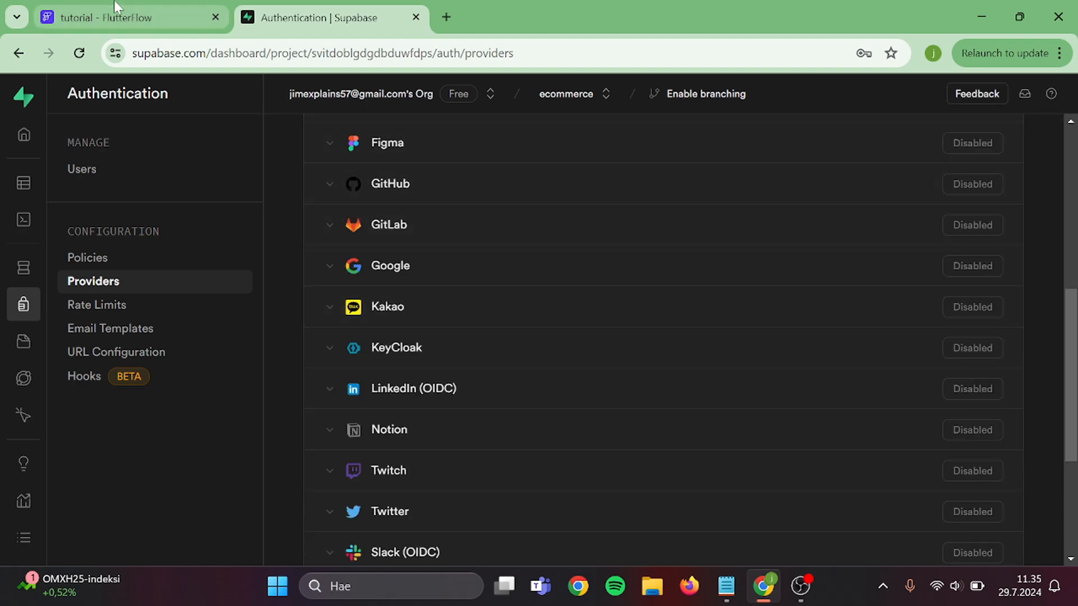
- Create an Auth1 page from the sign-in/sign-up template and remove its social login section
left_click(112, 16)
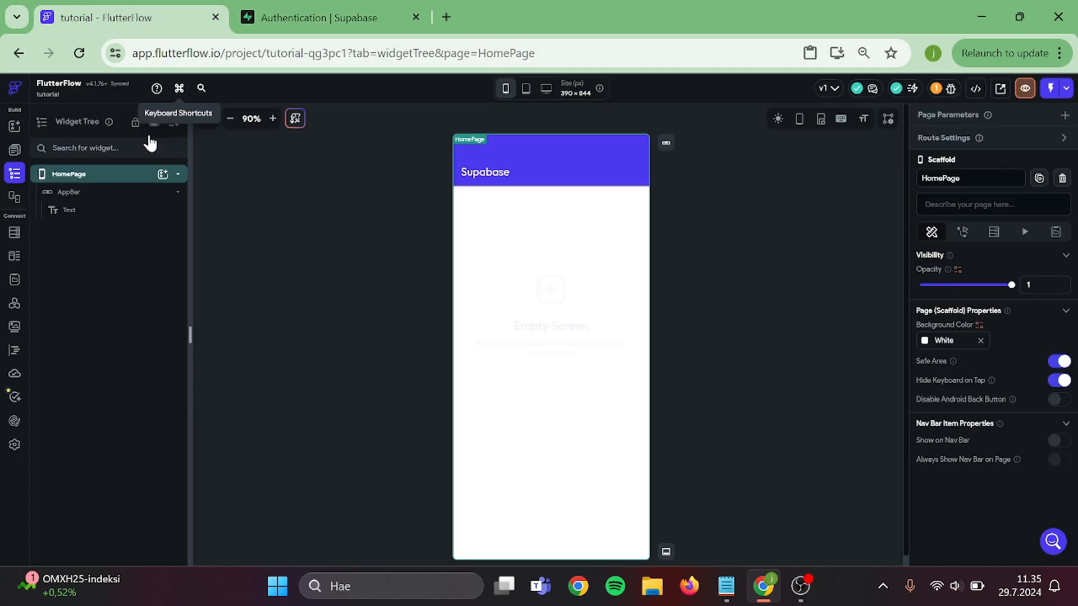
mouse_move(16, 125)
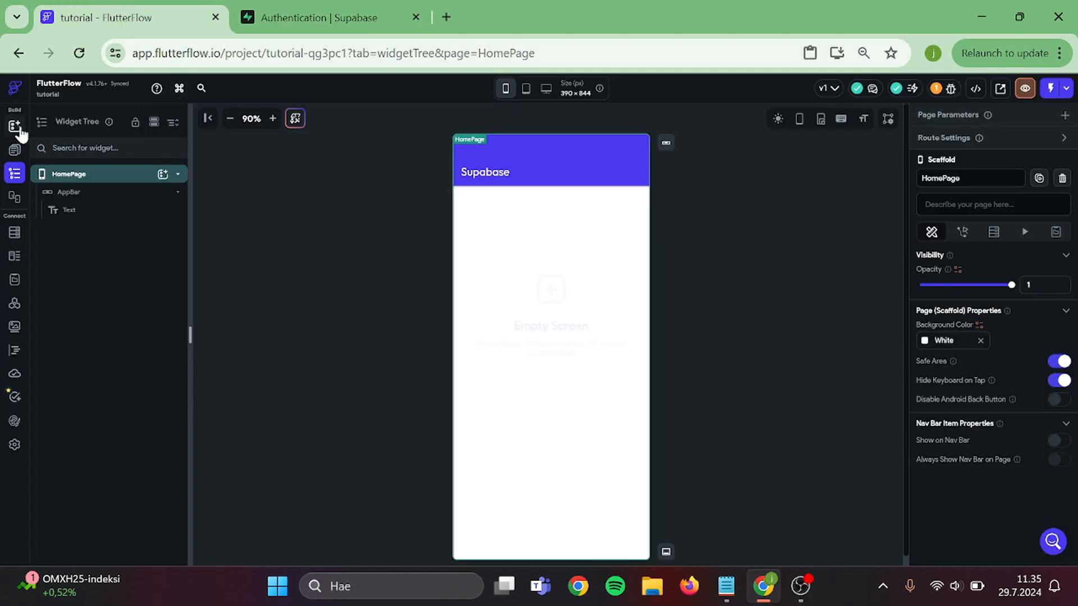
left_click(15, 124)
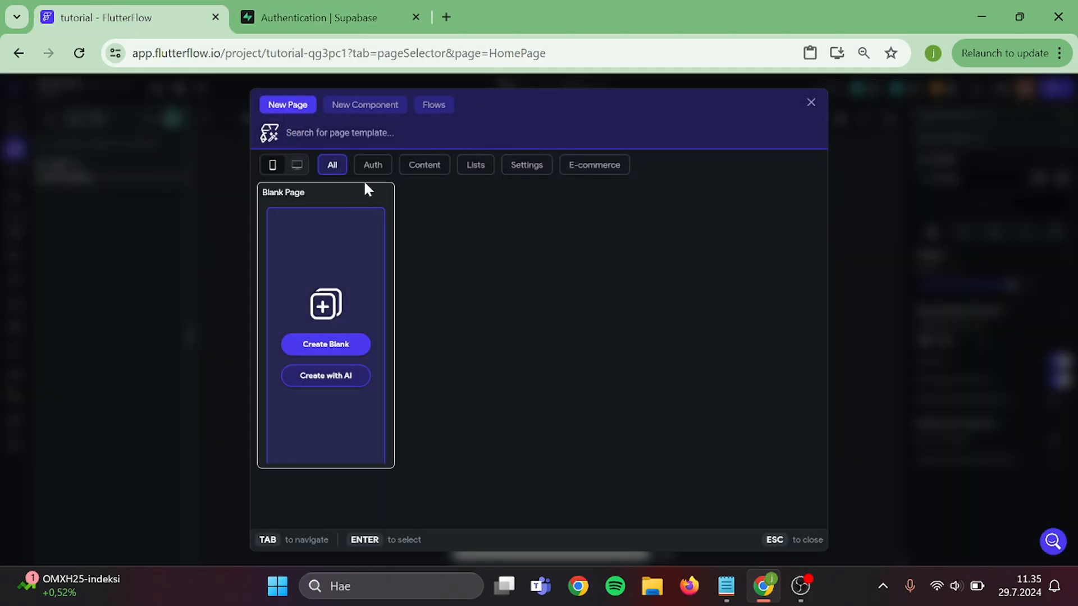
left_click(373, 165)
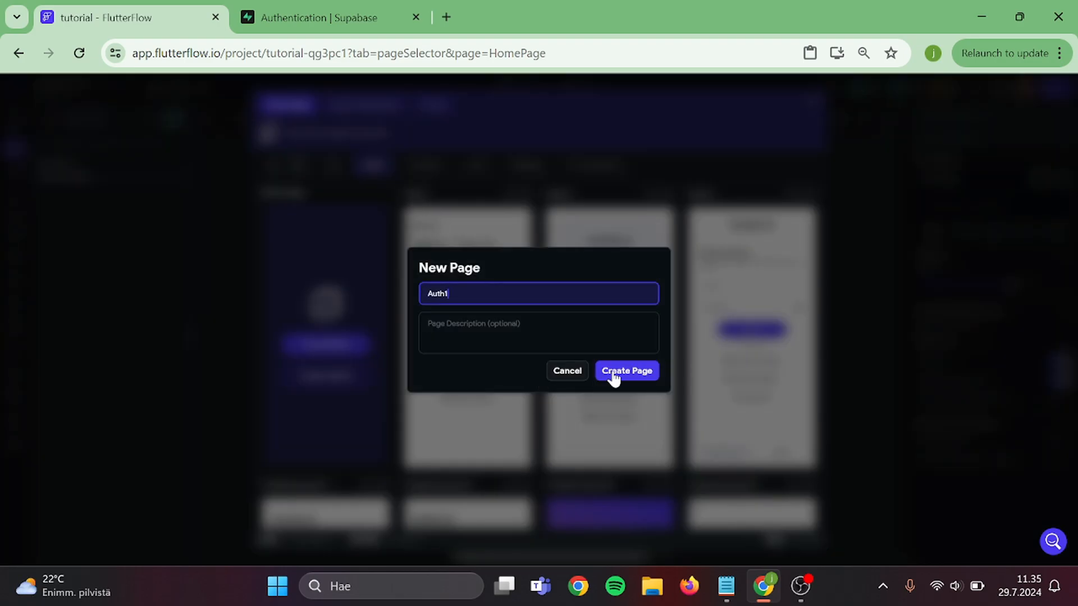
left_click(627, 370)
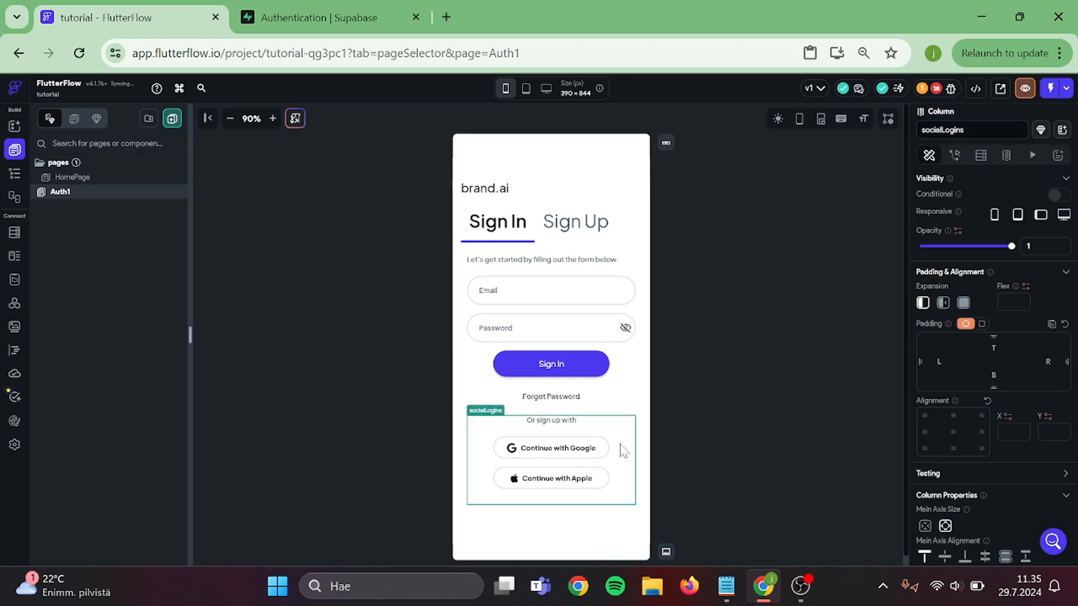
left_click(575, 222)
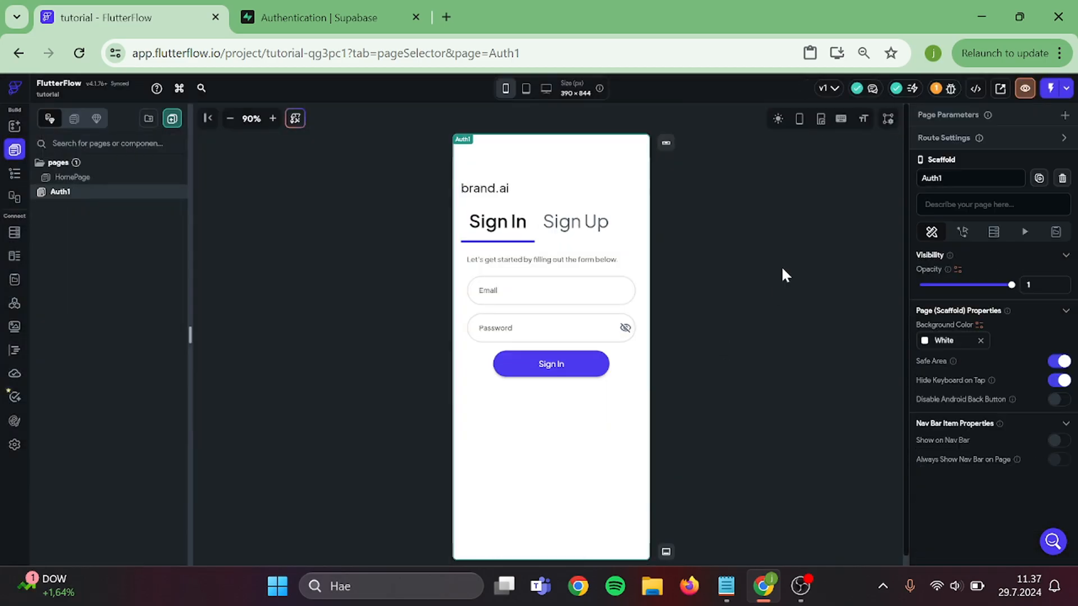
mouse_move(225, 461)
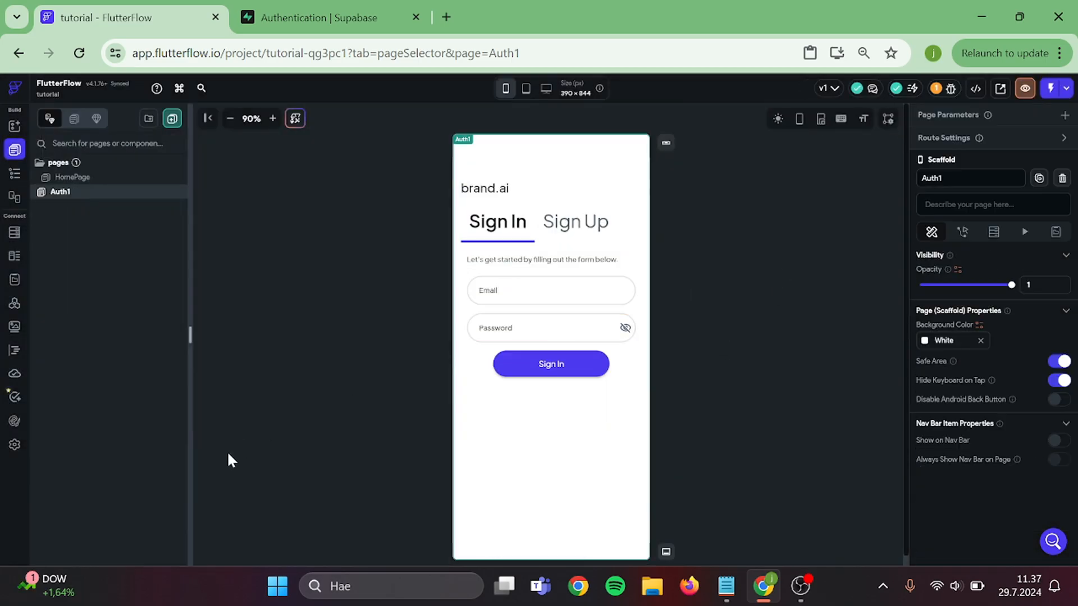
- Import the latest table schema from Supabase in the Supabase settings
left_click(14, 444)
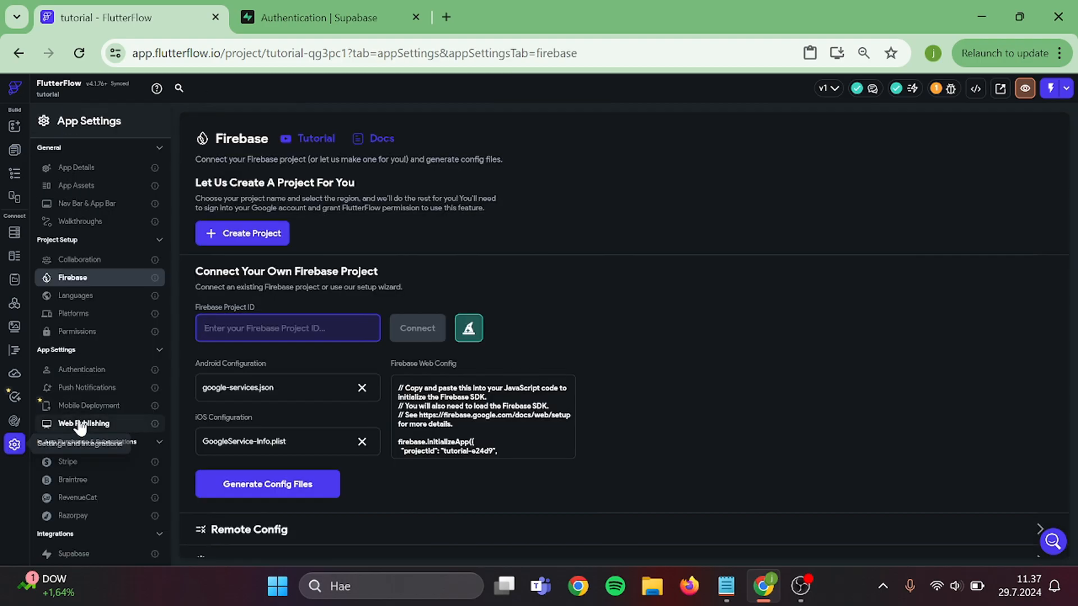
left_click(74, 554)
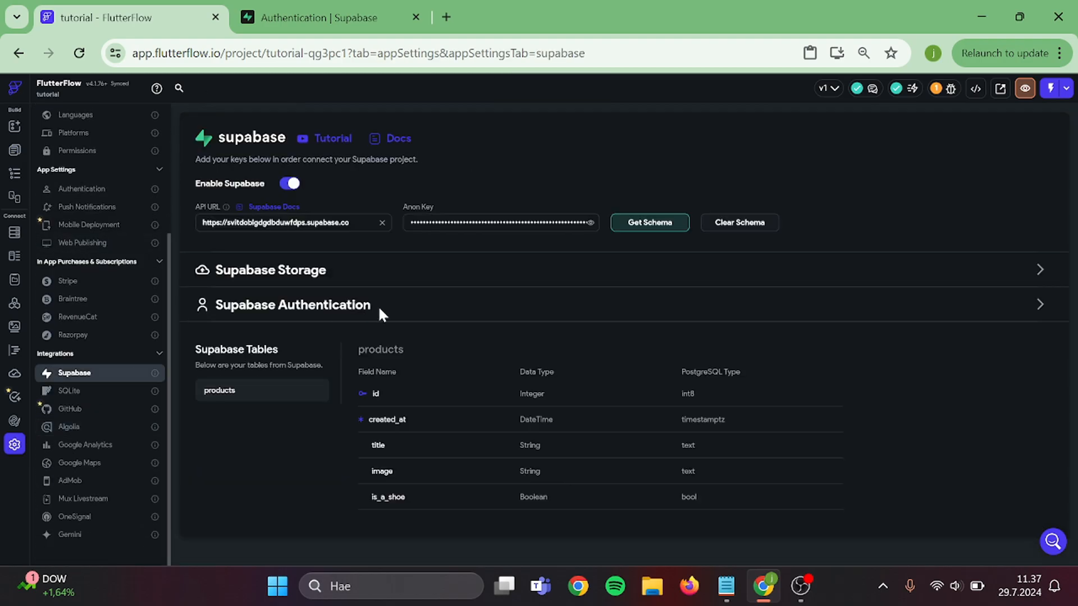
left_click(649, 222)
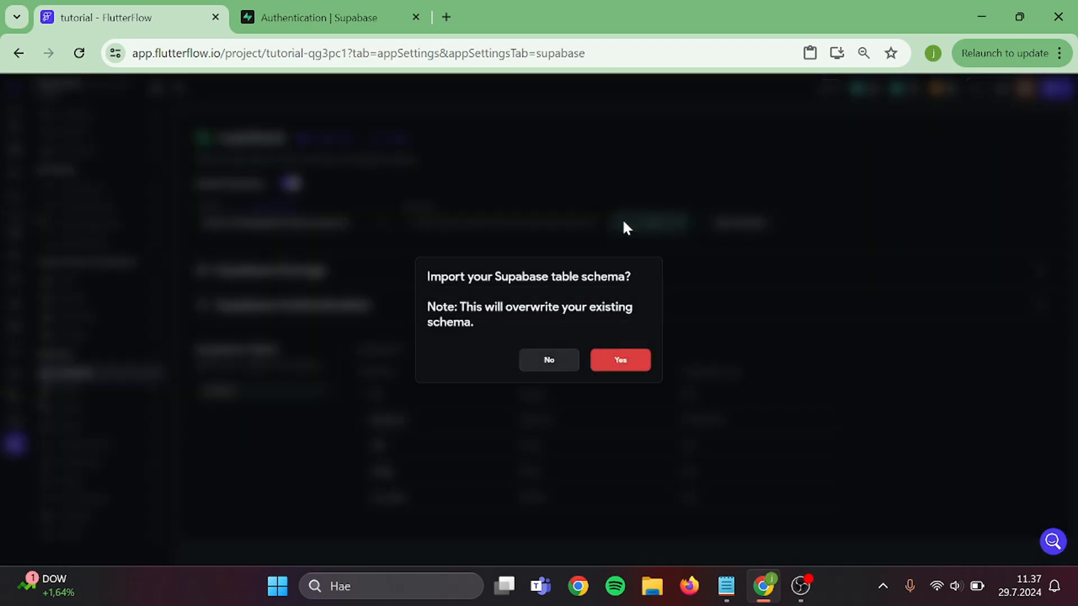
left_click(620, 360)
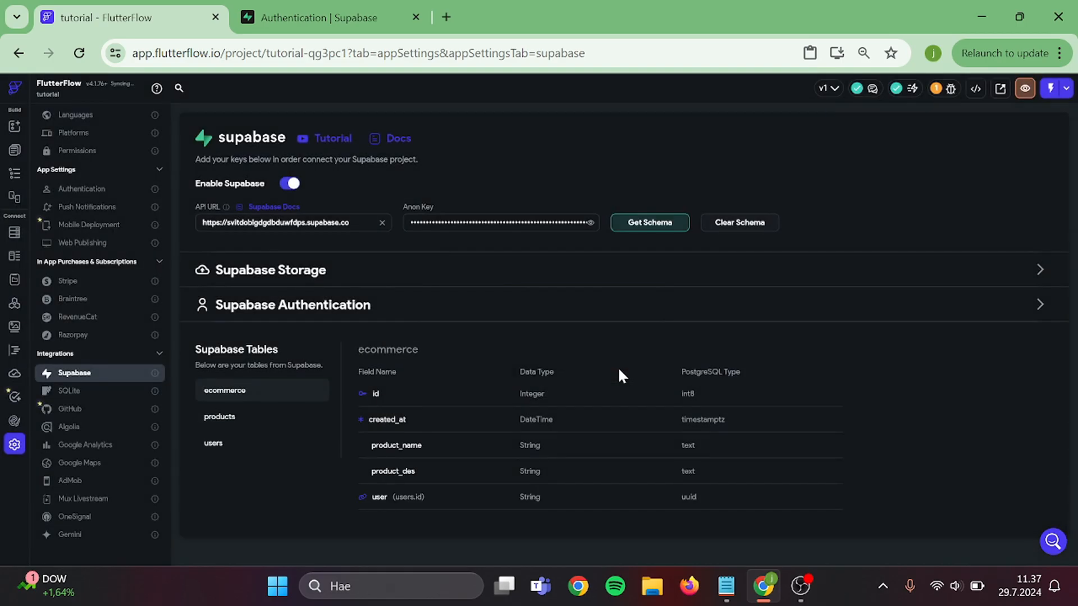
mouse_move(303, 325)
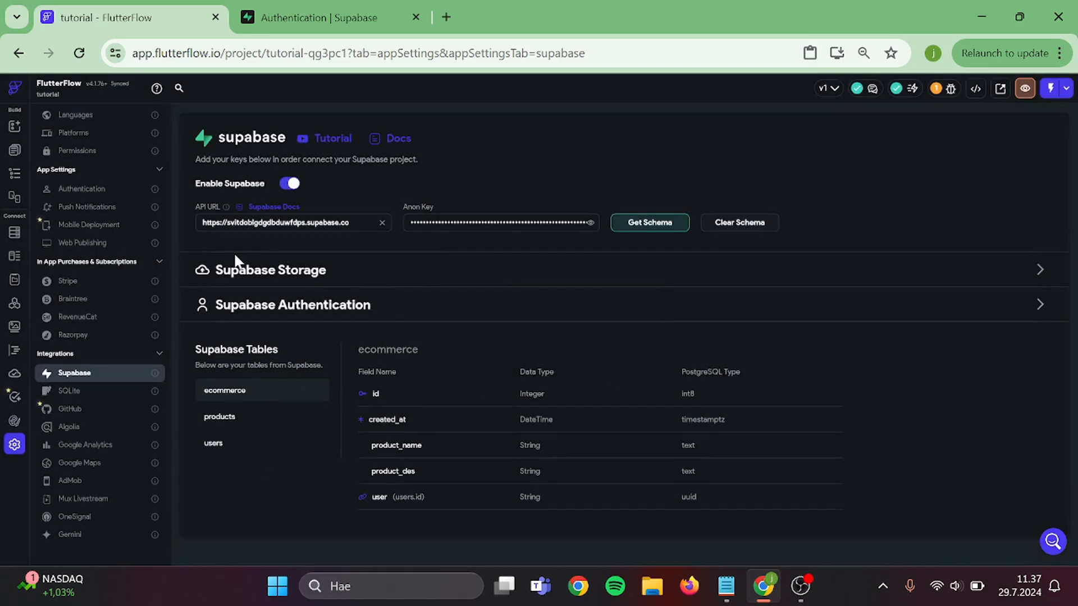
- Enable Supabase authentication with Auth1 as entry page and HomePage after login
left_click(82, 188)
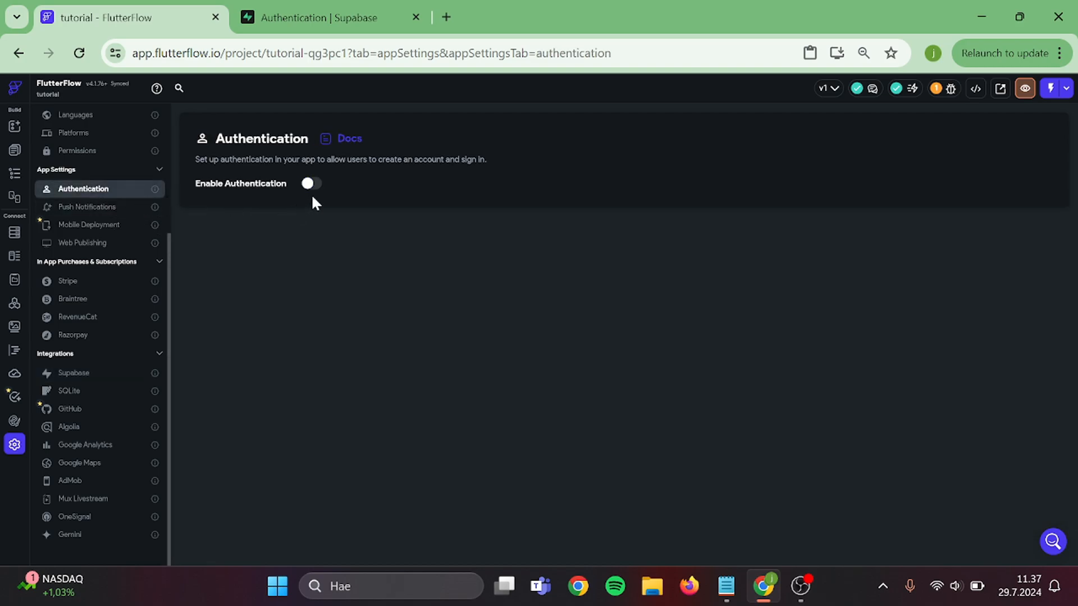
left_click(311, 182)
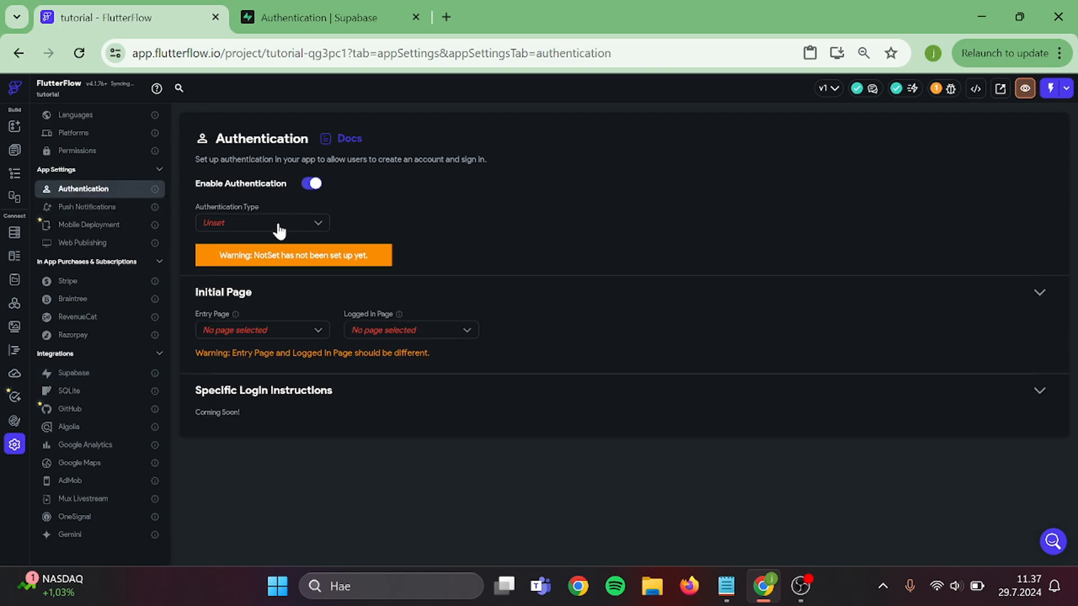
left_click(262, 223)
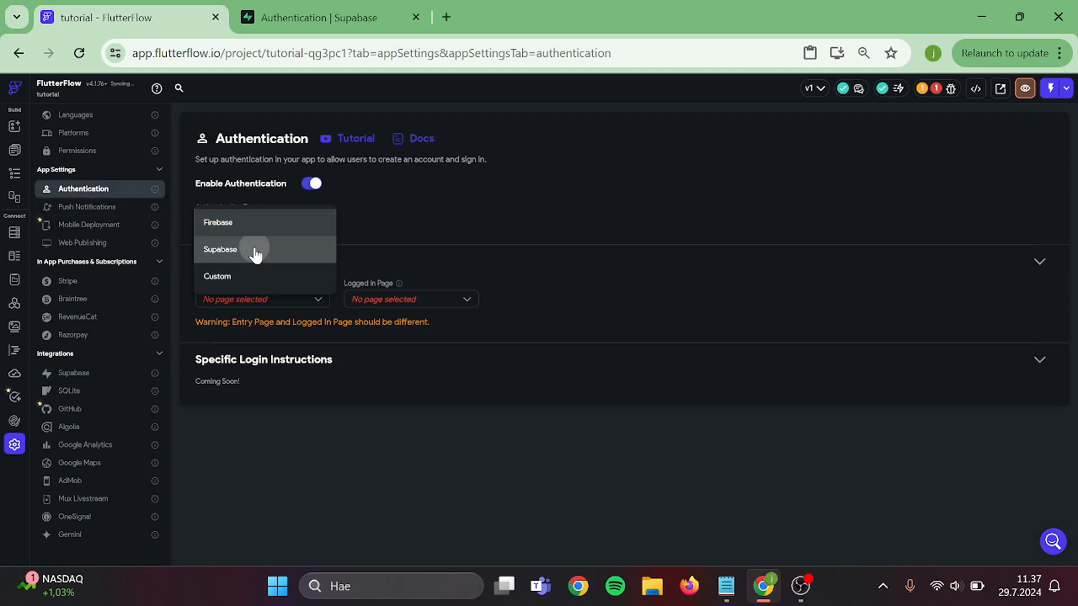
left_click(219, 249)
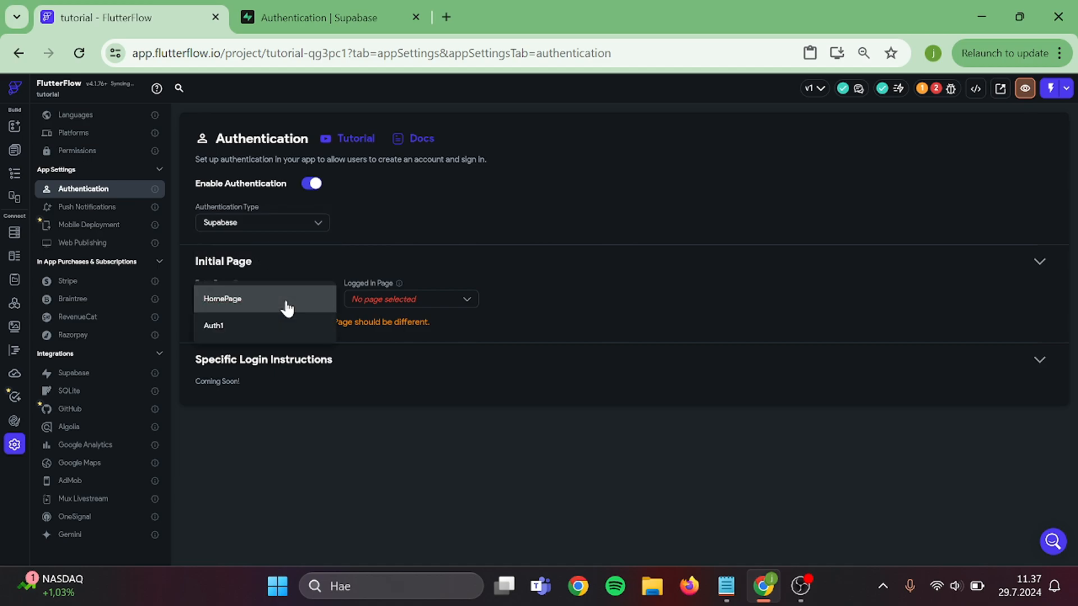
left_click(214, 325)
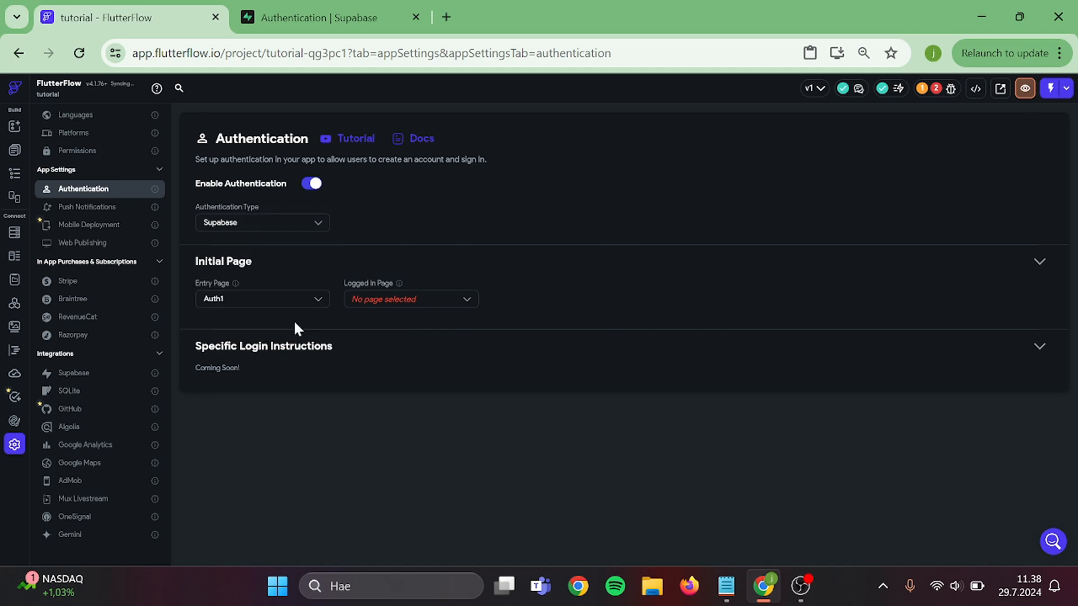
left_click(411, 298)
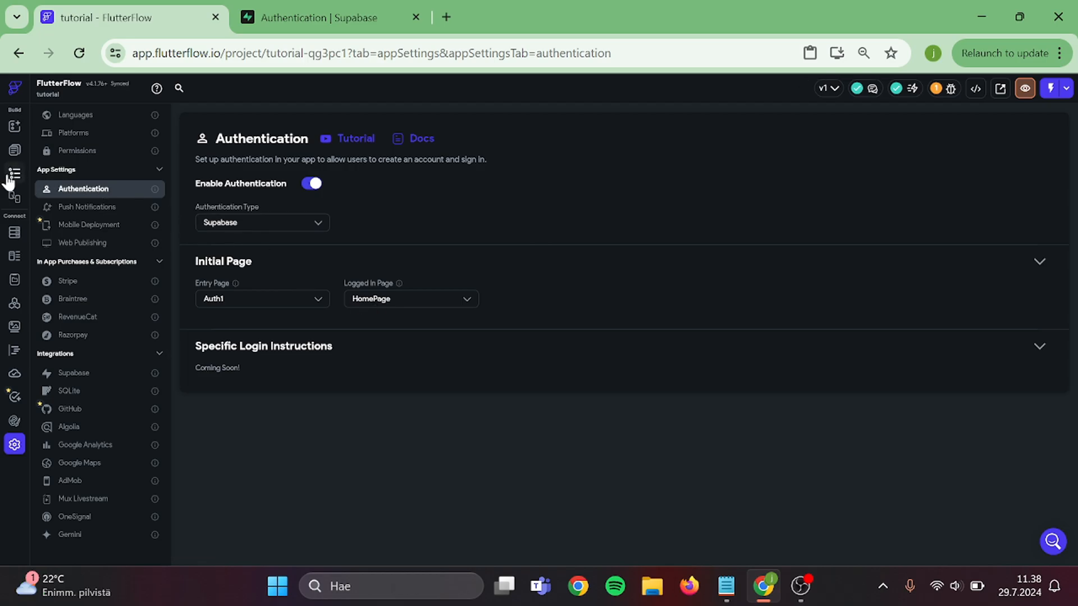
- Give Create Account a Supabase Create Account action, Email provider, email from emailAddress_Create
left_click(14, 172)
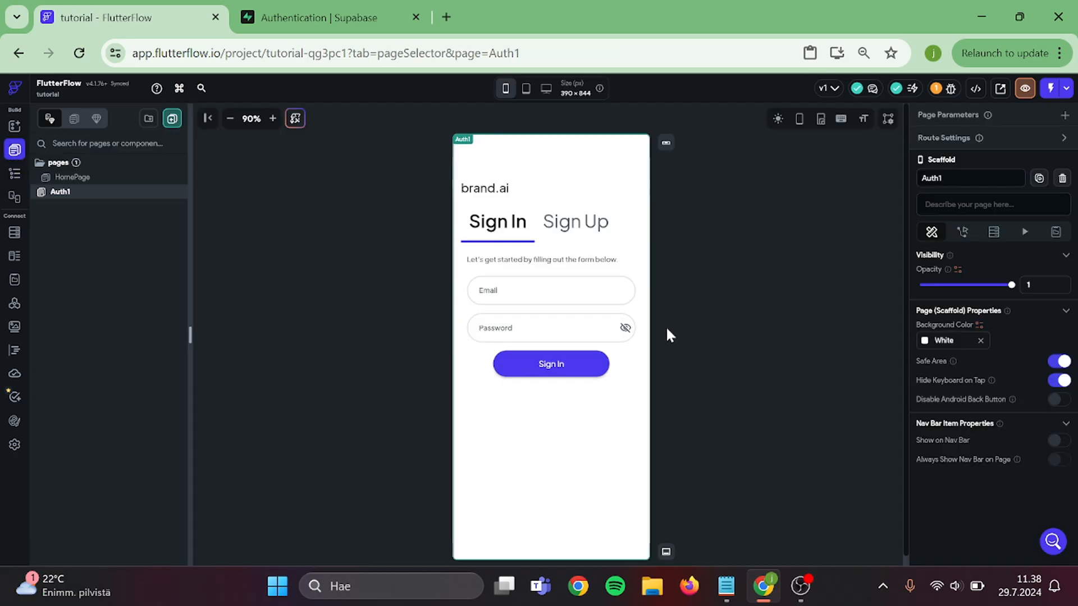
left_click(575, 221)
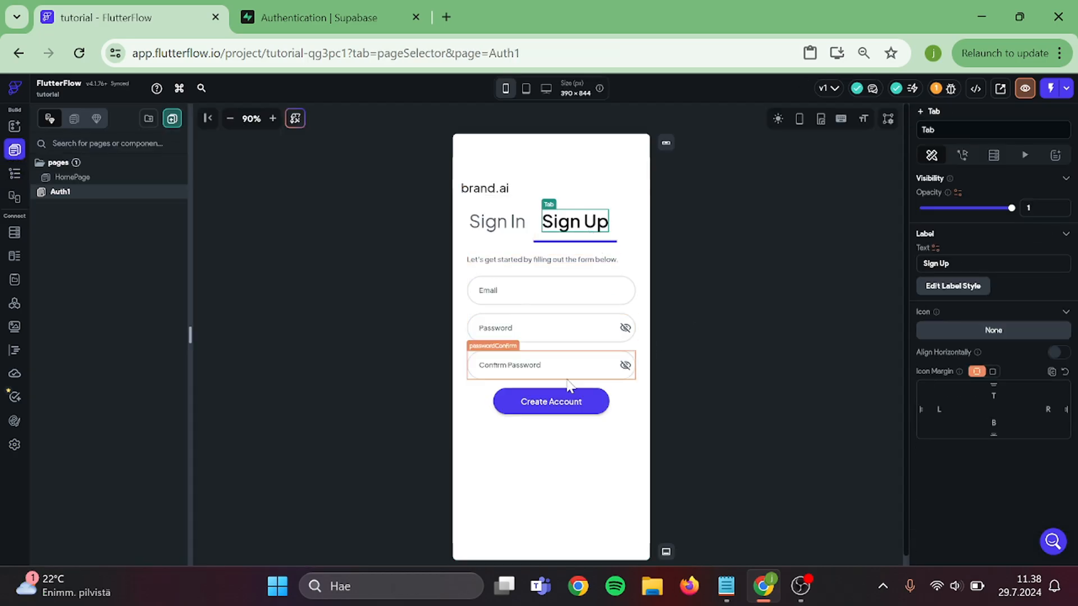
left_click(551, 402)
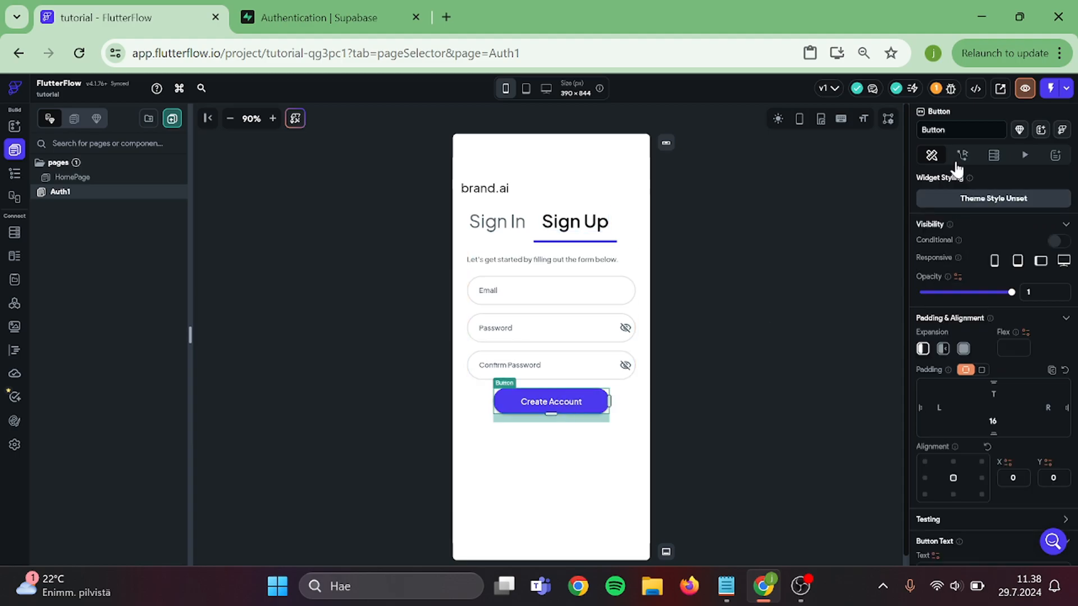
left_click(961, 155)
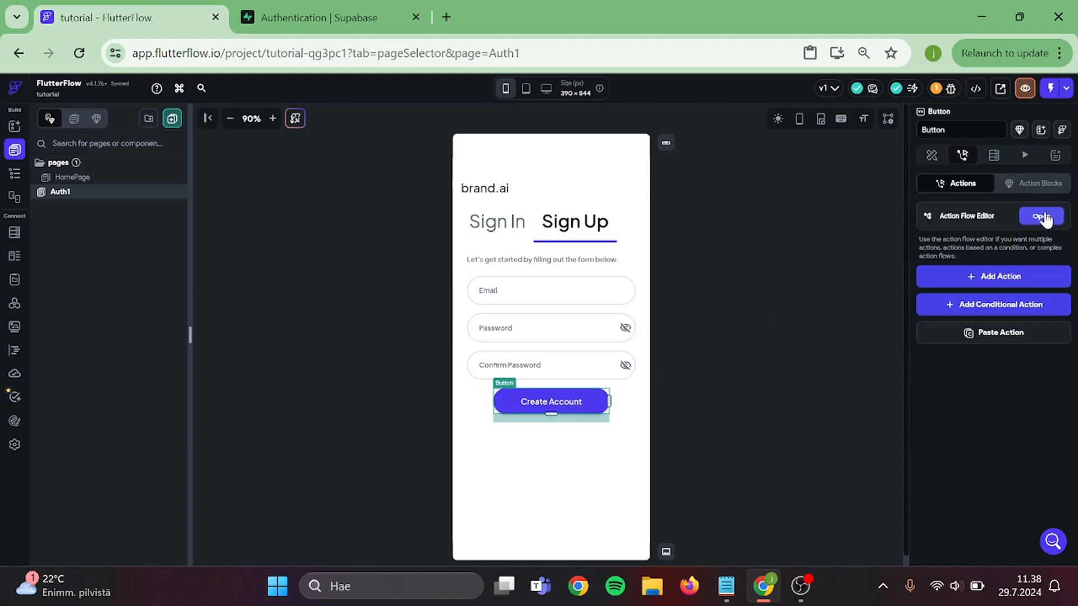
left_click(1041, 216)
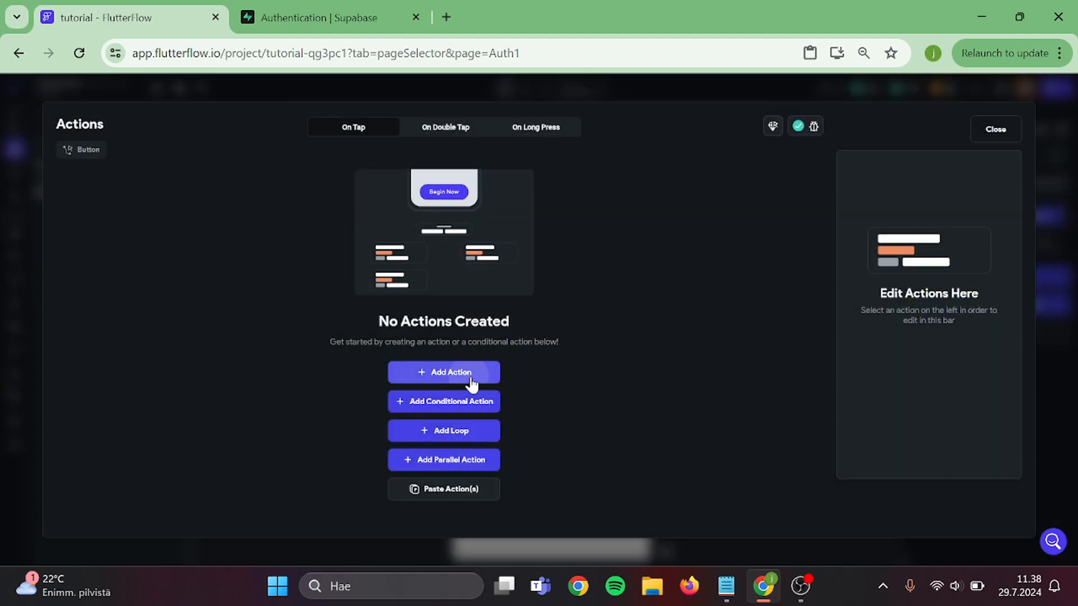
left_click(443, 372)
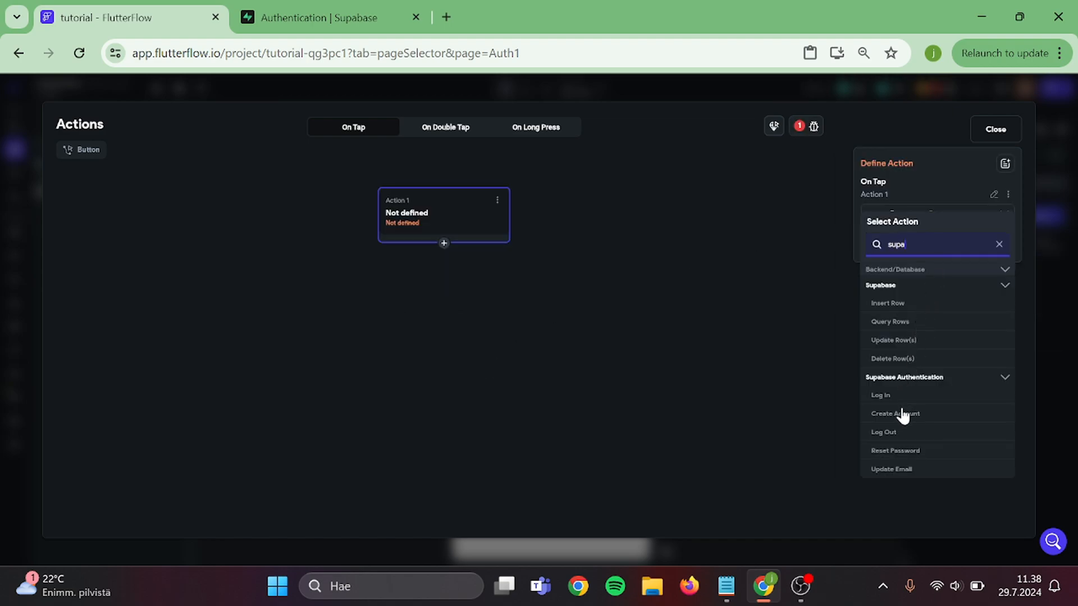
left_click(895, 413)
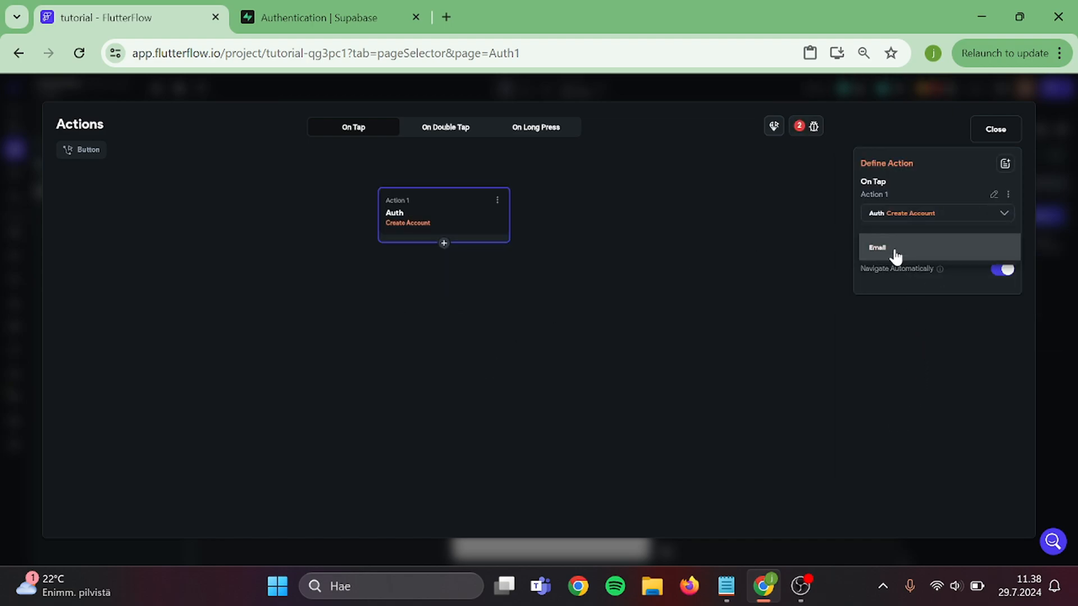
left_click(877, 246)
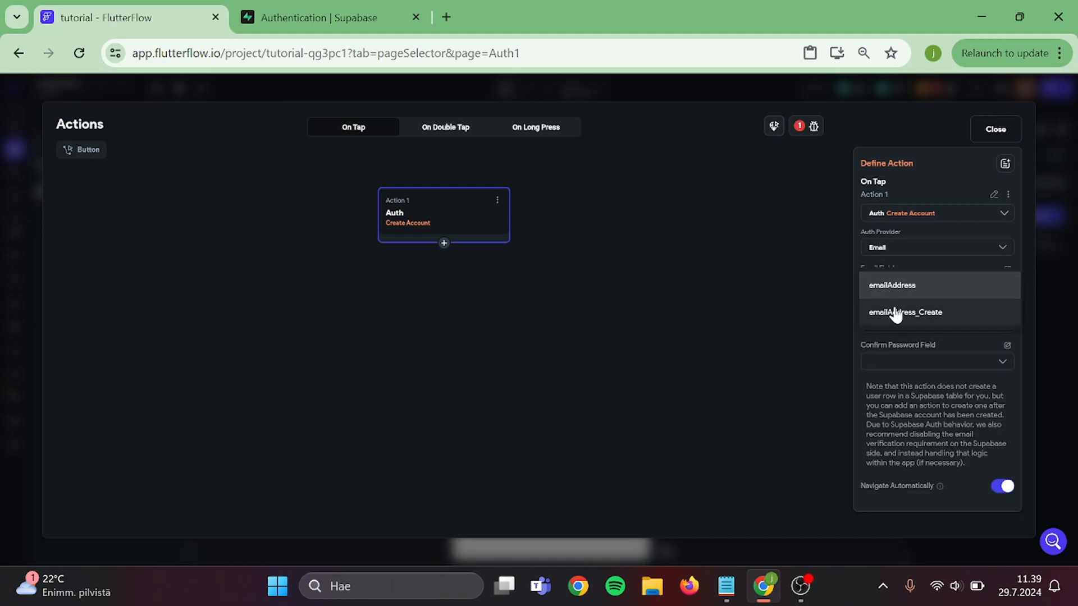
left_click(904, 312)
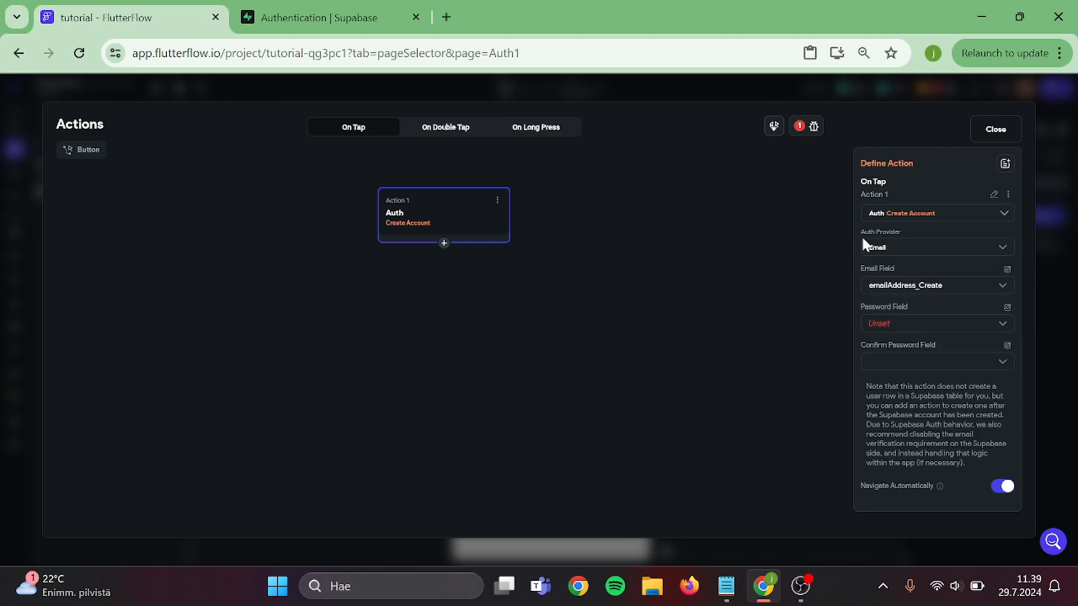
- Use password_Create for the password and passwordConfirm for the confirm password
left_click(995, 129)
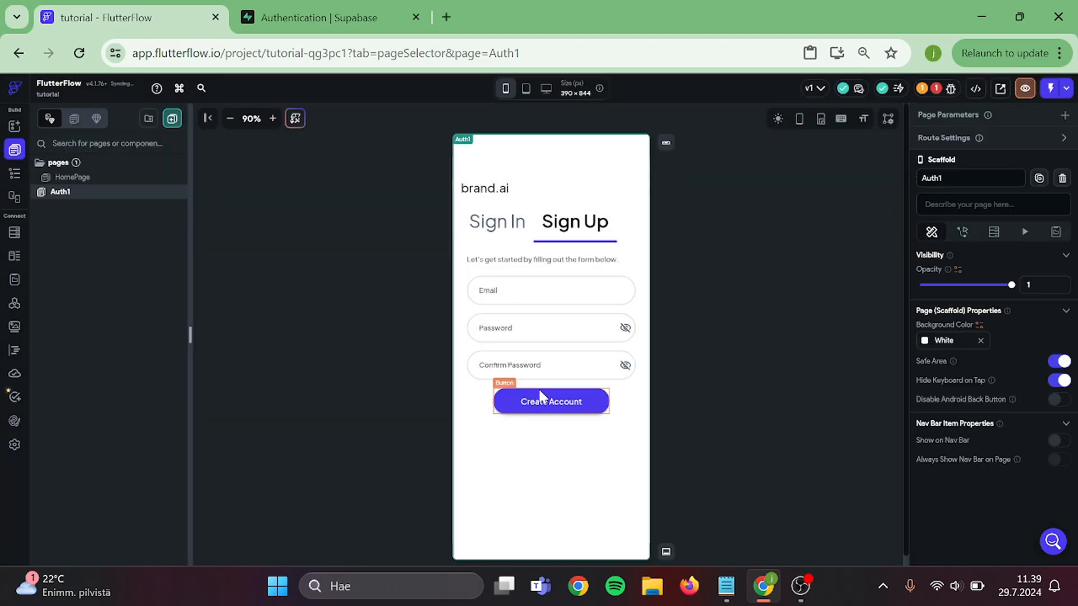
left_click(550, 402)
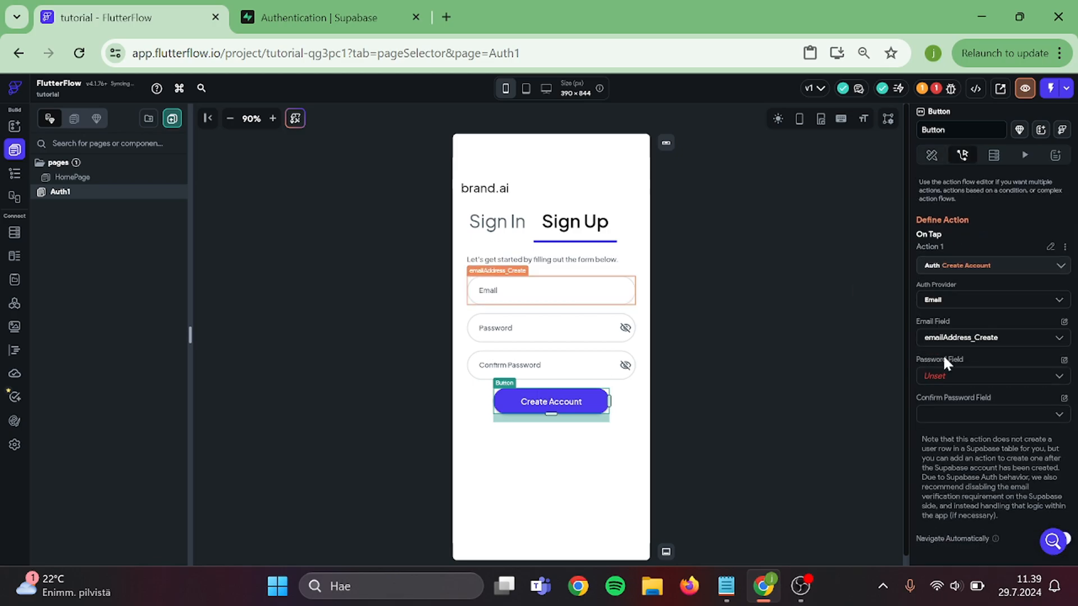
left_click(993, 375)
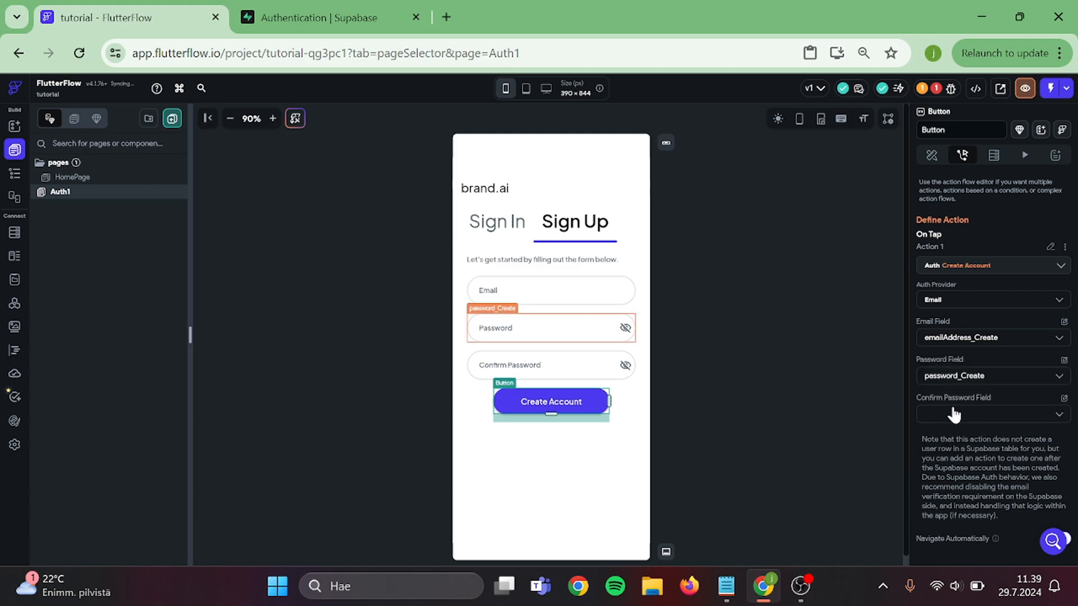
left_click(992, 414)
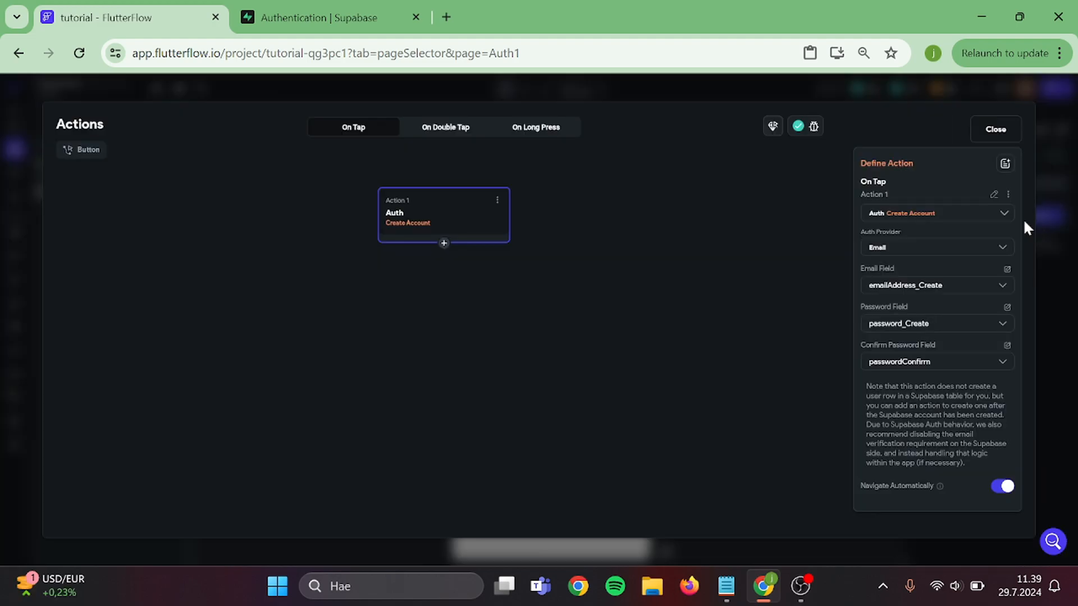
- Add a Supabase Insert Row action into the users table, adding id and other fields
left_click(444, 243)
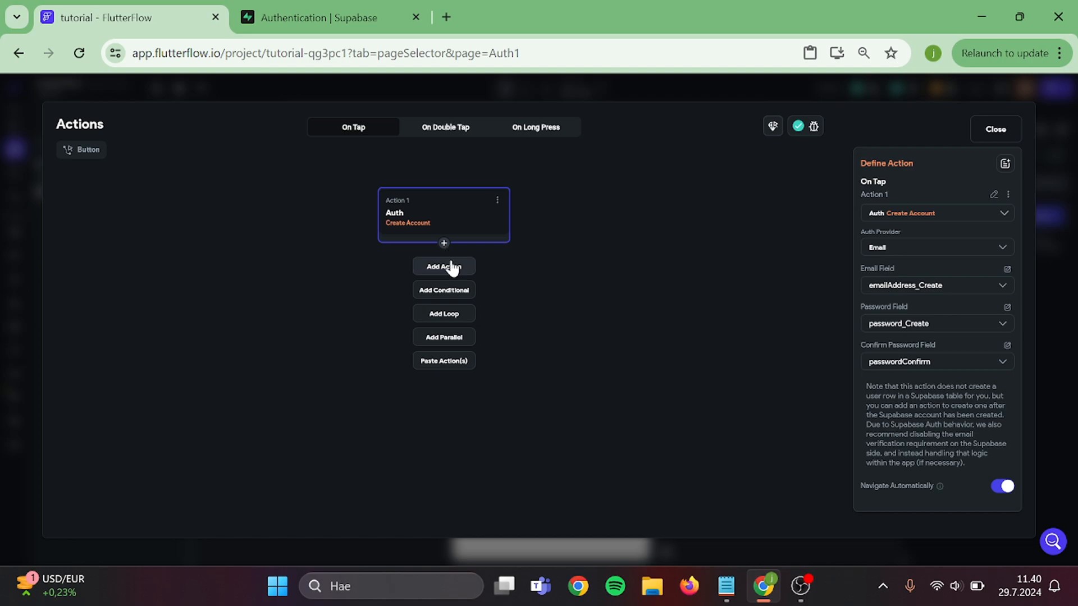
left_click(444, 266)
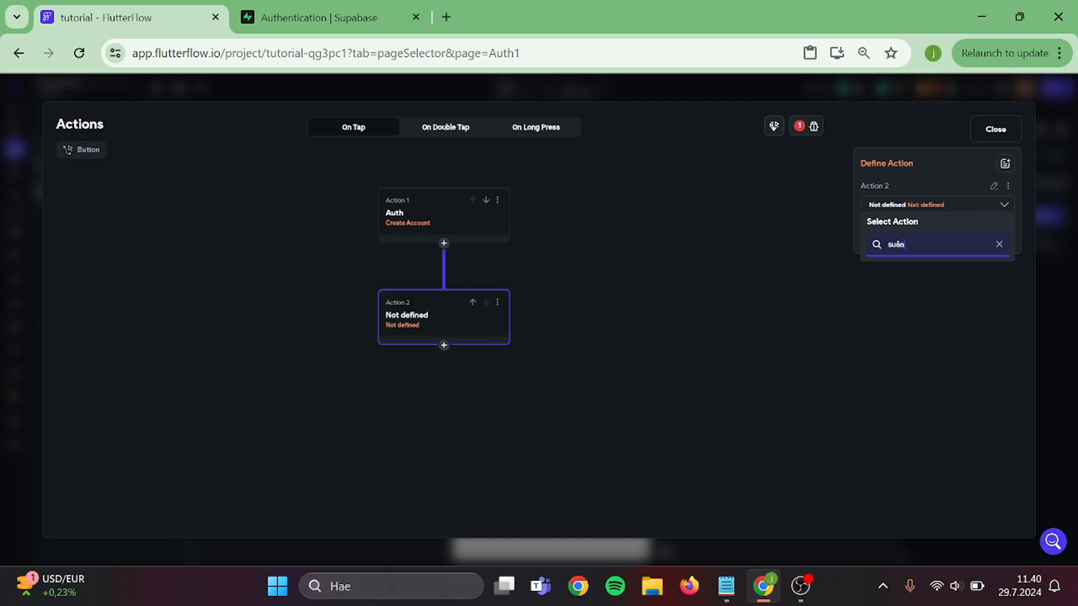
type("supa")
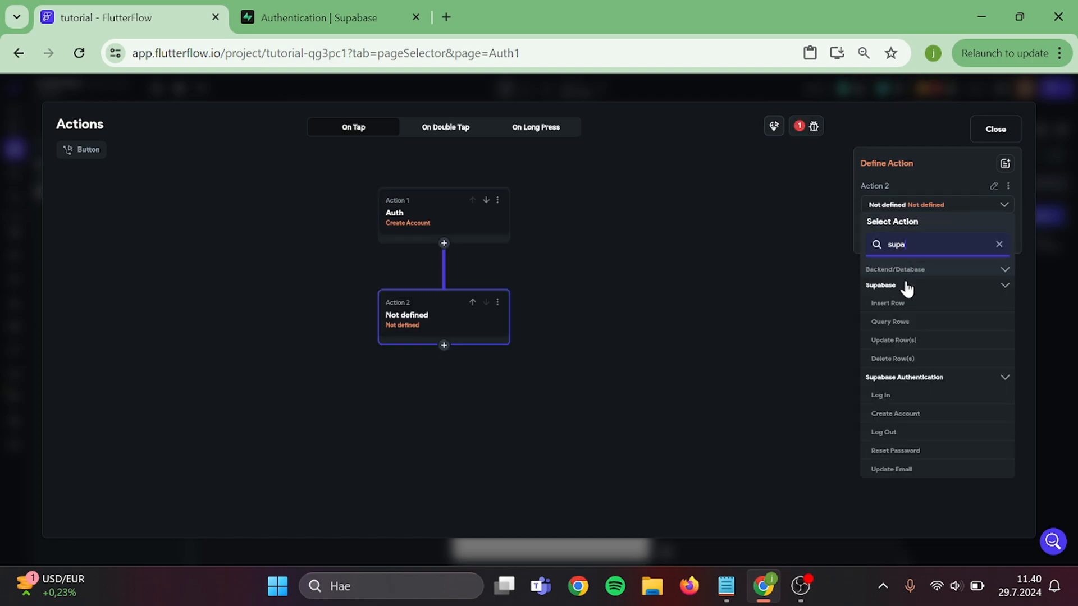
left_click(887, 303)
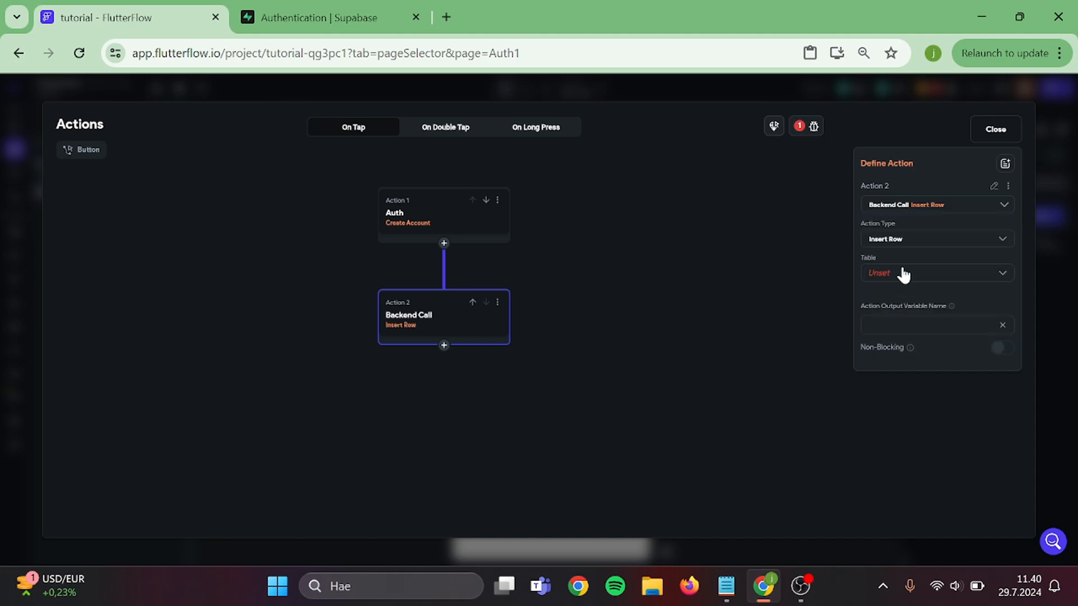
left_click(936, 273)
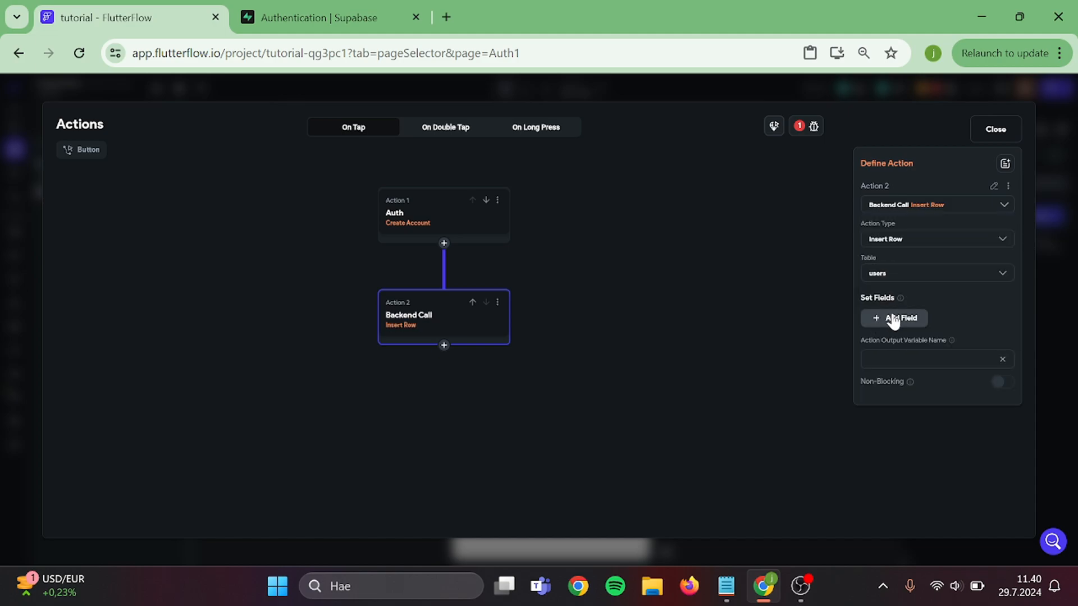
left_click(894, 318)
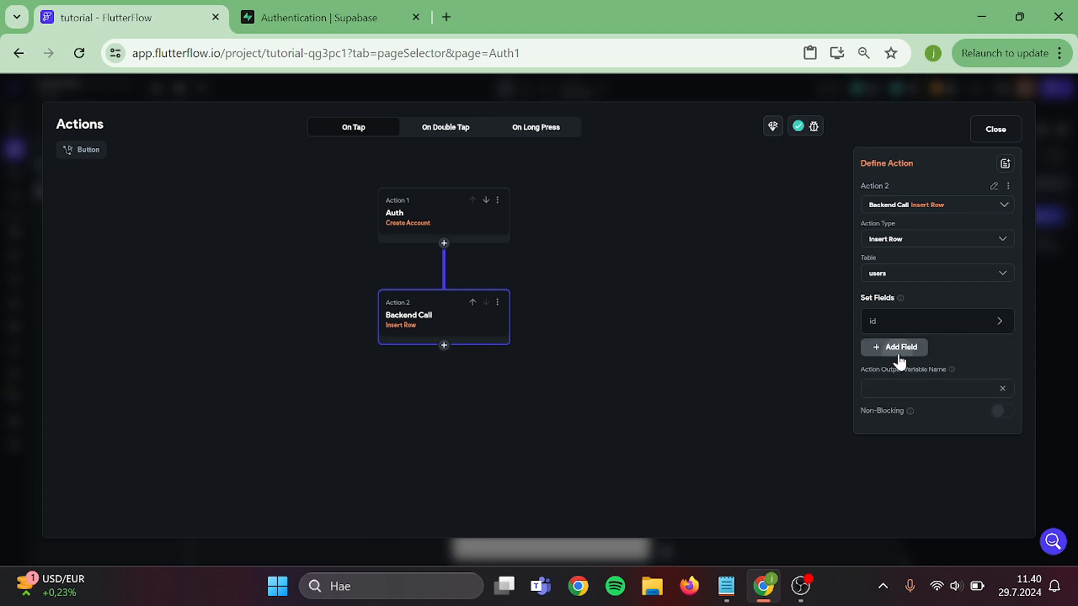
left_click(894, 346)
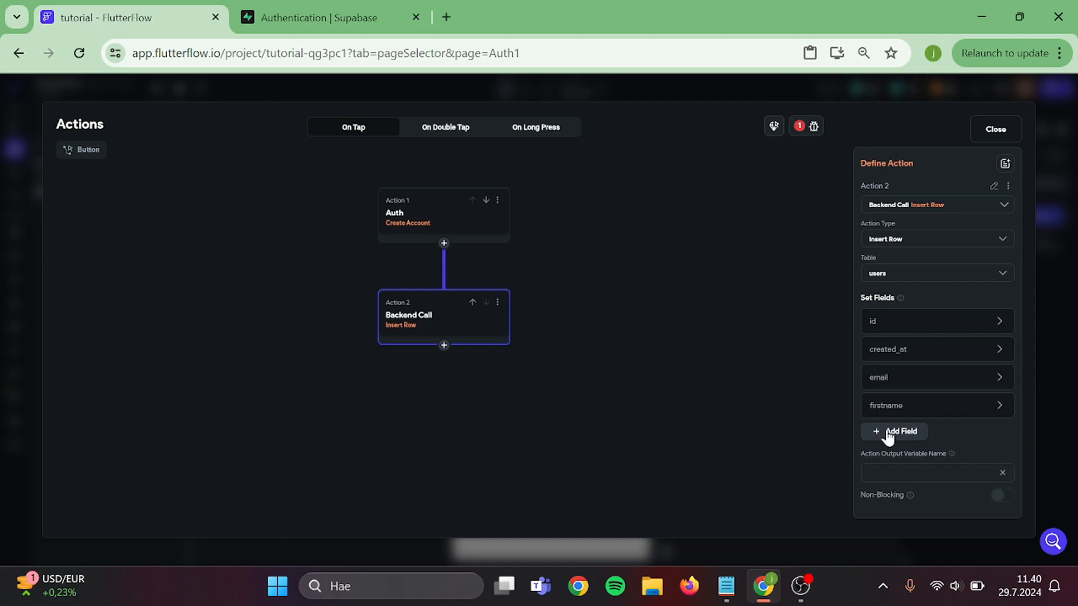
left_click(894, 432)
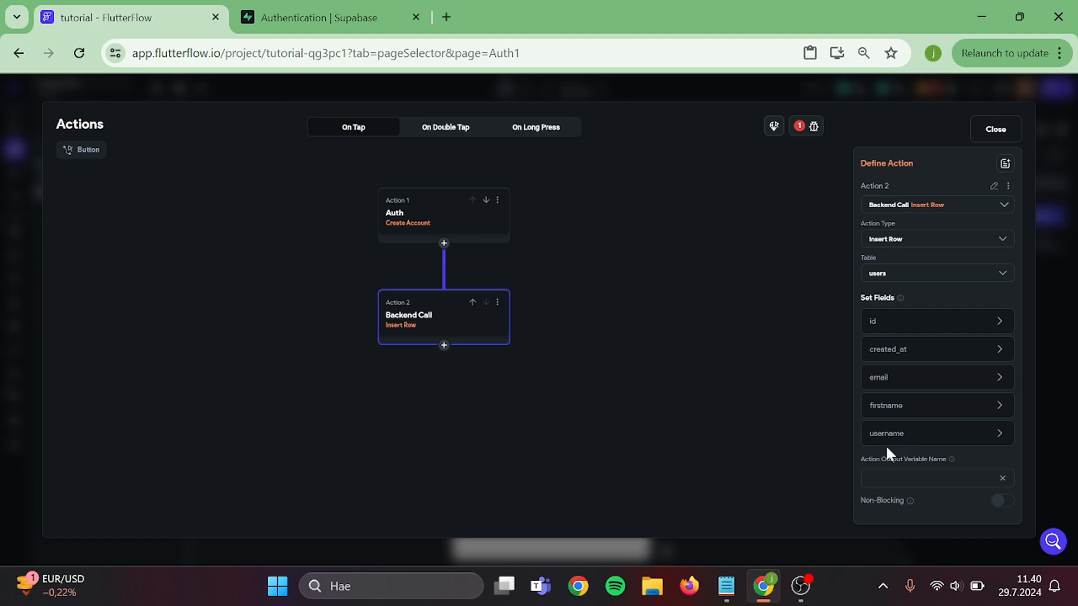
mouse_move(902, 332)
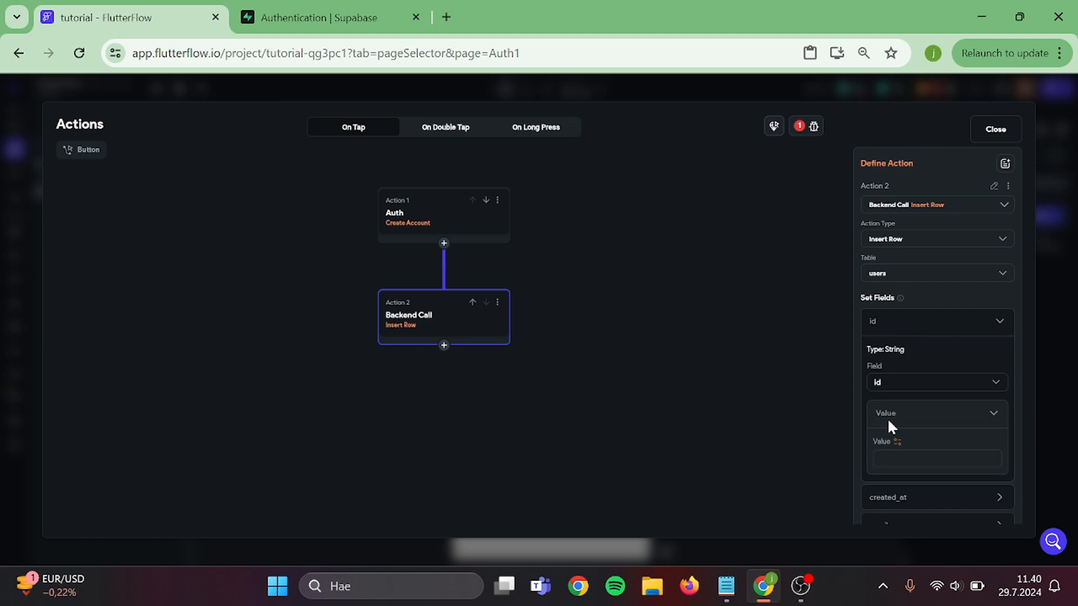
- Set id to the user ID, created_at to now, email from emailAddress_Create; remove username
left_click(936, 413)
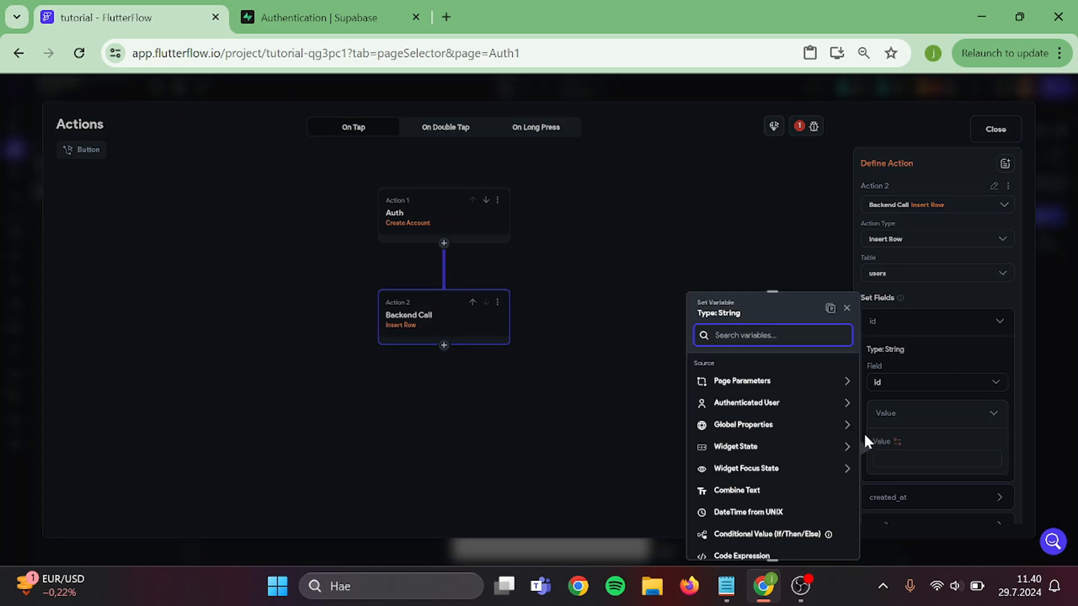
left_click(746, 403)
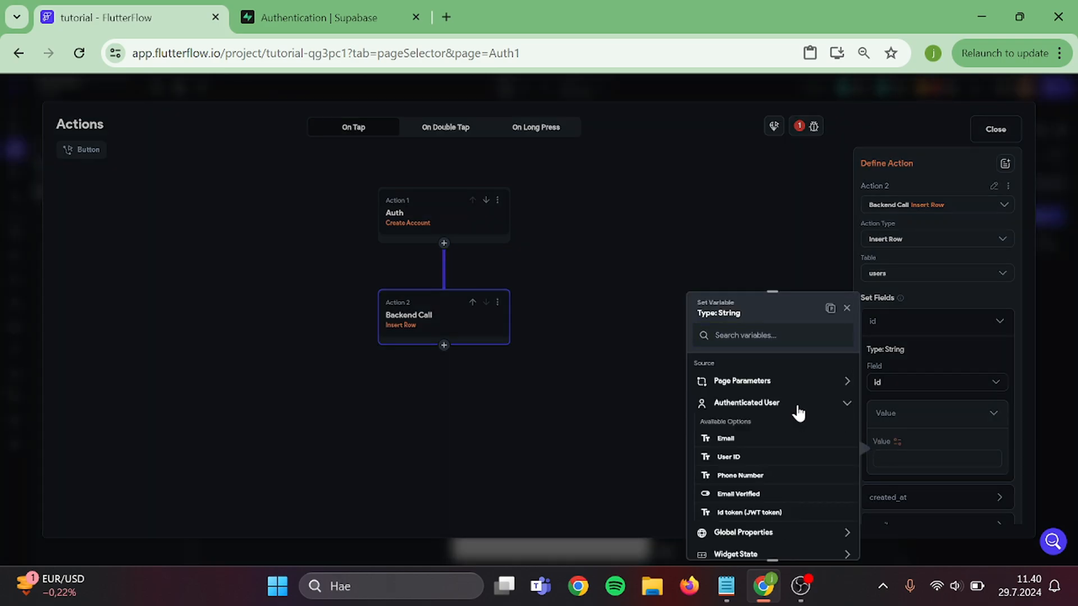
scroll("down", 3)
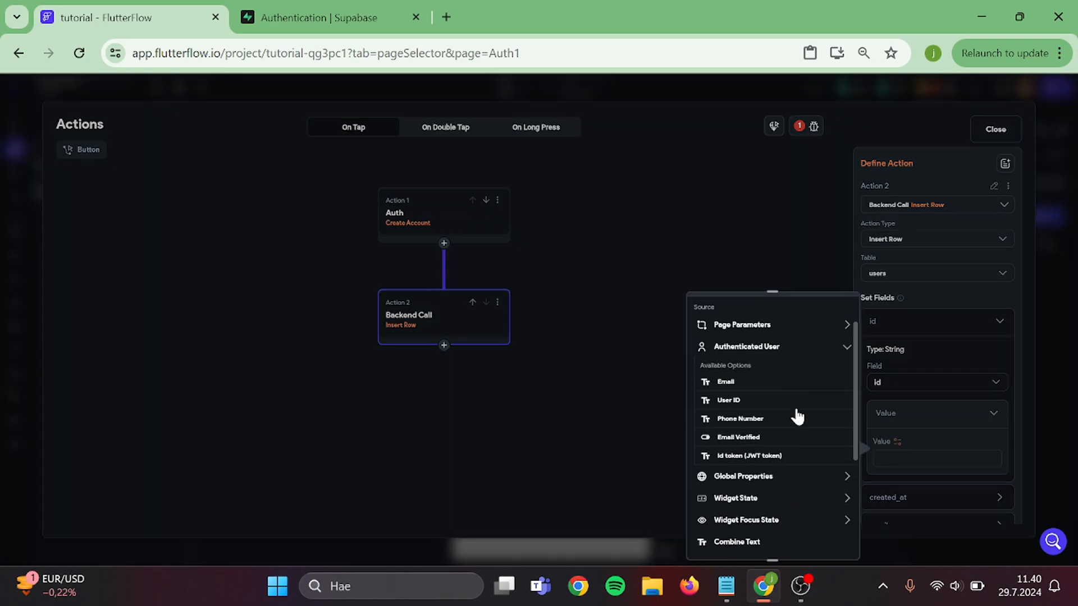
left_click(728, 400)
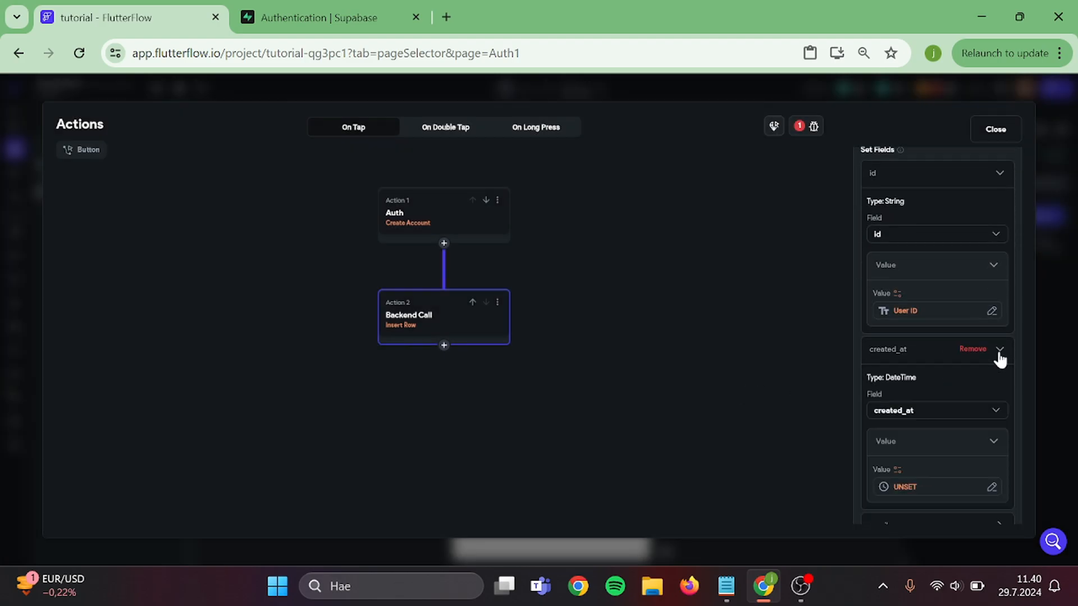
left_click(905, 487)
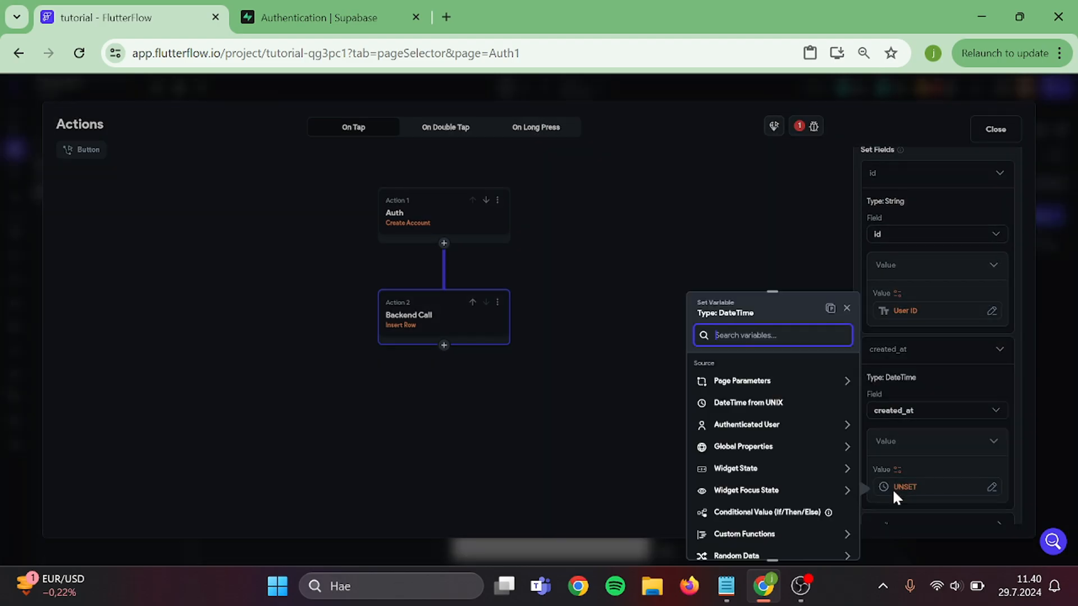
mouse_move(782, 454)
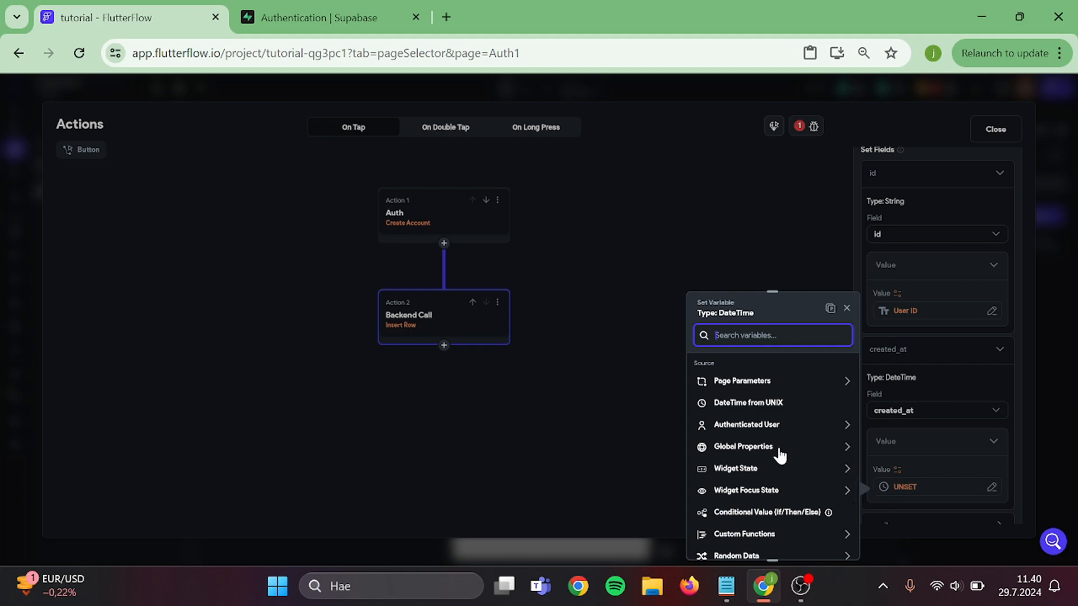
left_click(742, 446)
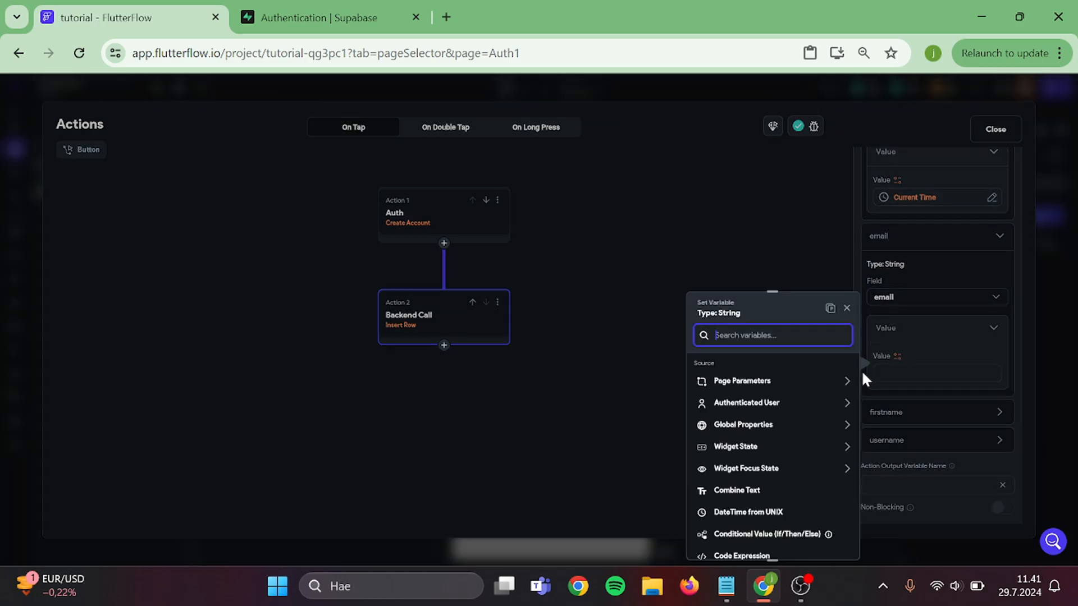
left_click(735, 447)
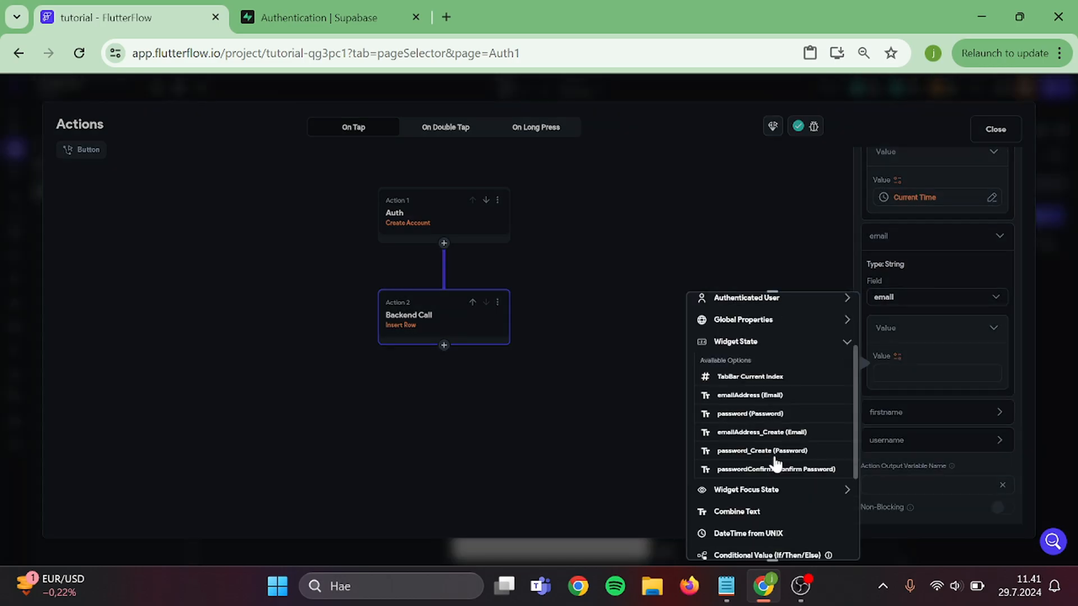
scroll("down", 3)
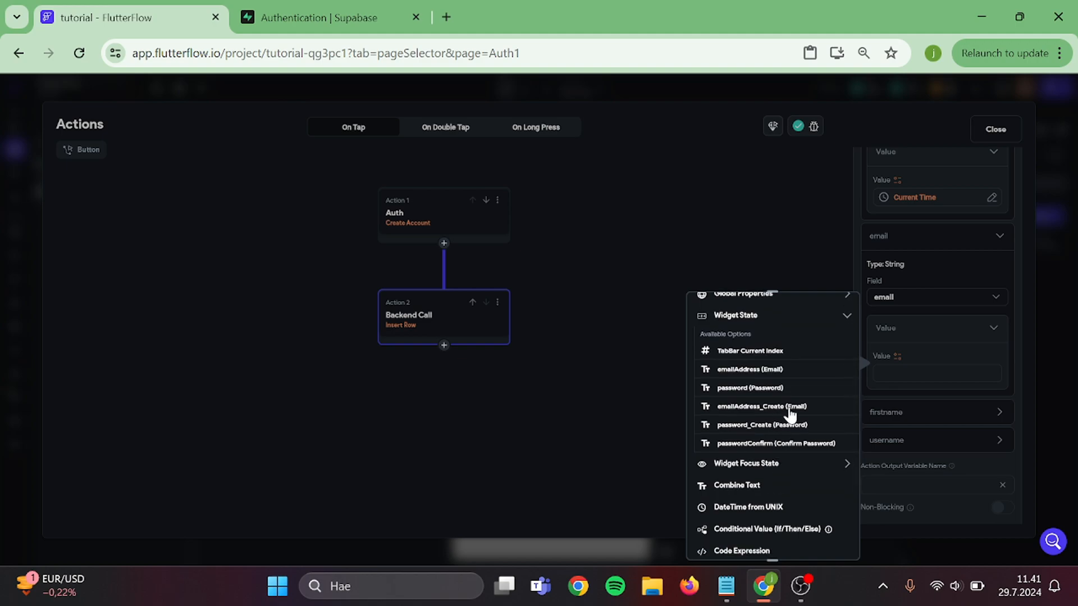
left_click(762, 405)
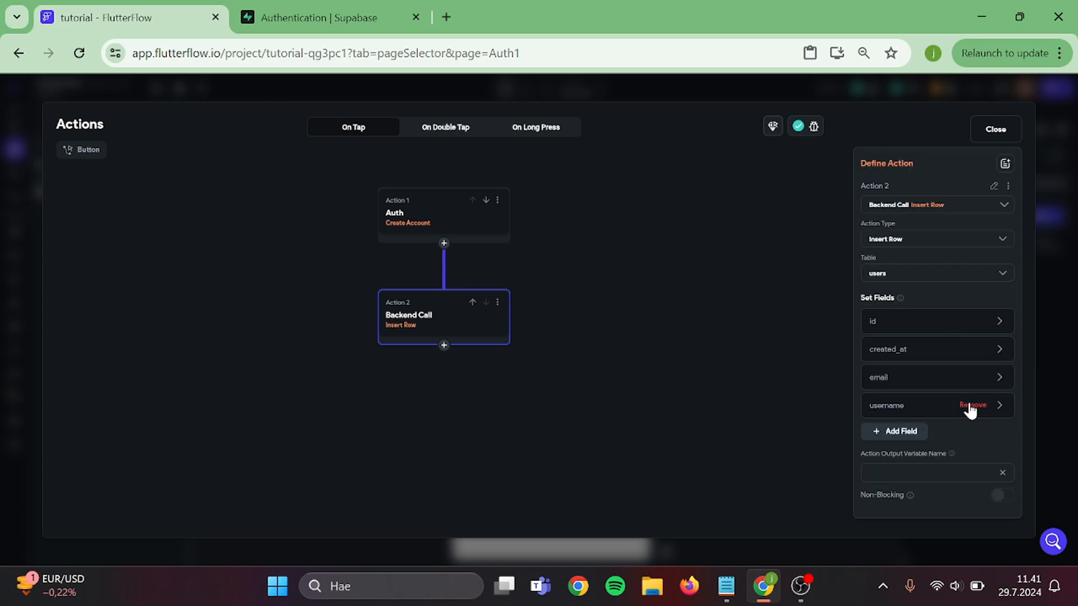
left_click(972, 405)
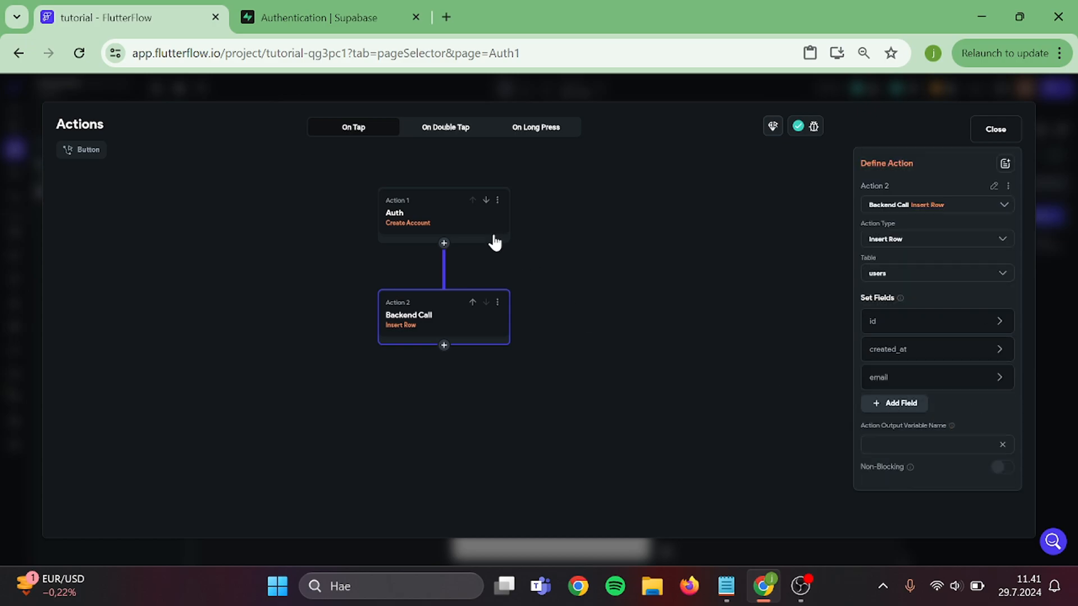
left_click(432, 215)
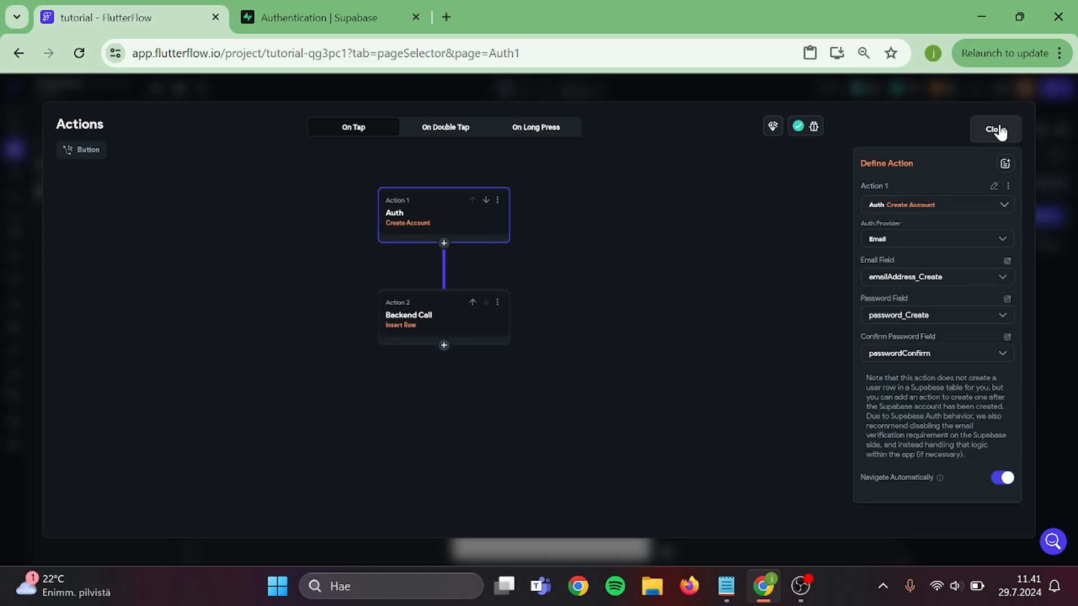
- Give the Sign In button a Supabase Log In action using the emailAddress and password fields
left_click(995, 129)
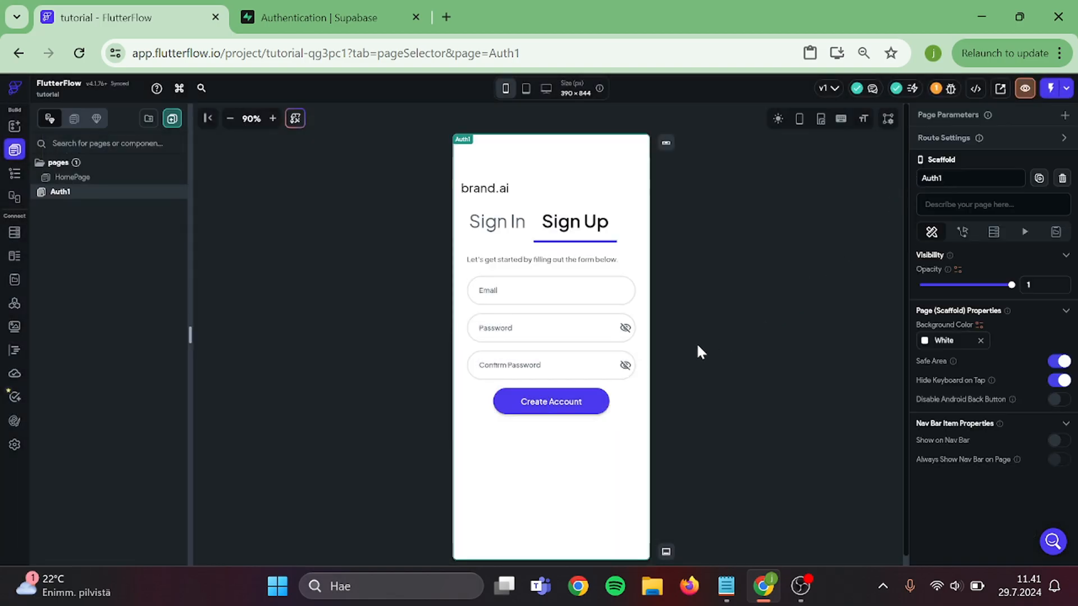
left_click(497, 221)
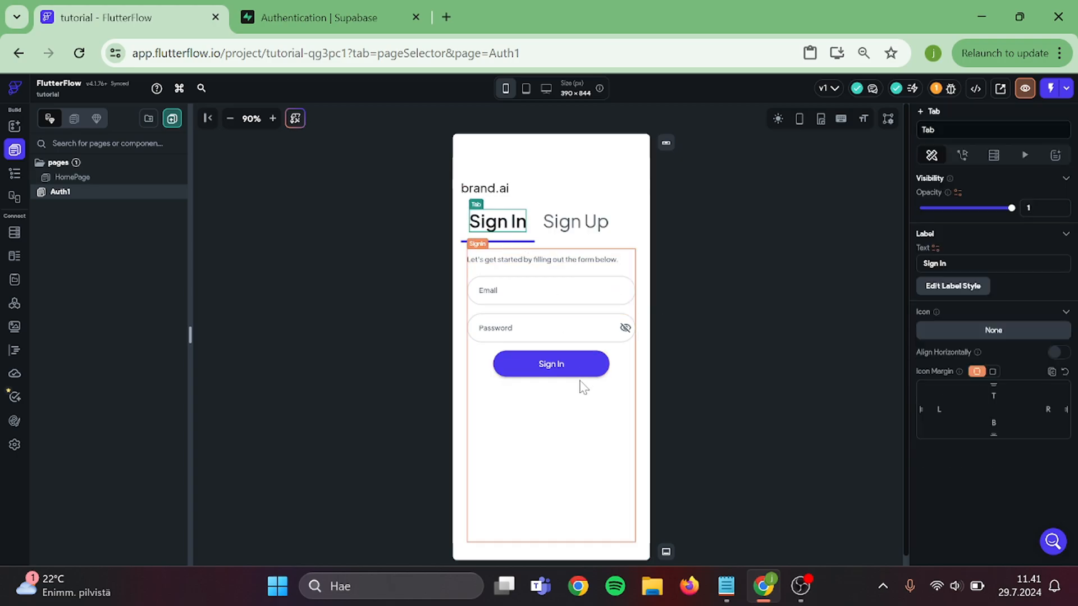
left_click(550, 364)
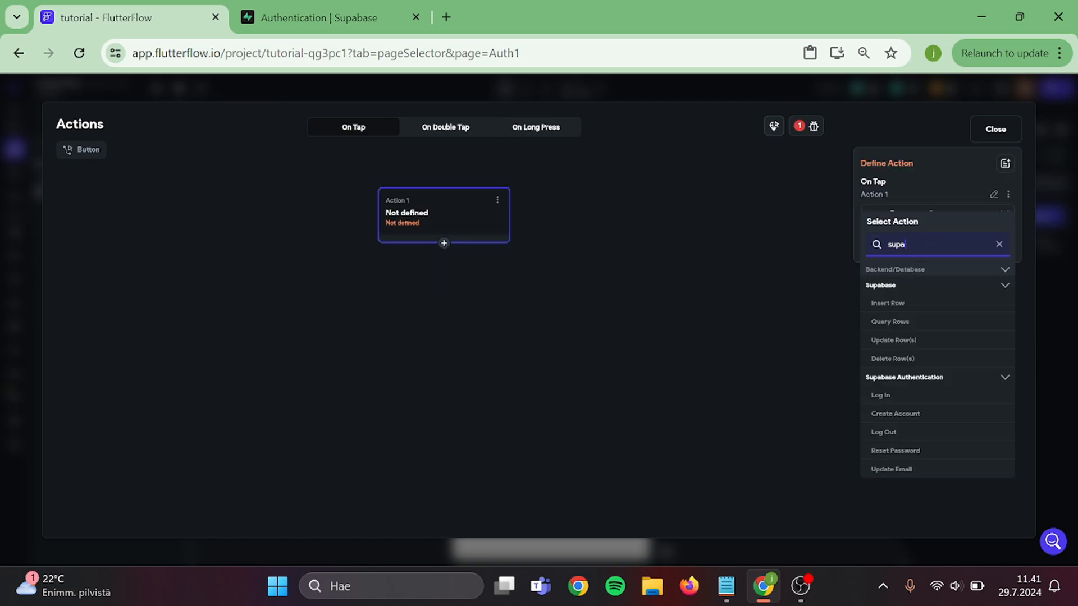
mouse_move(900, 399)
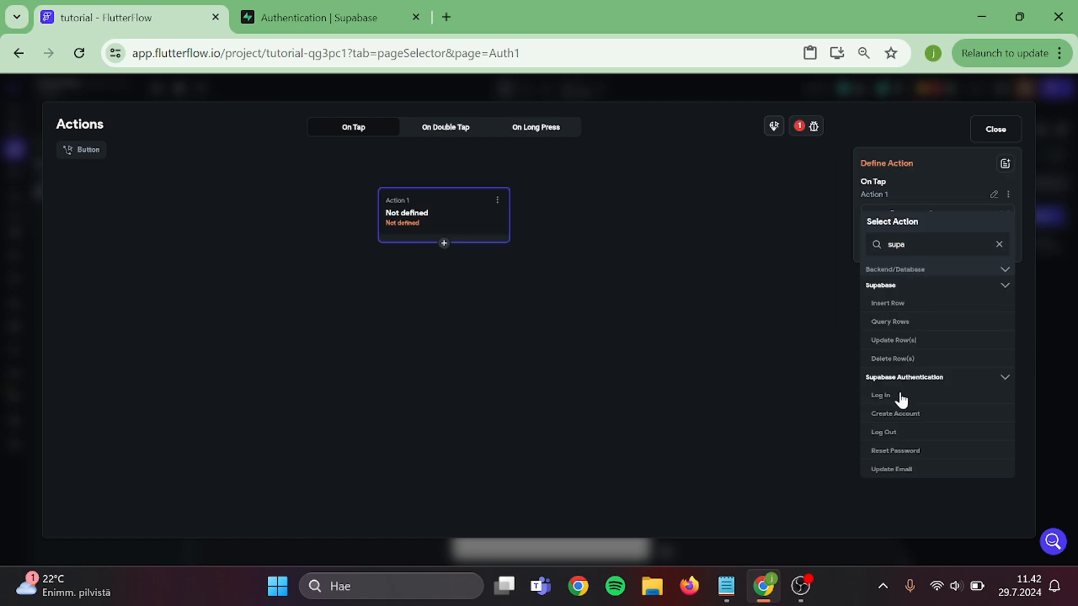
left_click(880, 395)
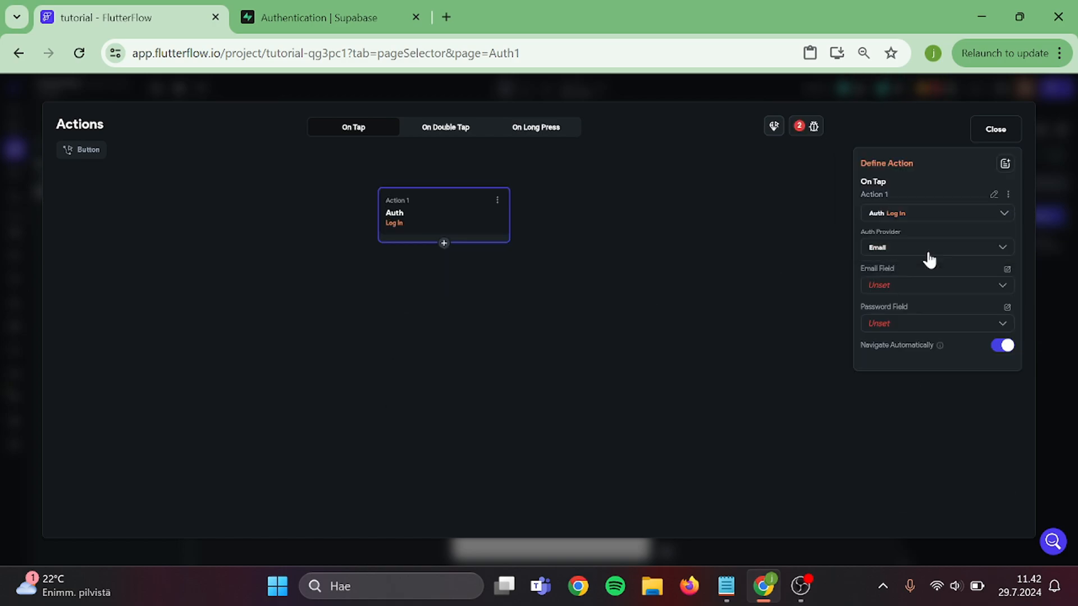
left_click(936, 284)
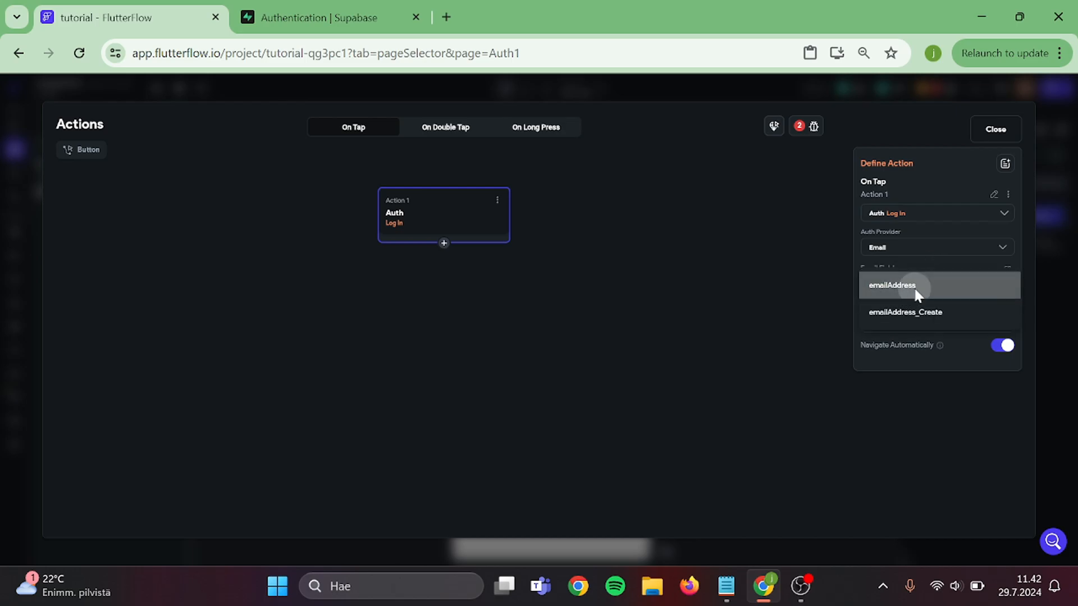
left_click(892, 285)
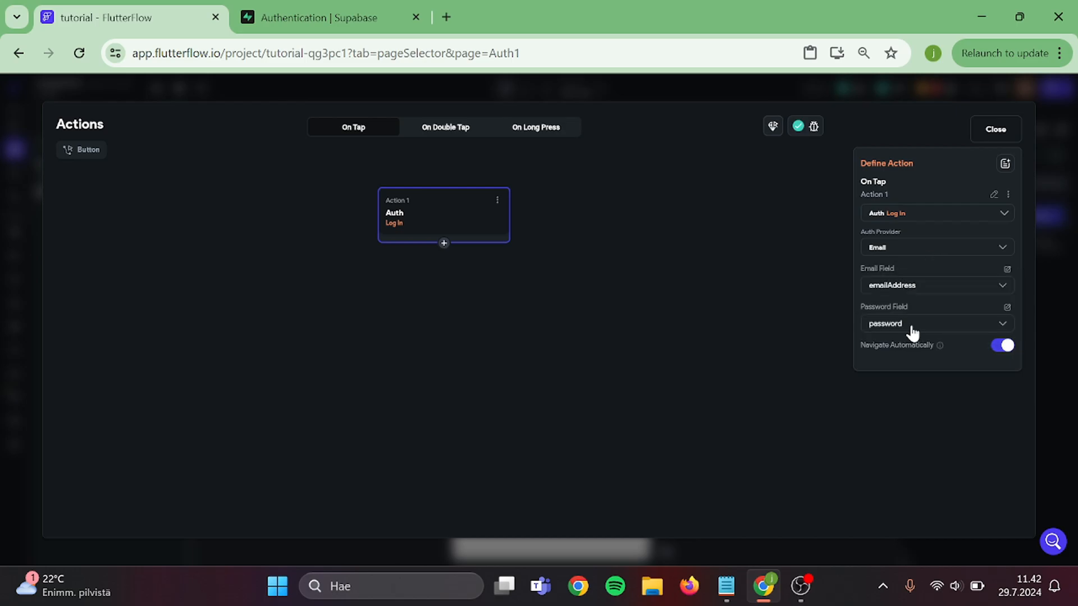
left_click(995, 129)
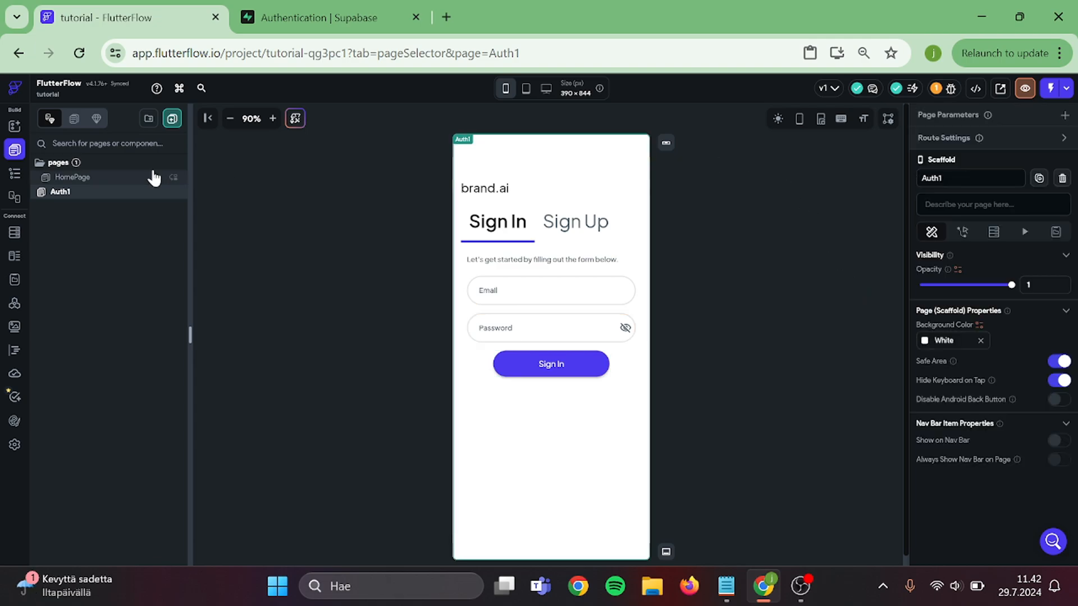
- Fill HomePage with a Column holding a TextField, a Button, and a ListView containing a Text
left_click(72, 176)
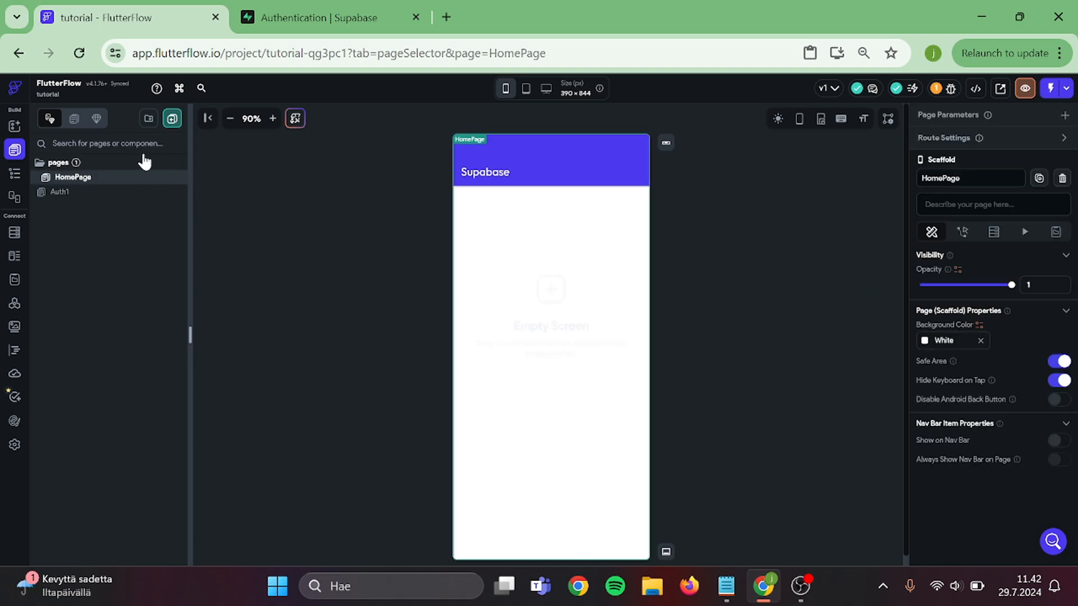
left_click(171, 119)
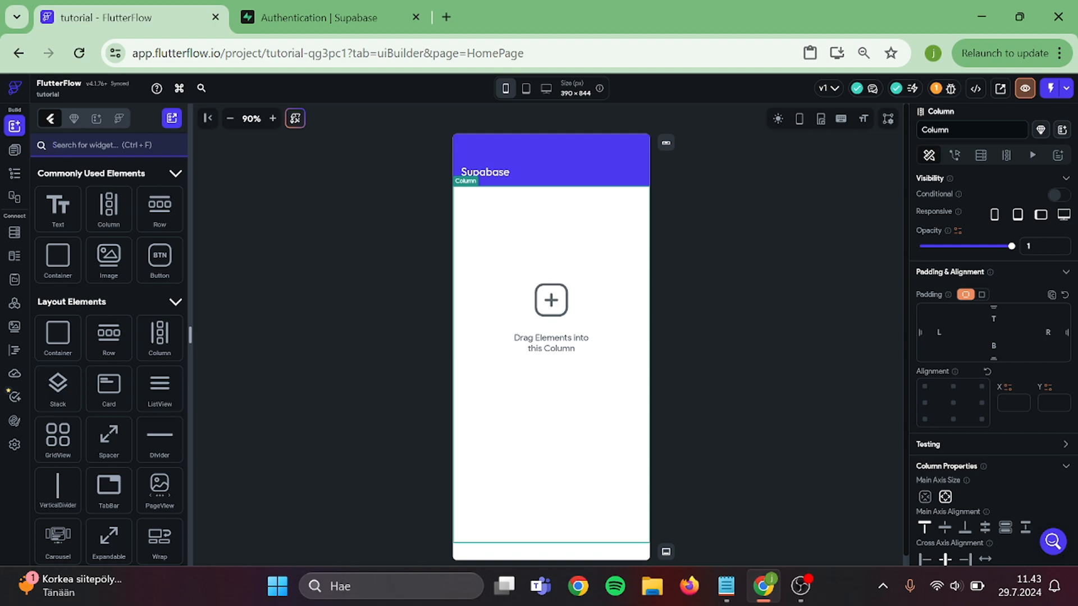
type("text")
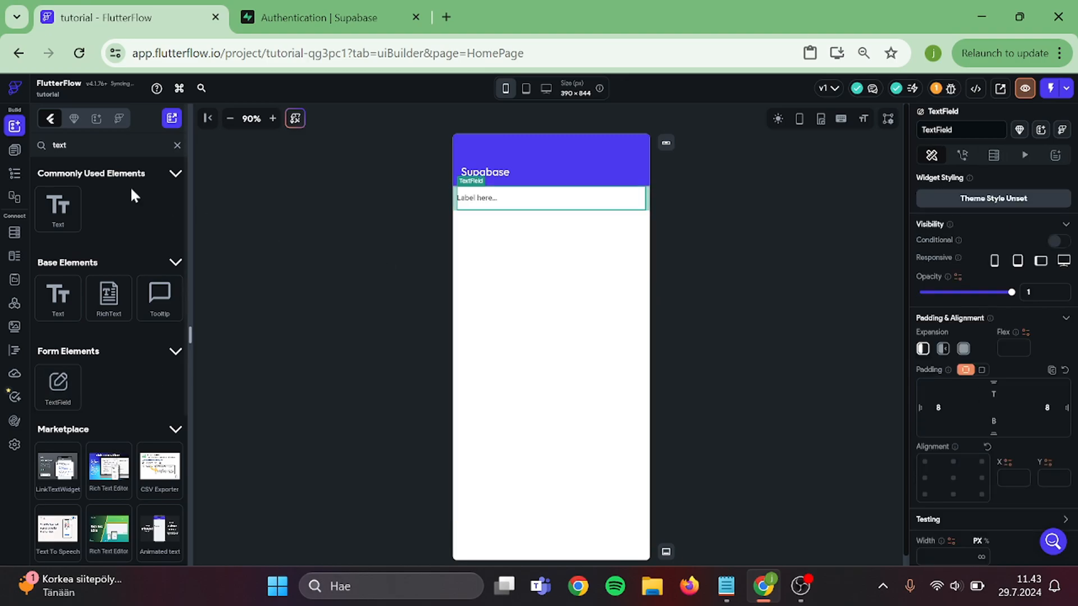
type("b")
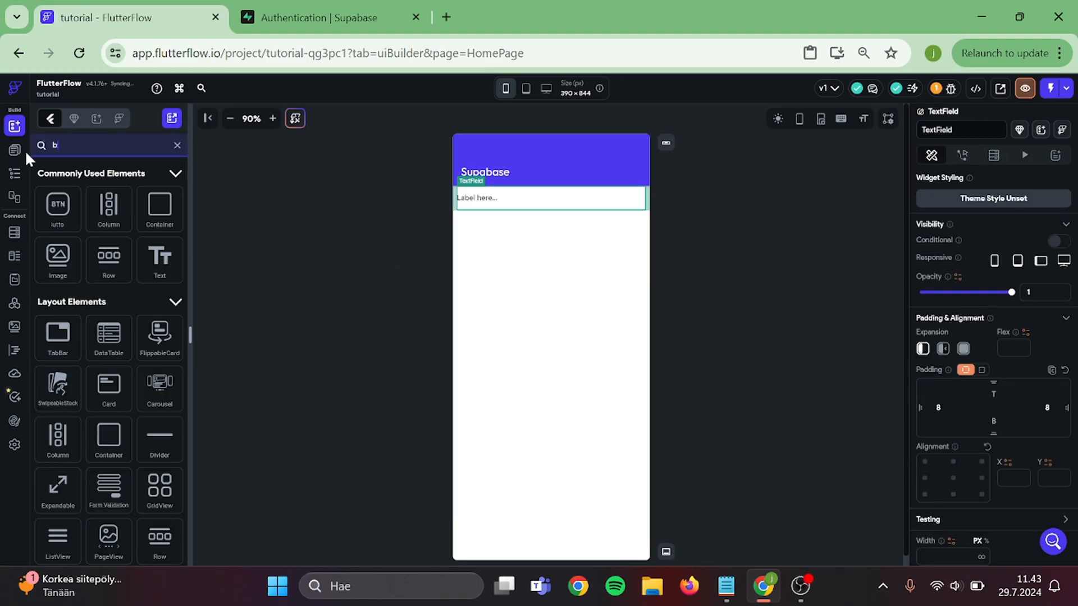
type("utt")
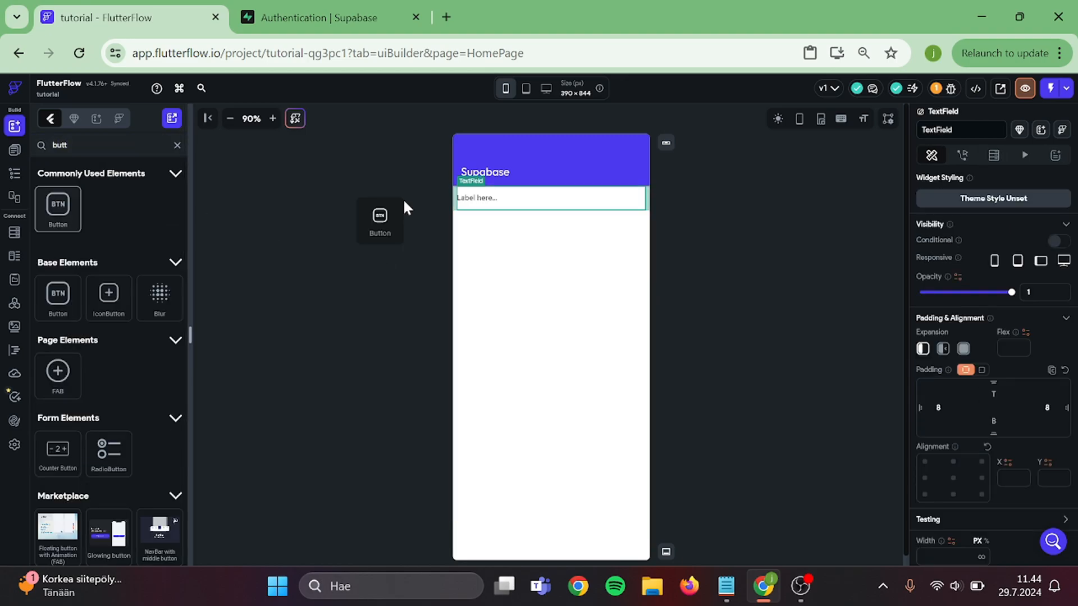
left_click_drag(379, 219, 550, 220)
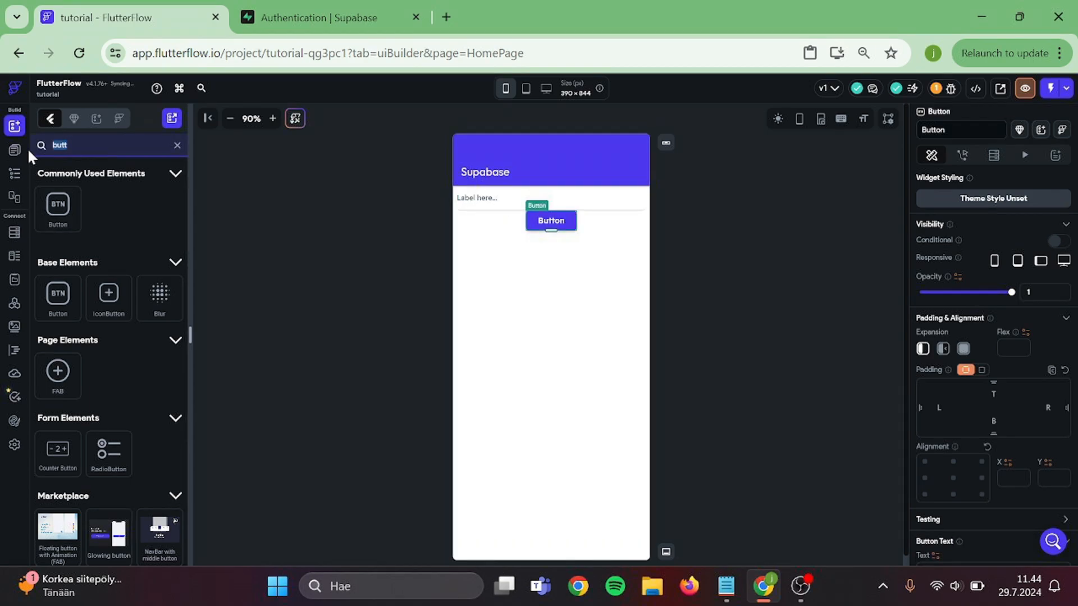
type("list")
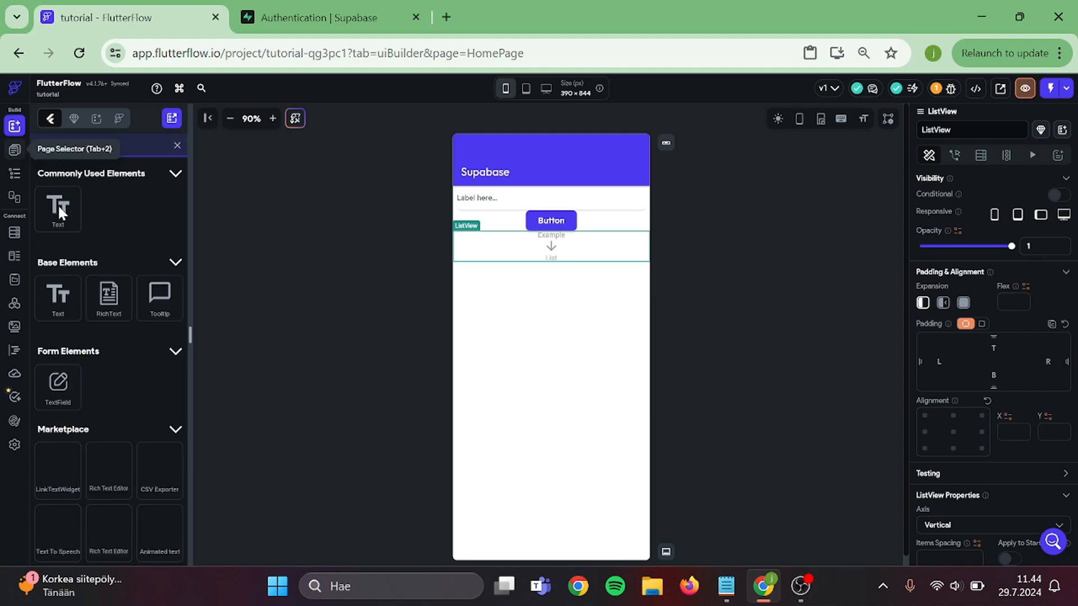
left_click_drag(58, 209, 501, 264)
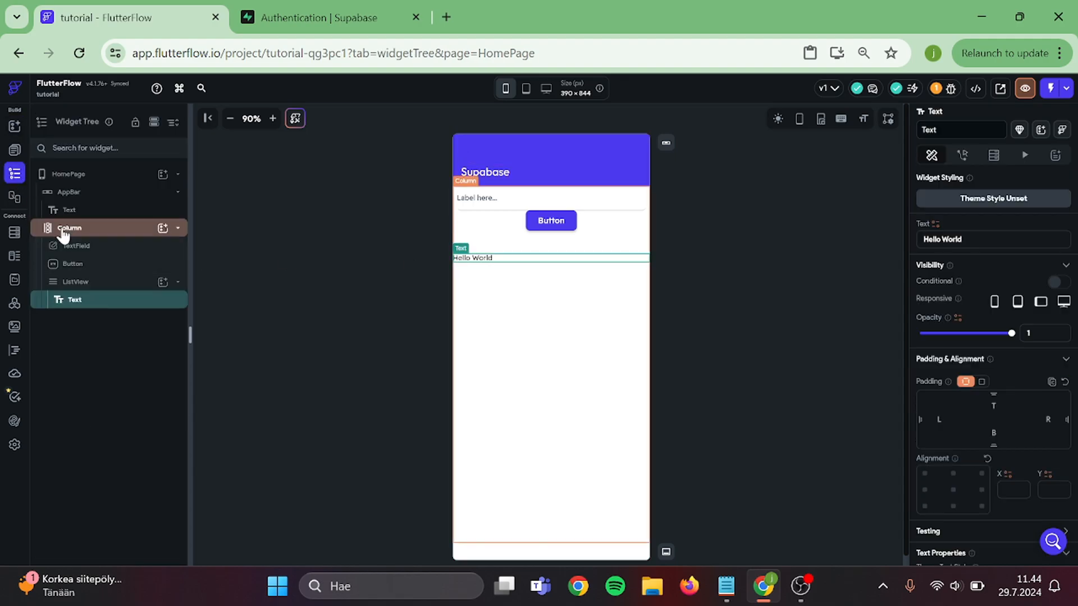
- Give the ListView a Supabase query on ecommerce and bind its Text to product_name
left_click(75, 282)
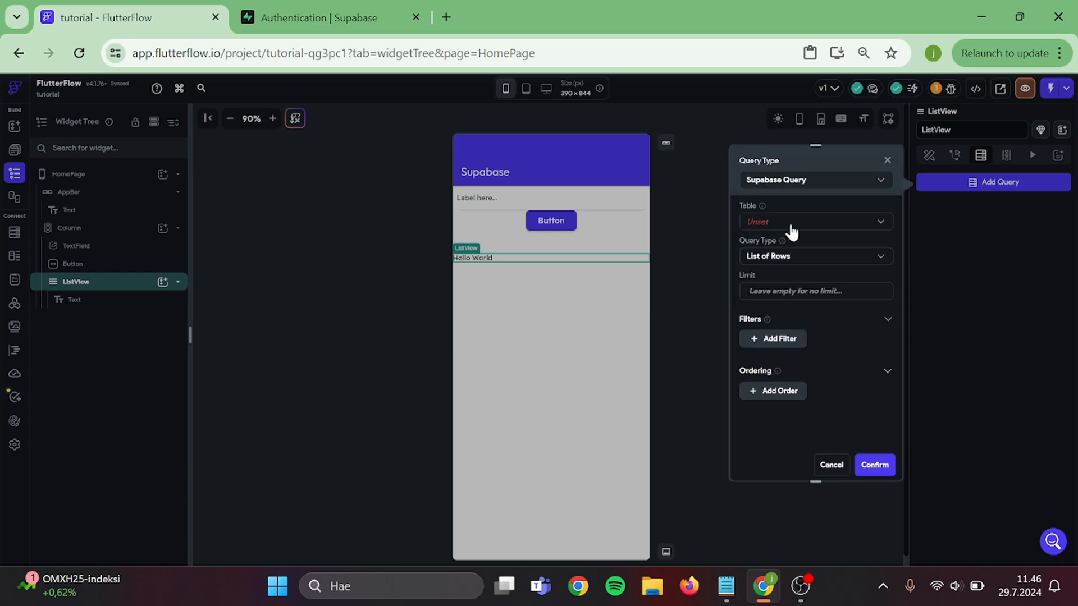
left_click(815, 222)
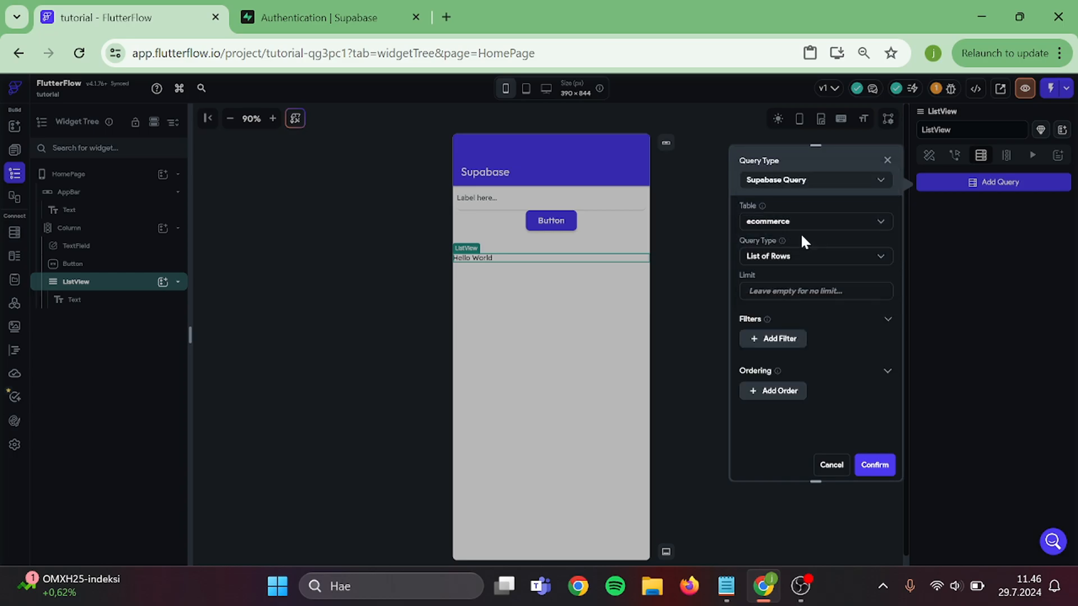
left_click(875, 465)
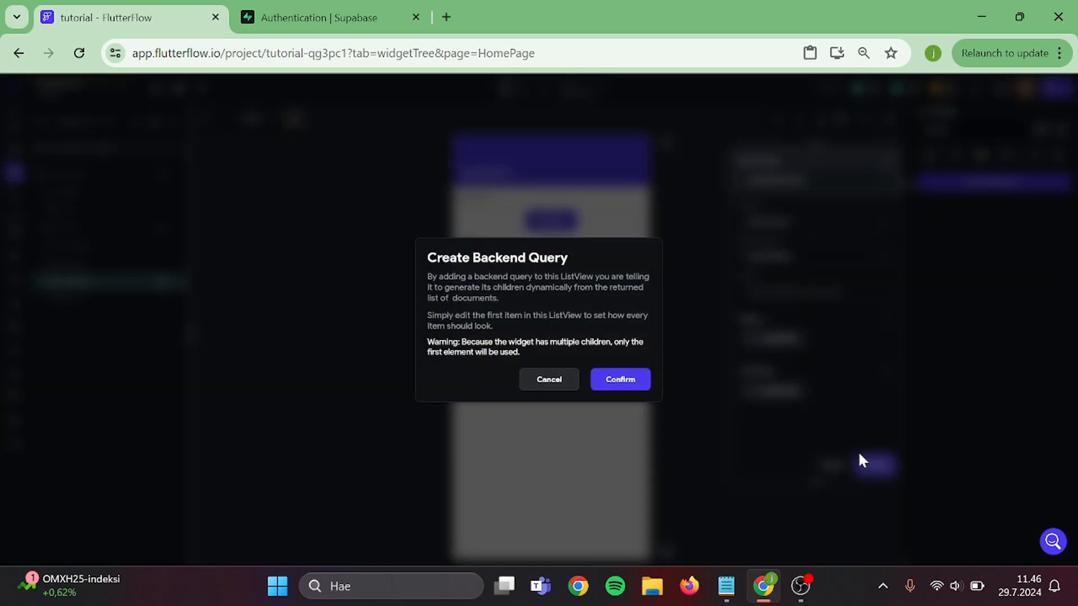
left_click(620, 379)
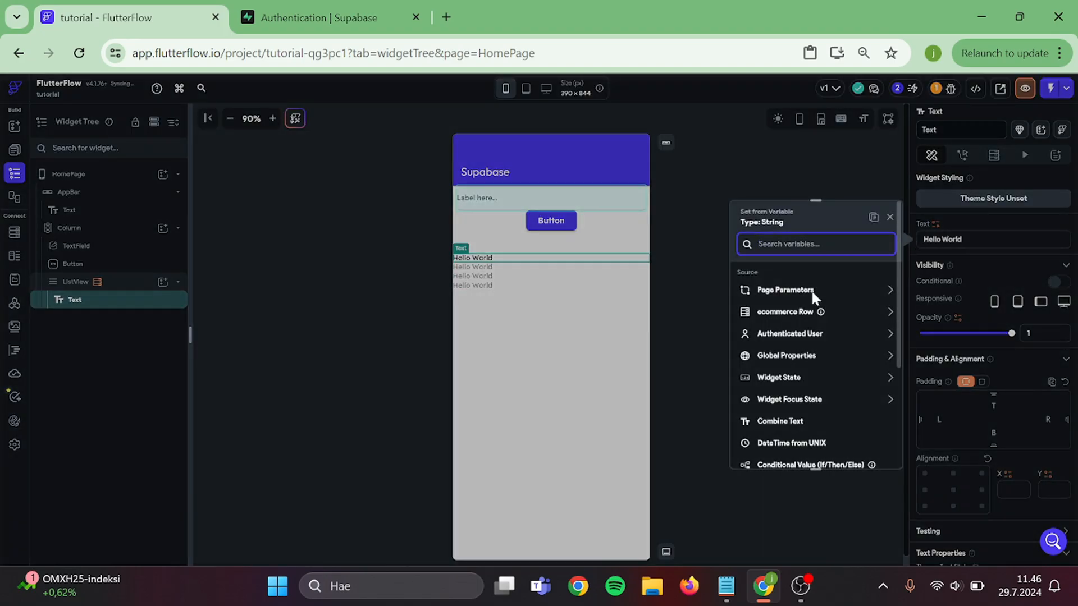
left_click(785, 311)
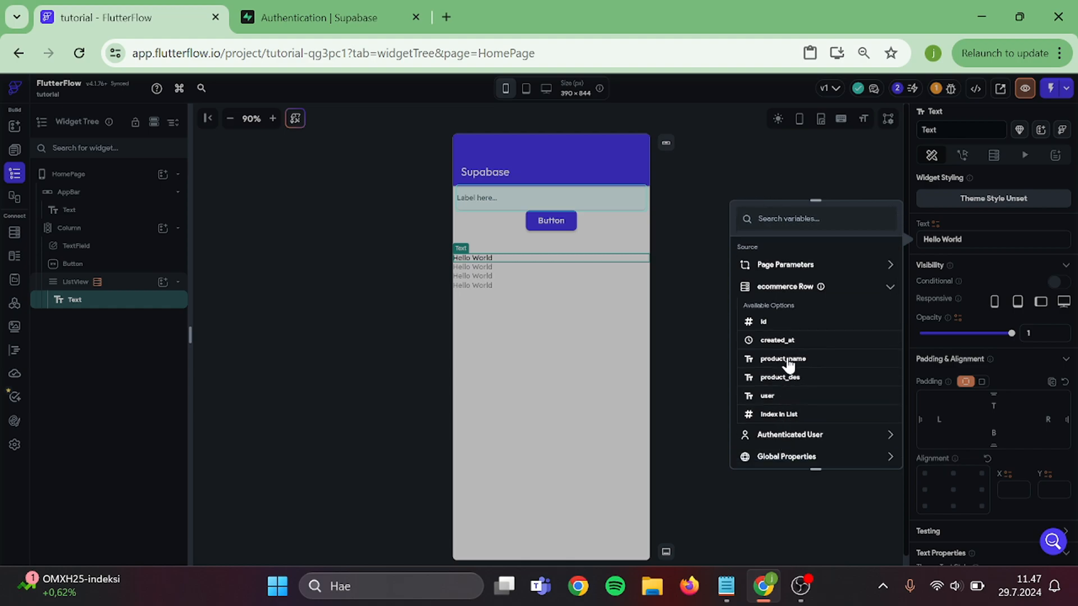
left_click(782, 358)
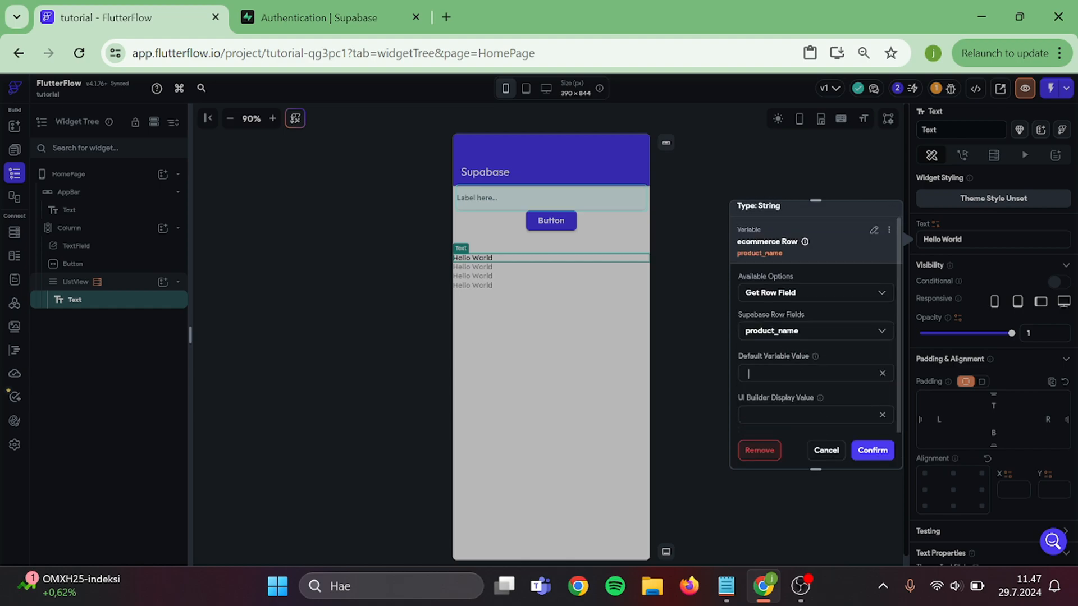
type("nam")
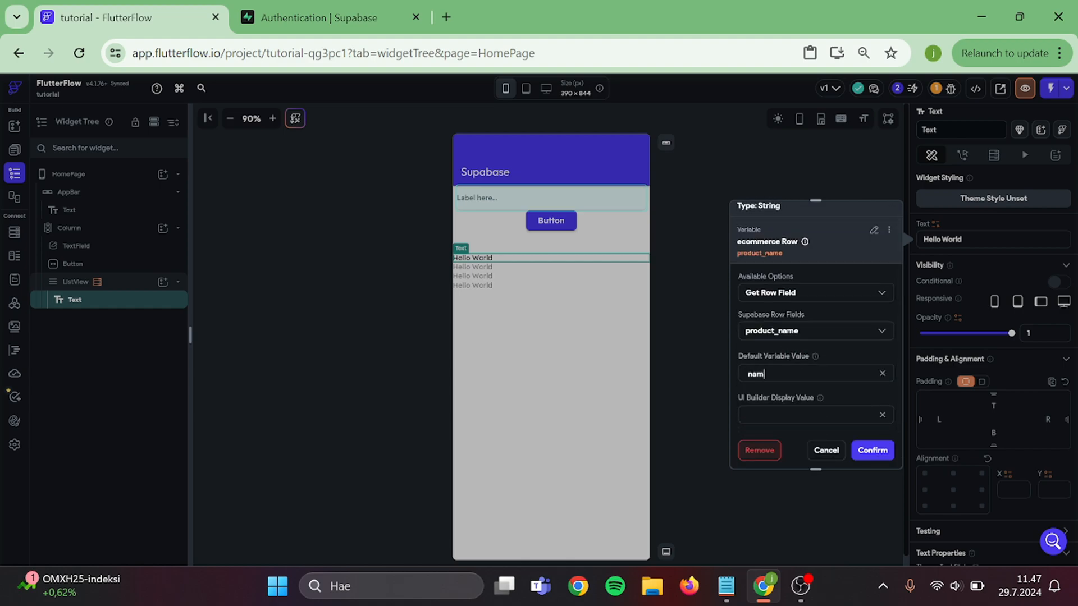
left_click(872, 450)
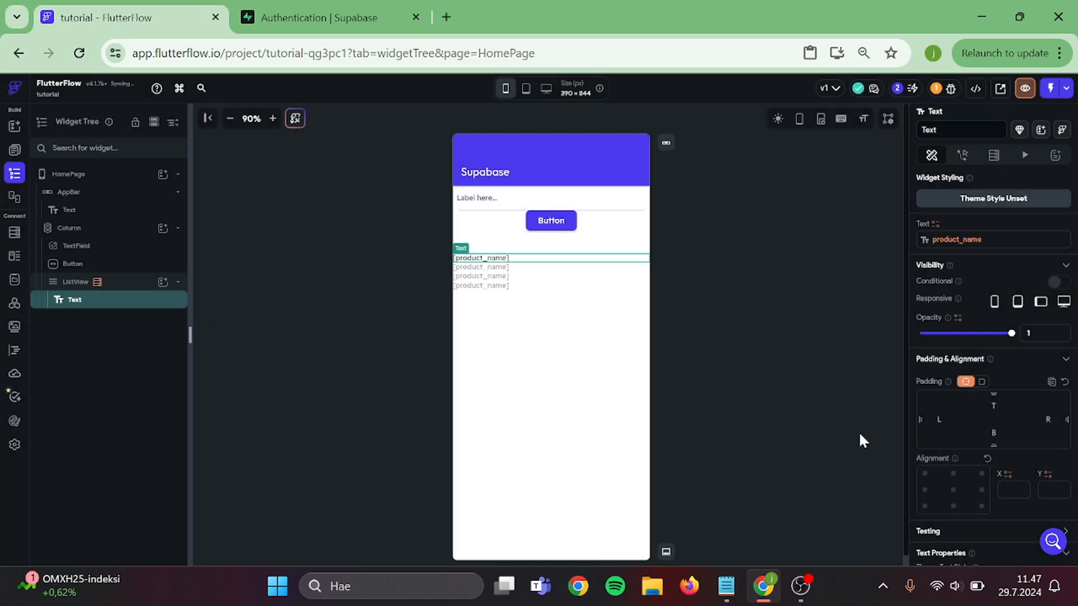
- Give the HomePage button a Supabase Insert Row action into the ecommerce table
left_click(550, 221)
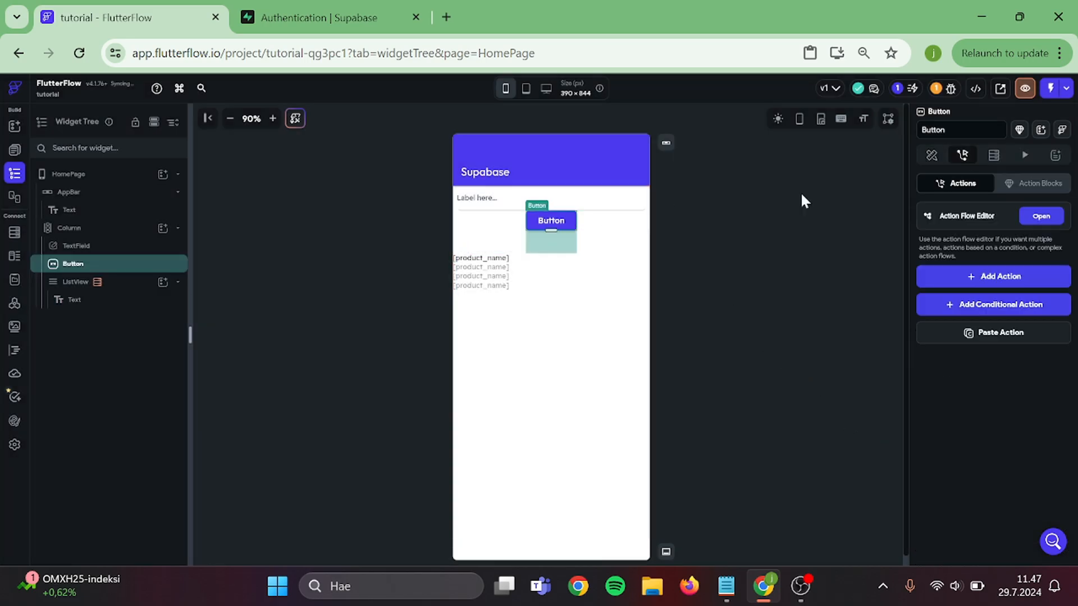
left_click(992, 276)
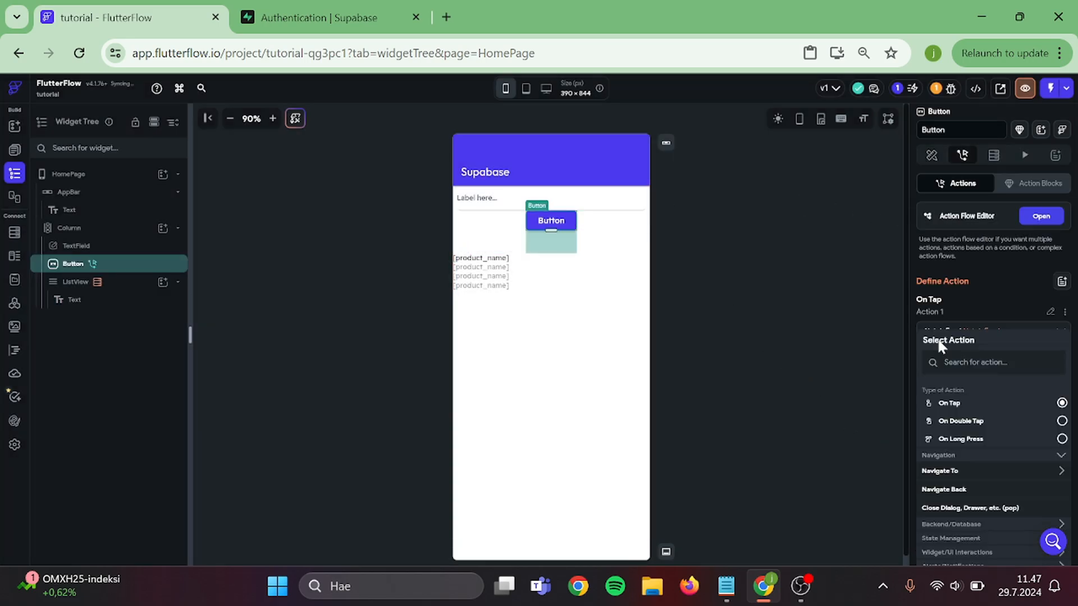
type("inser")
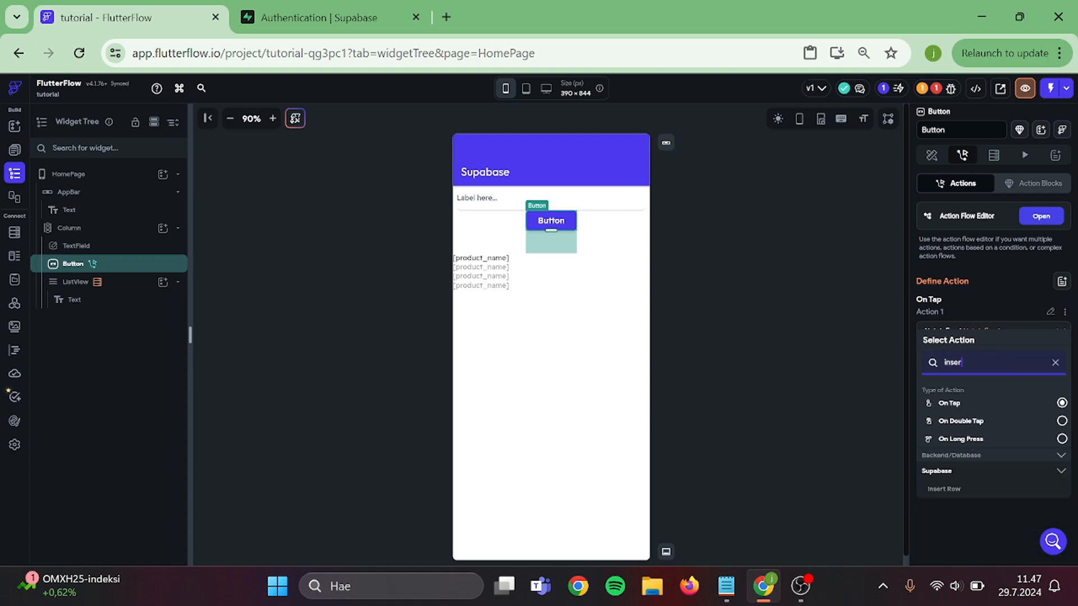
left_click(943, 489)
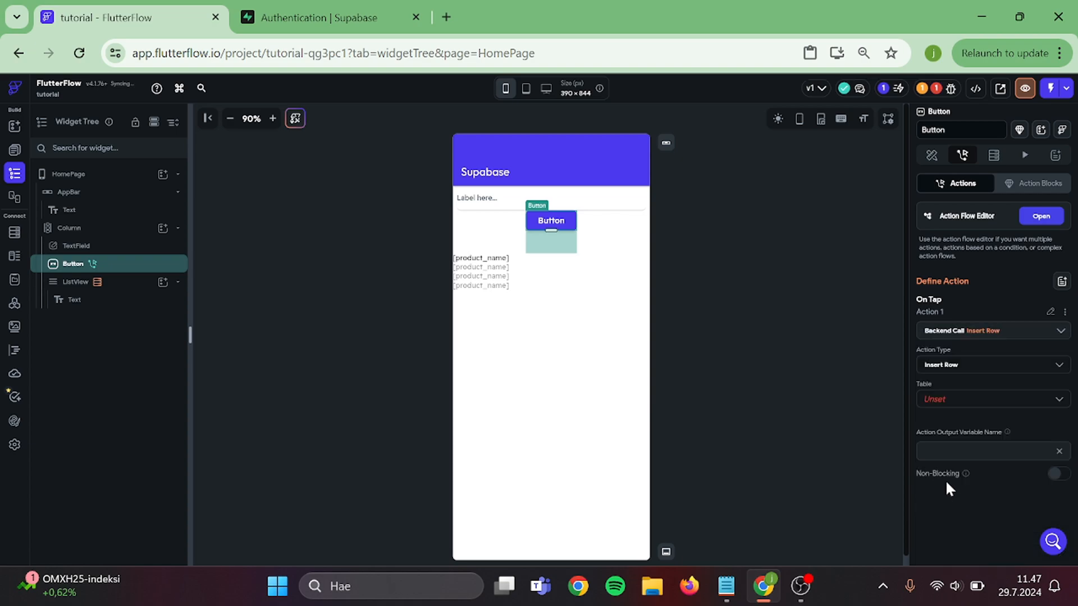
left_click(992, 399)
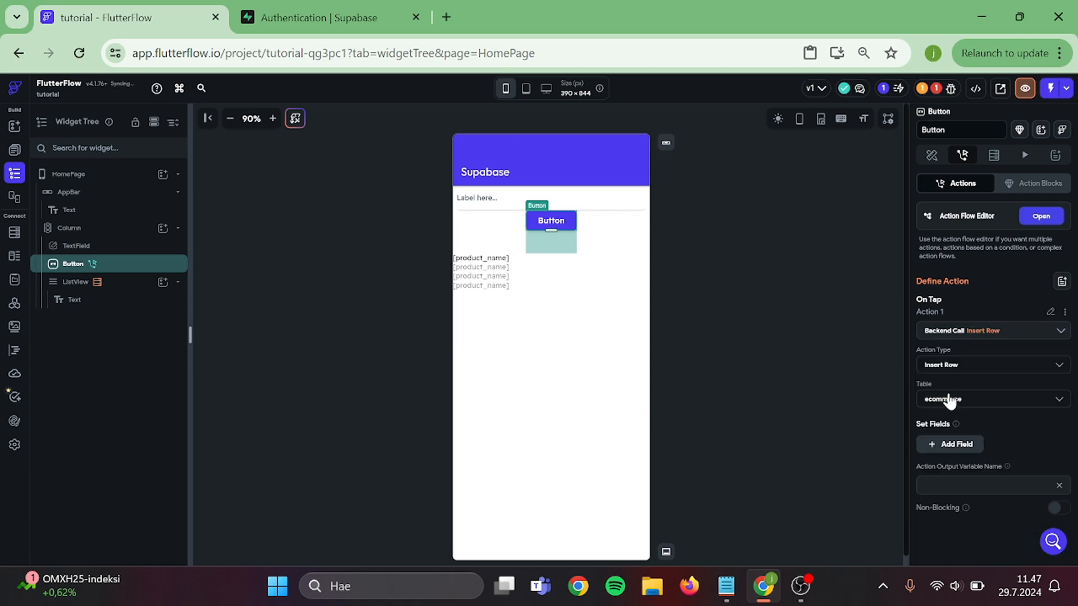
- Set product_name from the text field and user from the authenticated User ID
left_click(949, 444)
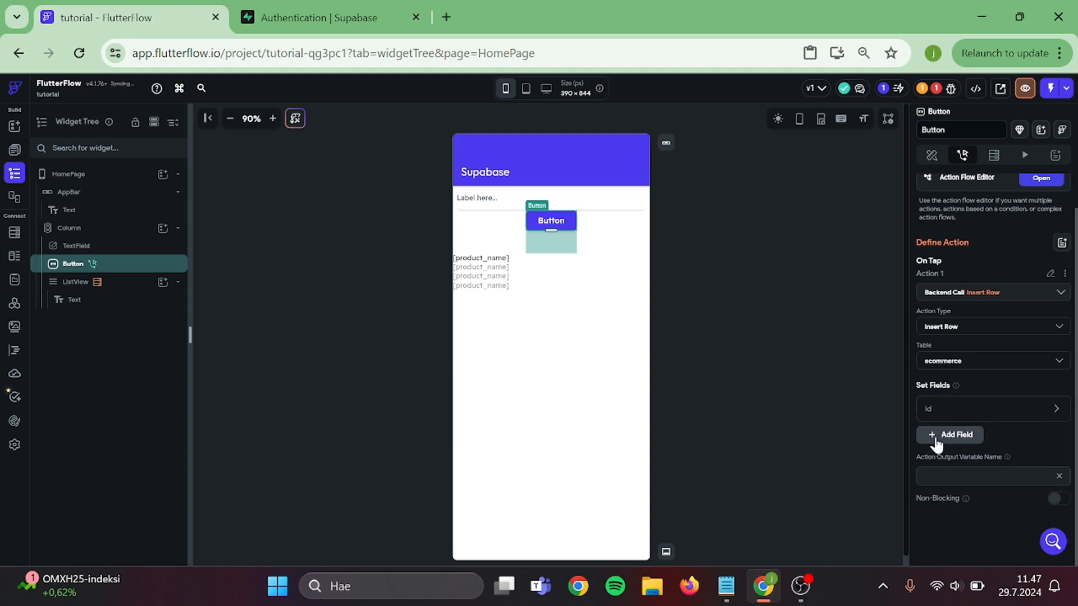
left_click(992, 409)
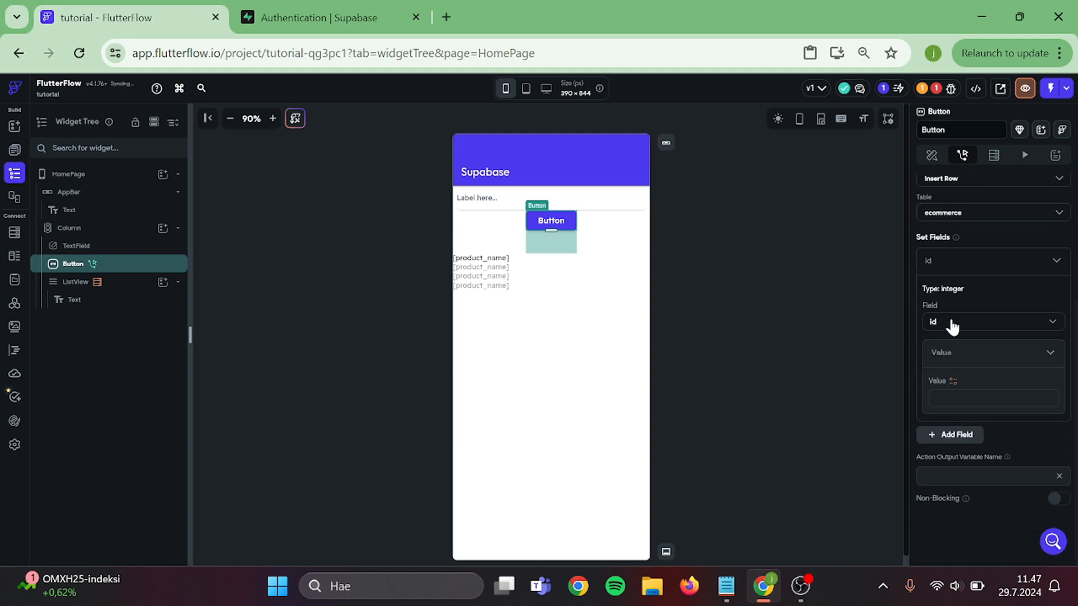
left_click(992, 322)
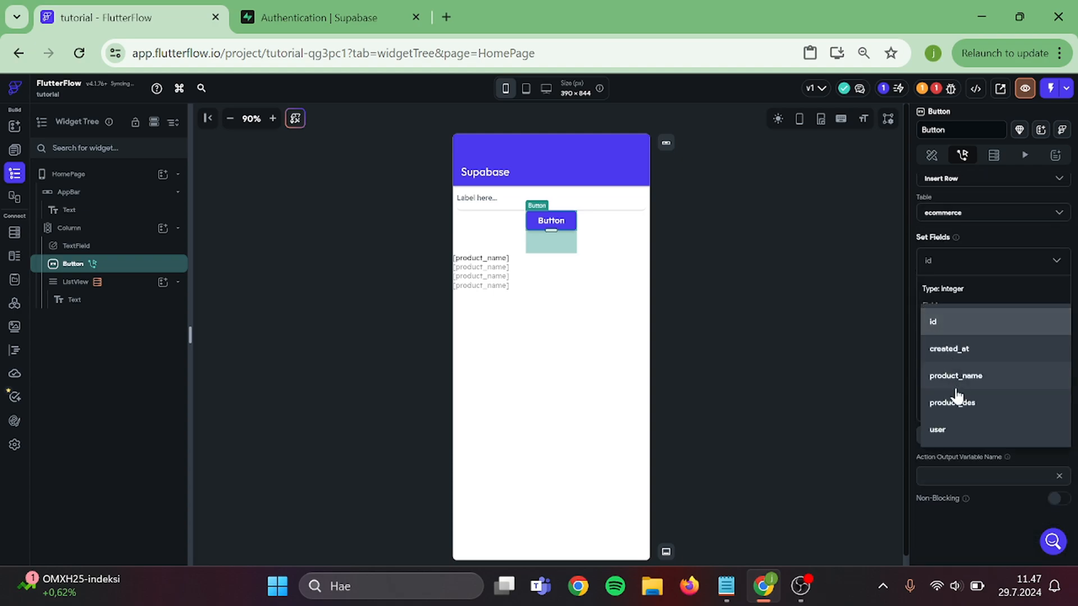
left_click(955, 375)
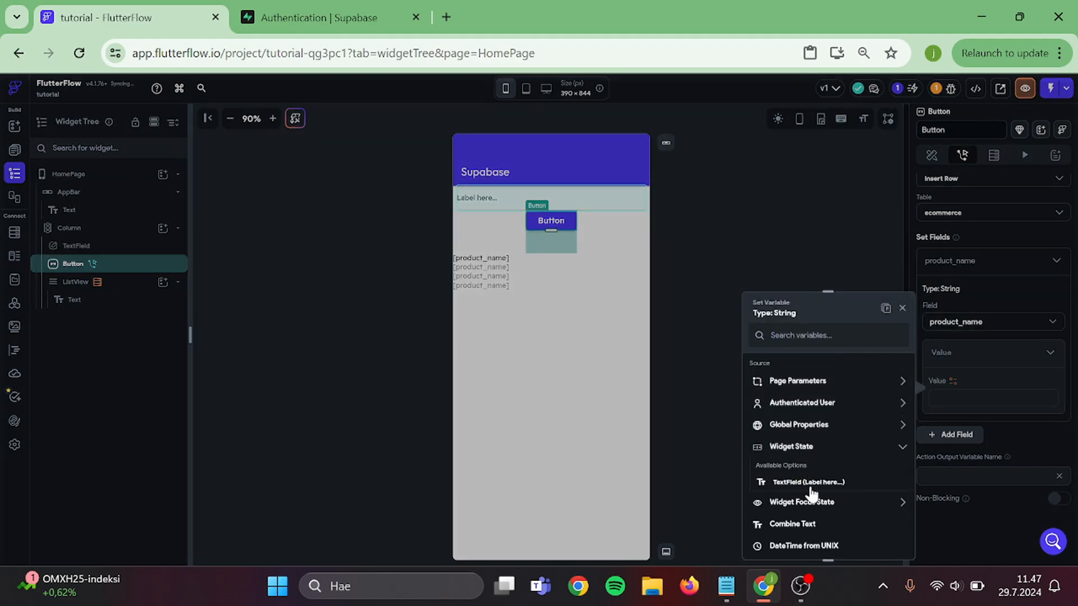
left_click(808, 482)
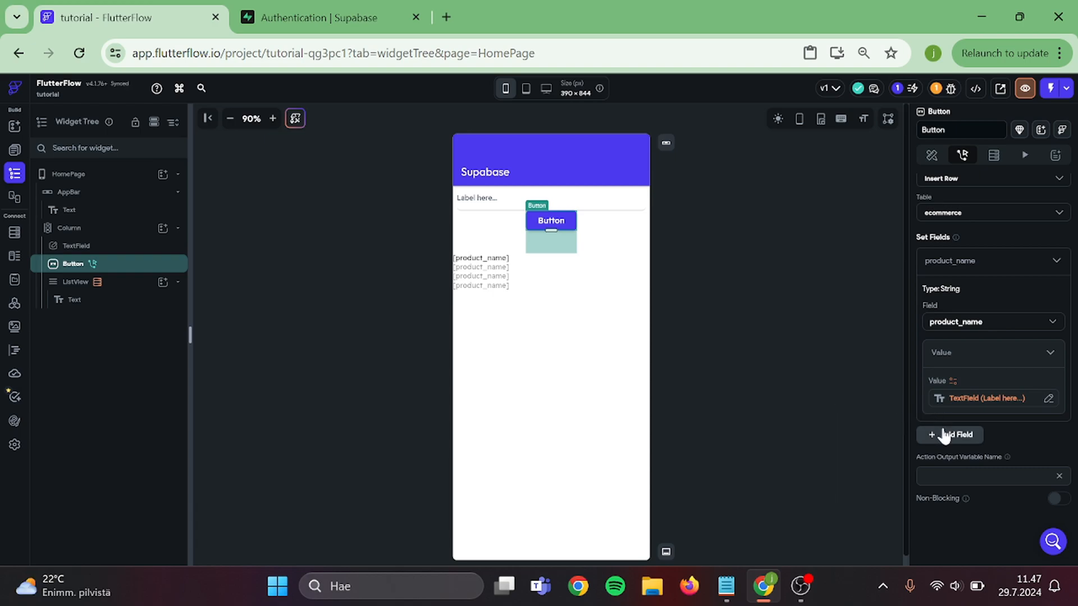
left_click(949, 434)
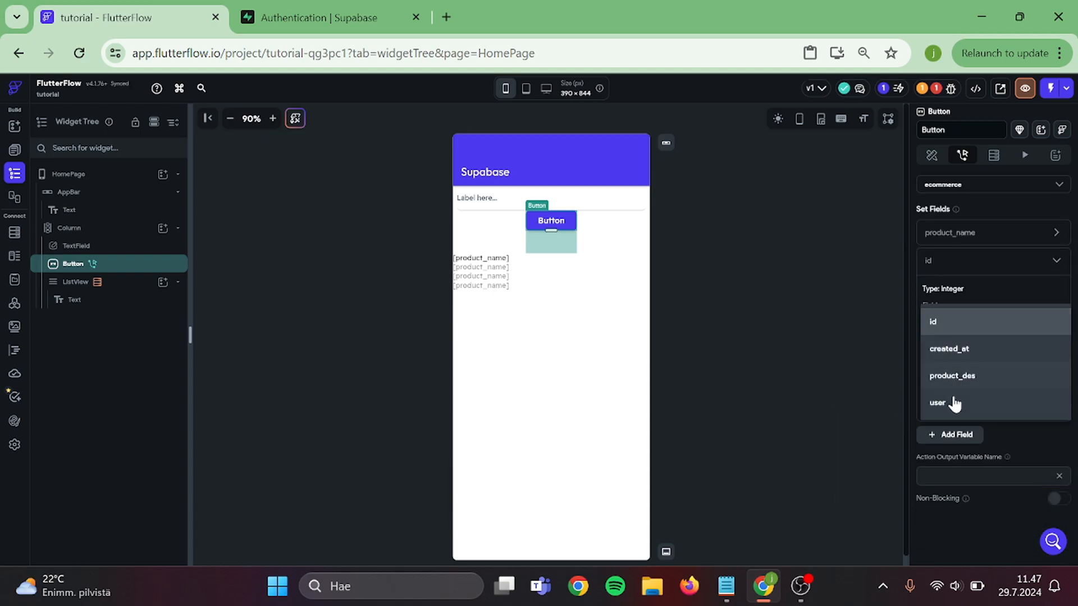
left_click(932, 402)
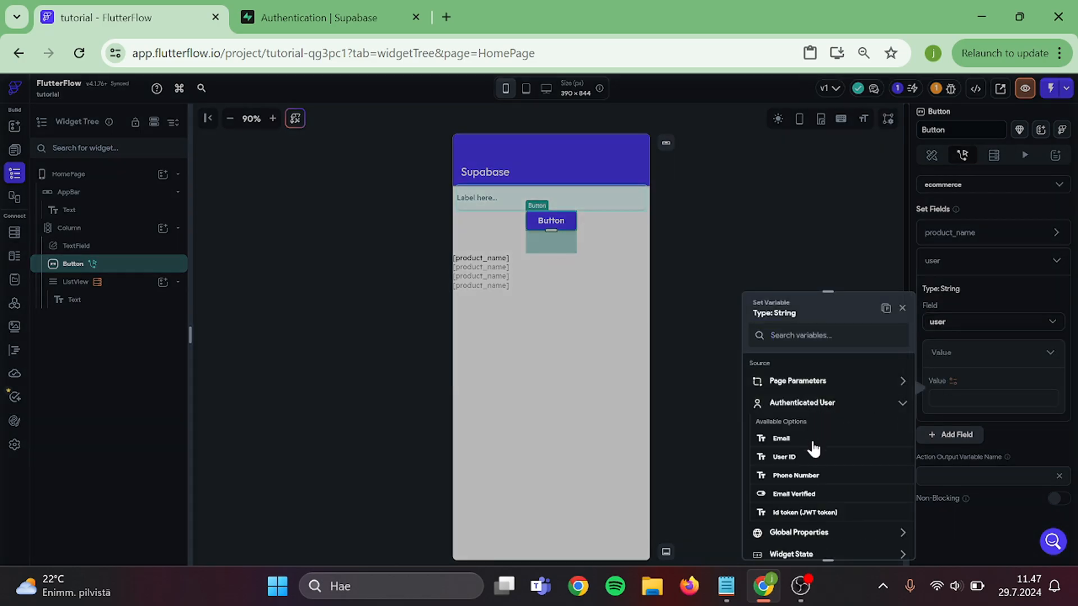
left_click(783, 456)
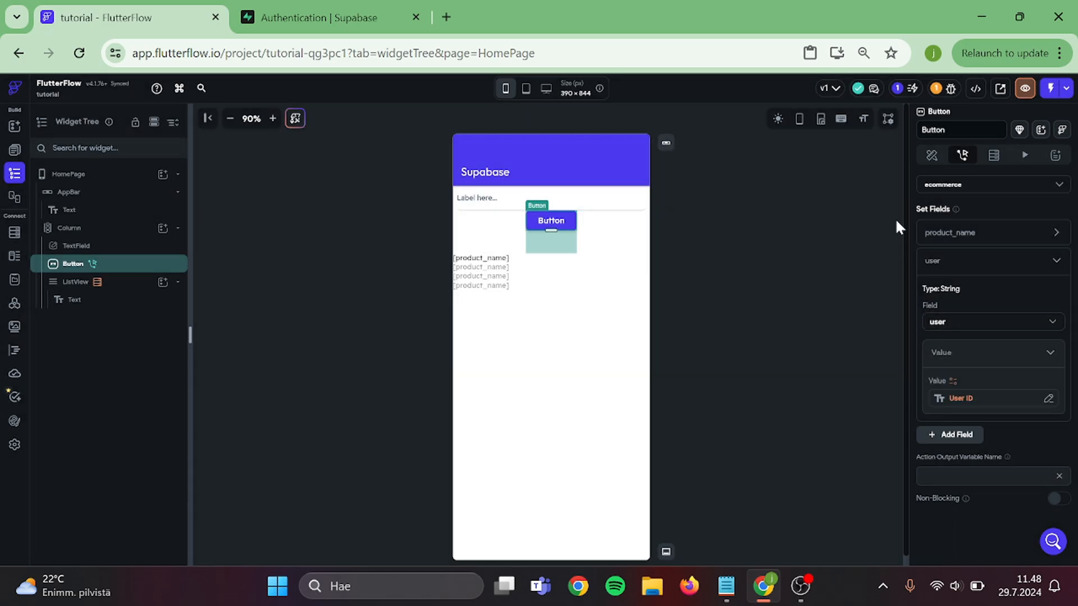
left_click(931, 155)
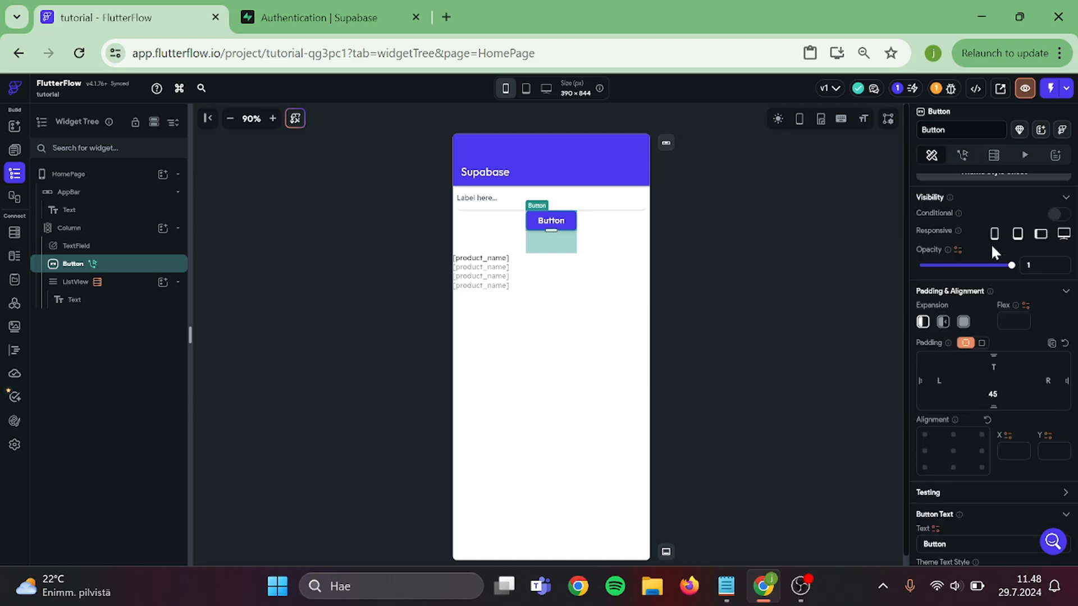
- Chain Clear Text Fields for TextField_1 and Refresh Database Request after the insert
left_click(961, 155)
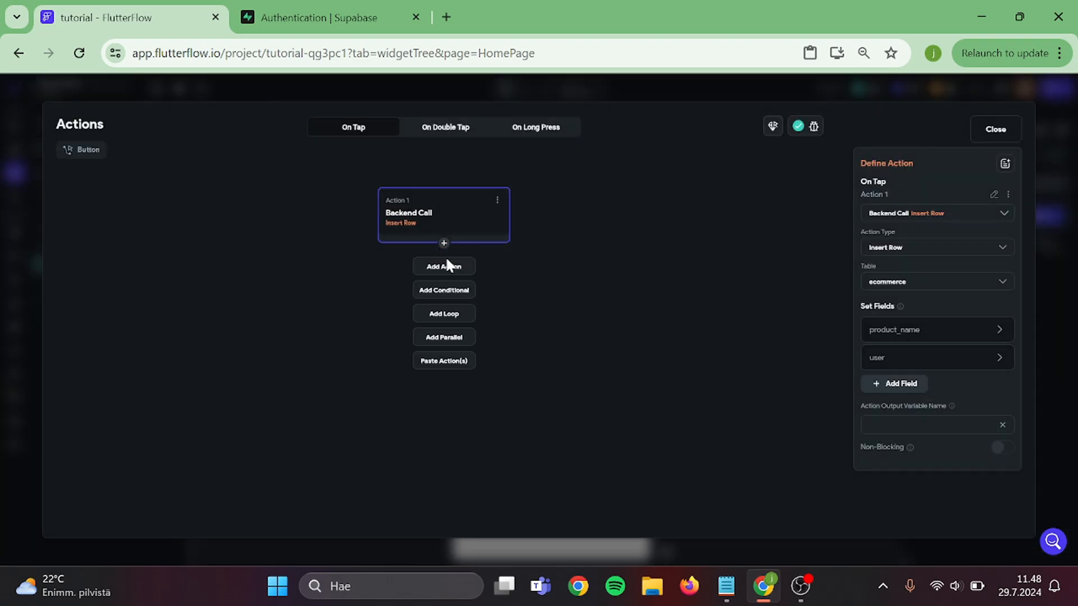
left_click(444, 266)
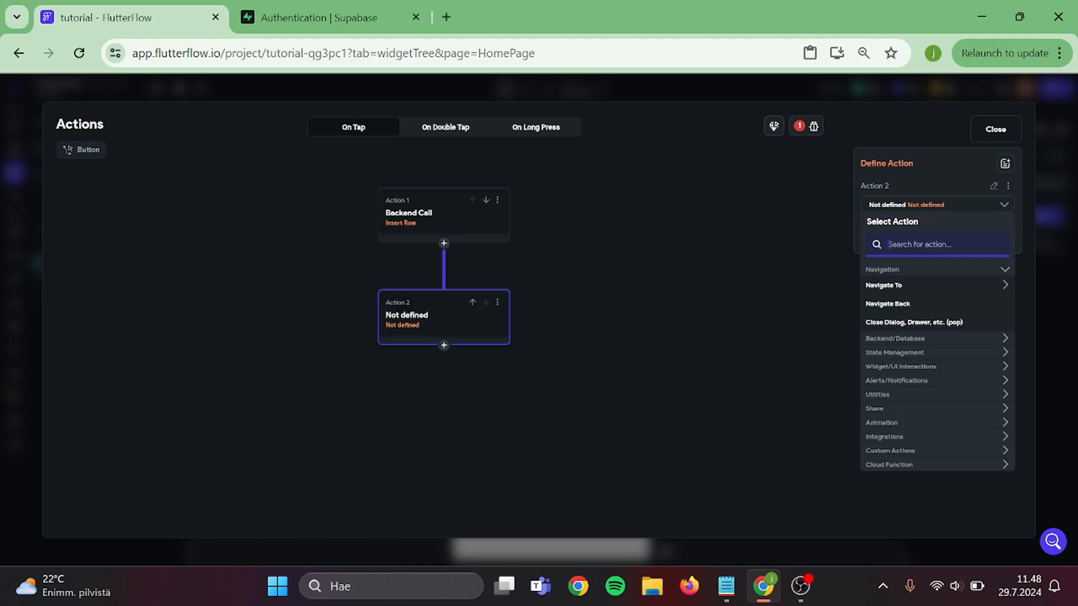
type("clear")
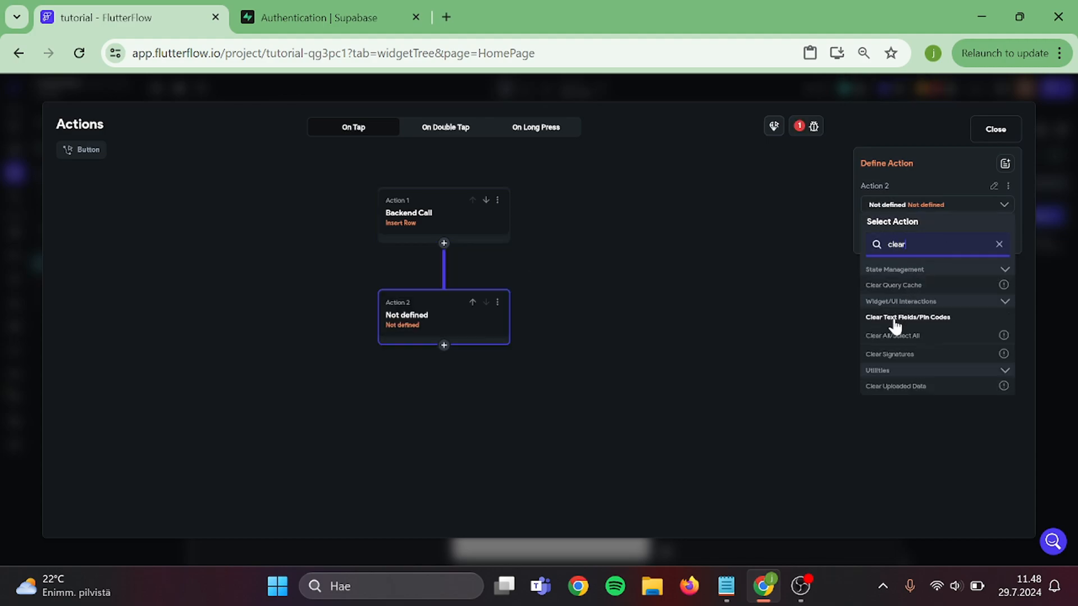
left_click(907, 317)
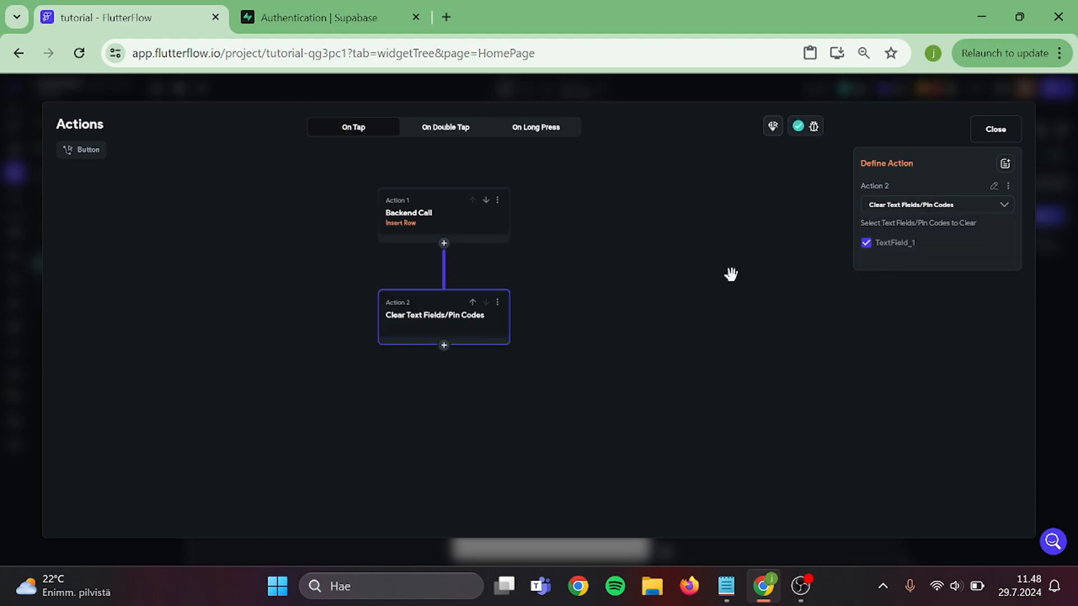
left_click(444, 345)
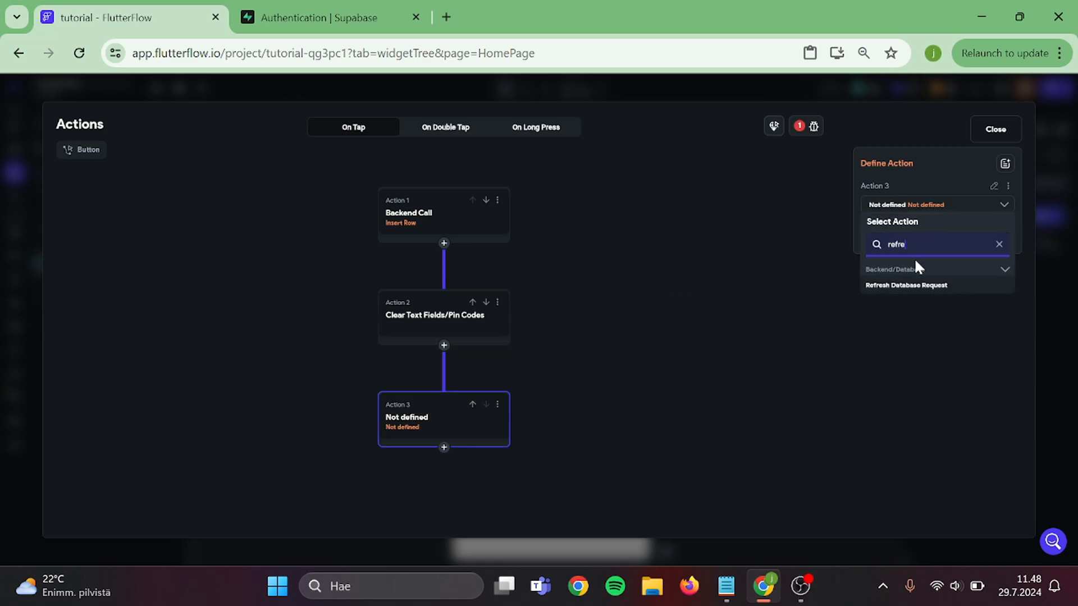
left_click(905, 284)
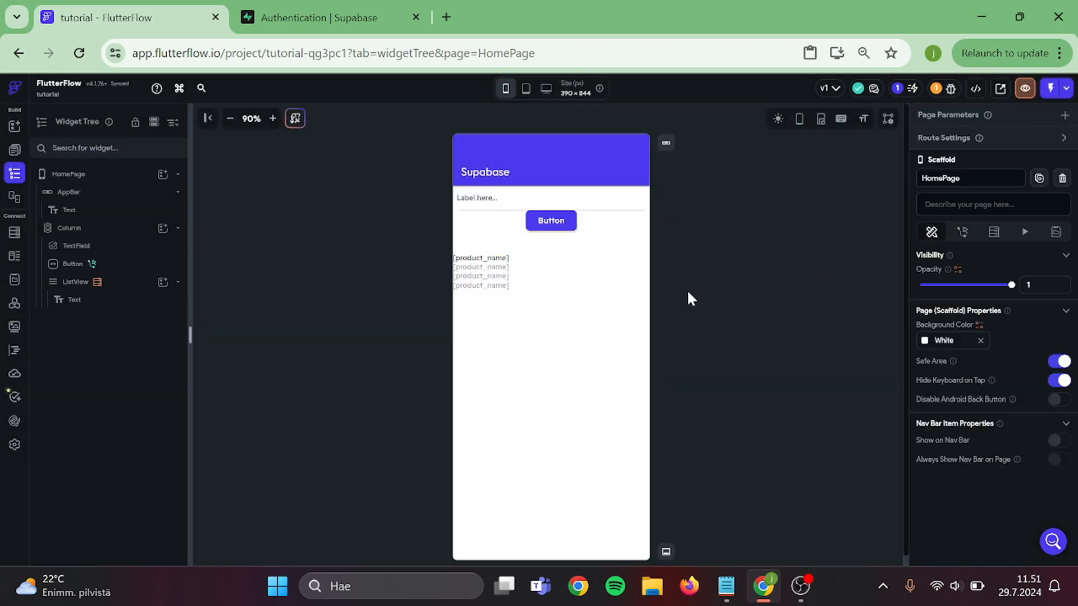
- Set the HomePage TextField's text color to Black
left_click(480, 257)
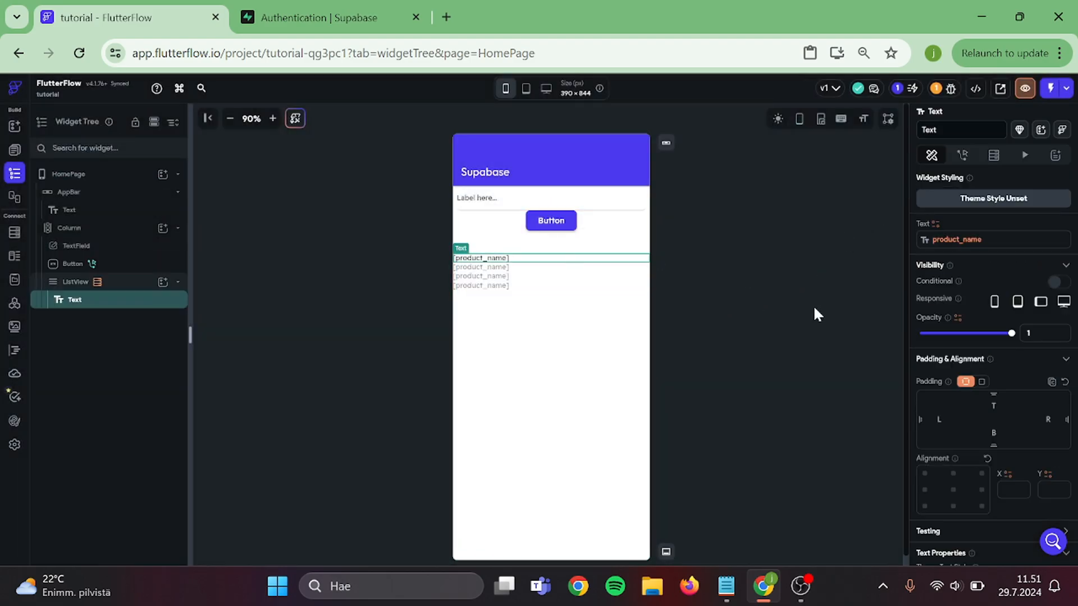
left_click(1005, 248)
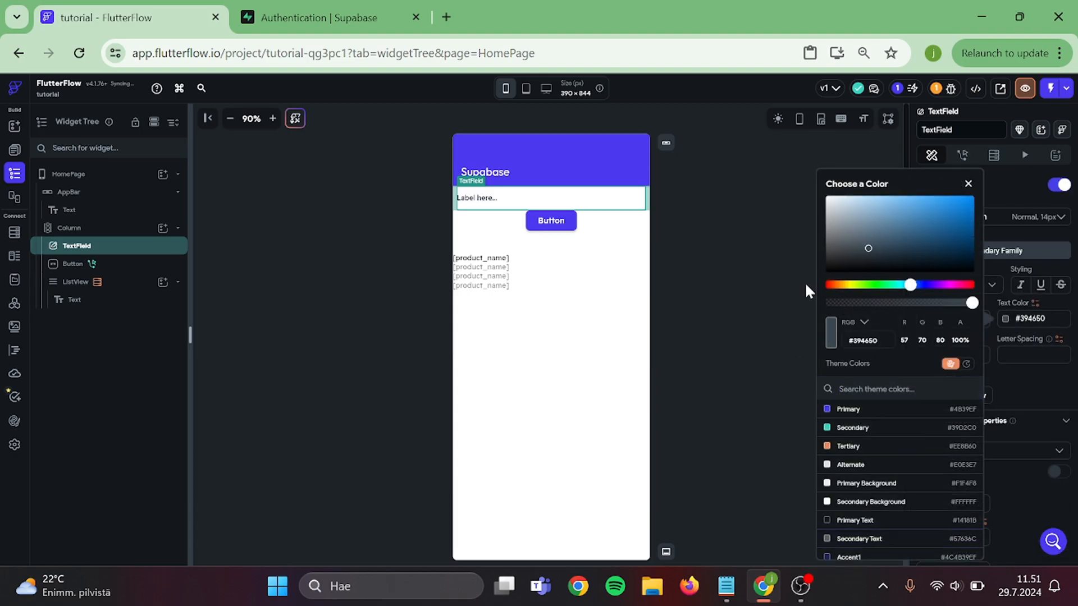
left_click(968, 183)
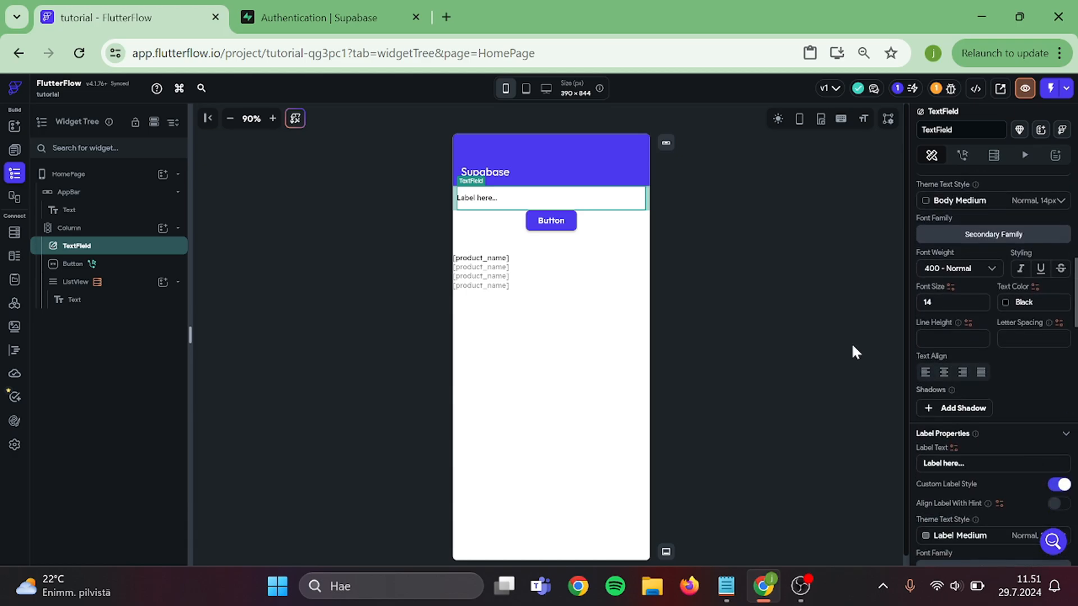
left_click(68, 174)
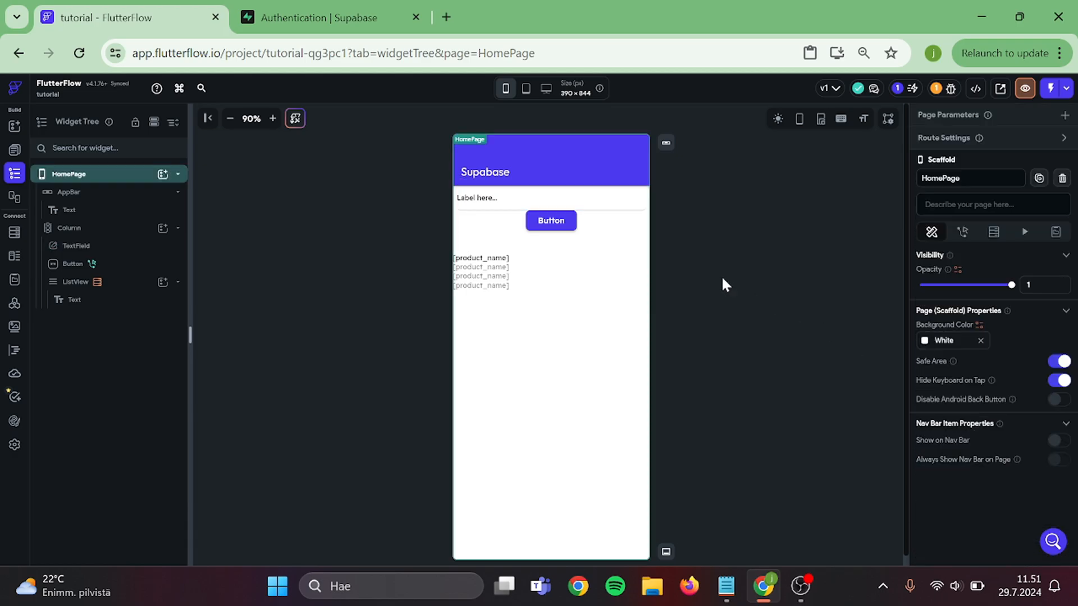
- Duplicate the button and replace the top copy's actions with a single Log Out action
right_click(551, 220)
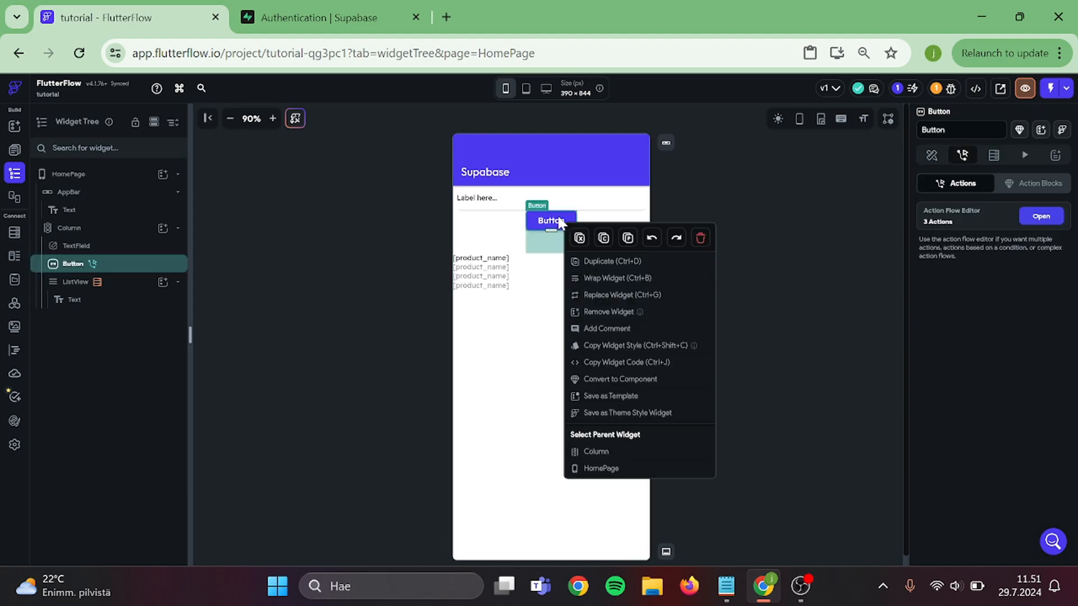
left_click(611, 261)
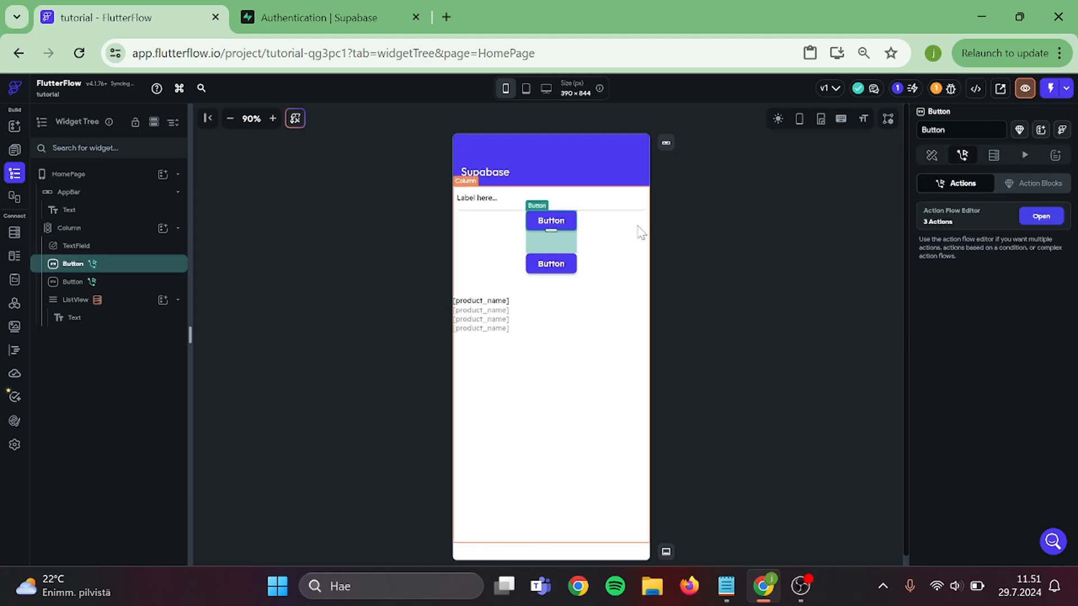
mouse_move(1029, 234)
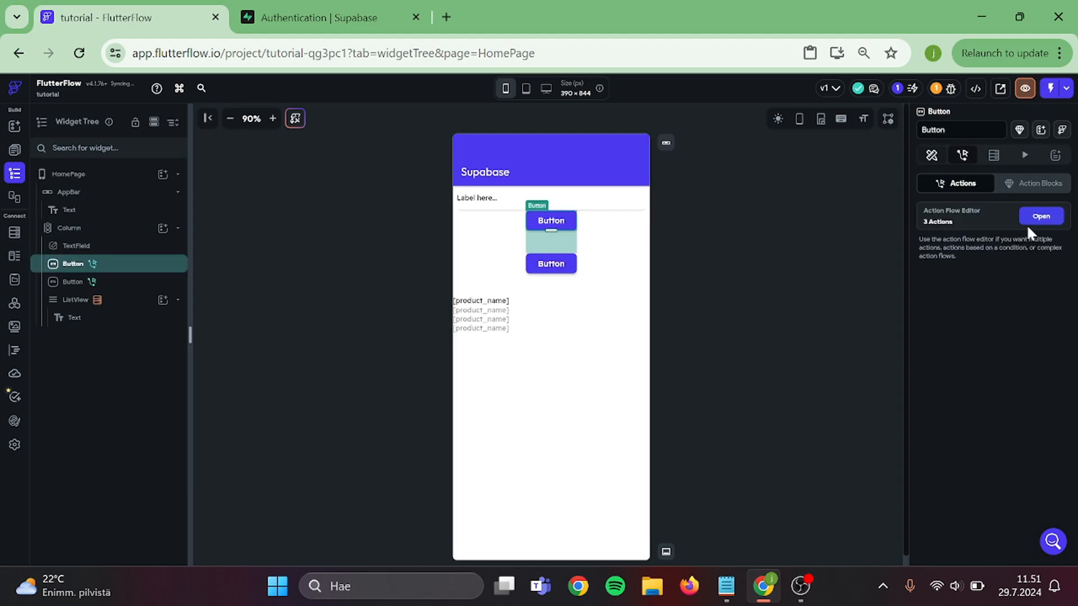
left_click(1040, 216)
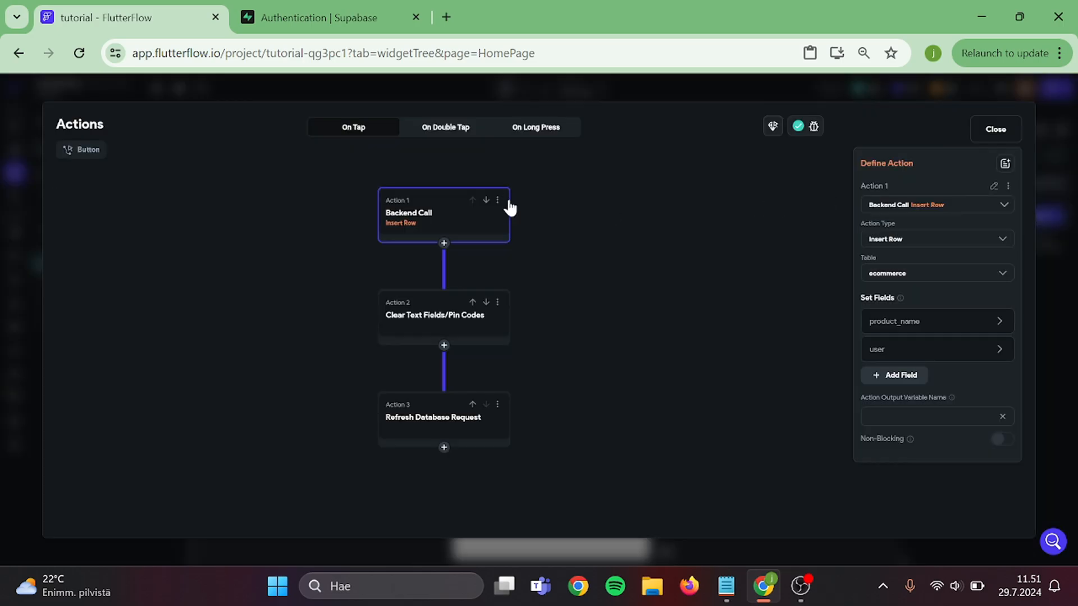
left_click(497, 200)
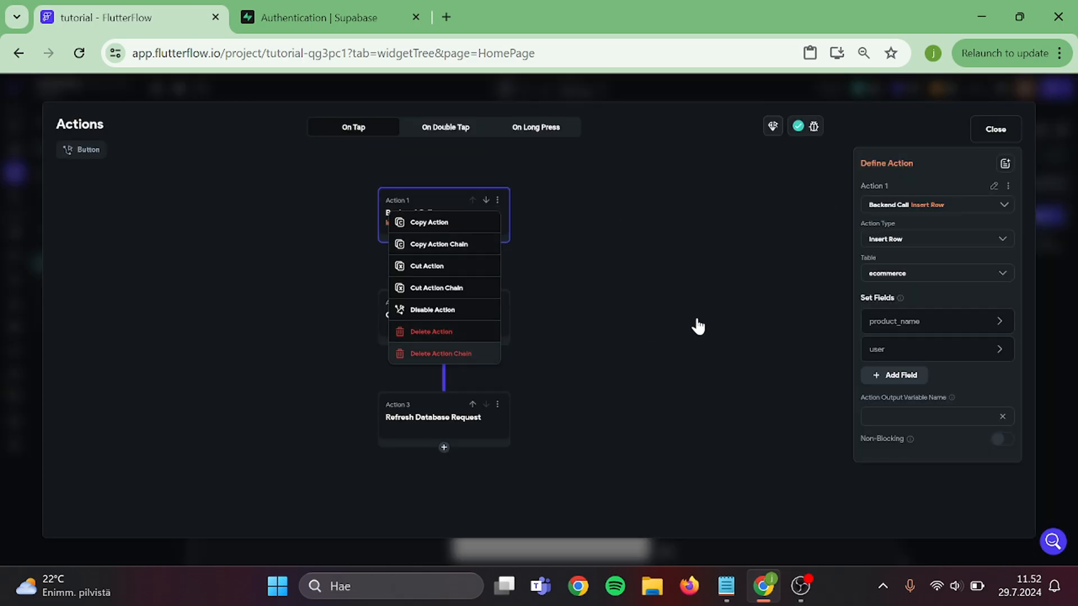
left_click(441, 354)
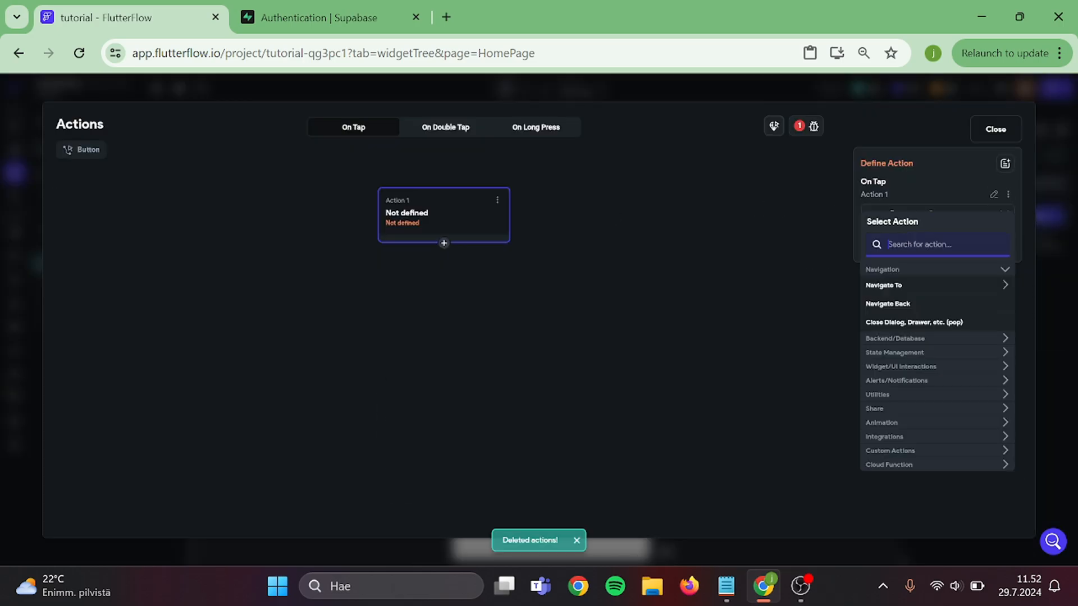
type("logoo")
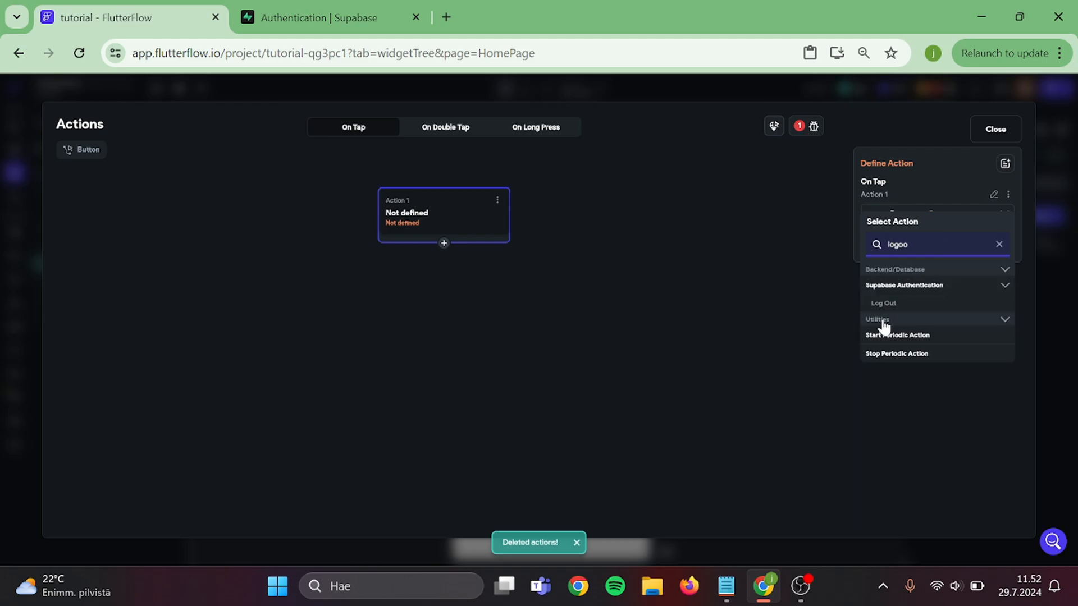
left_click(883, 303)
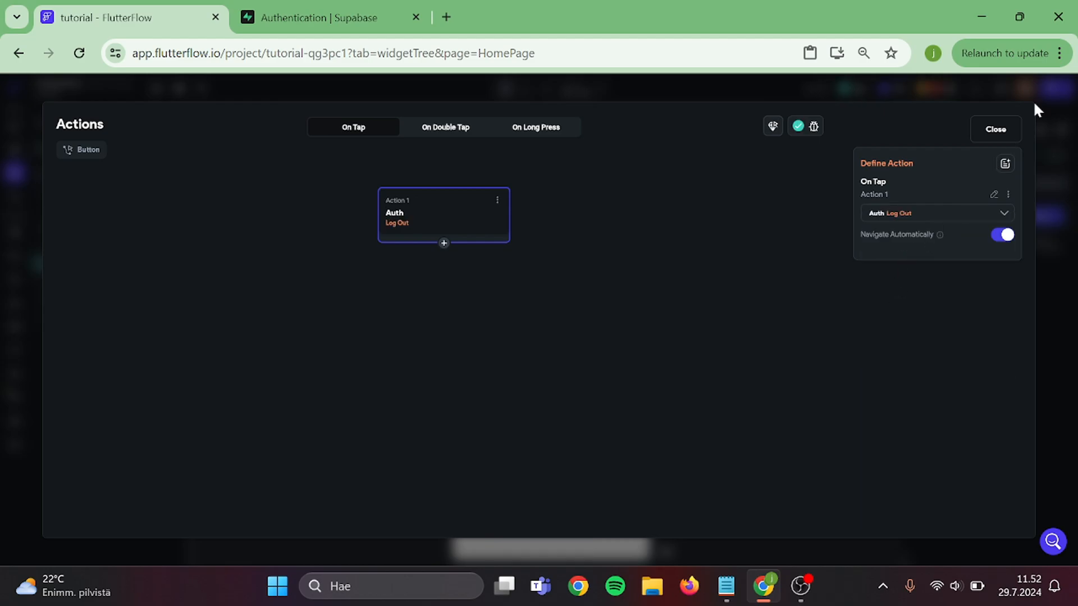
left_click(995, 129)
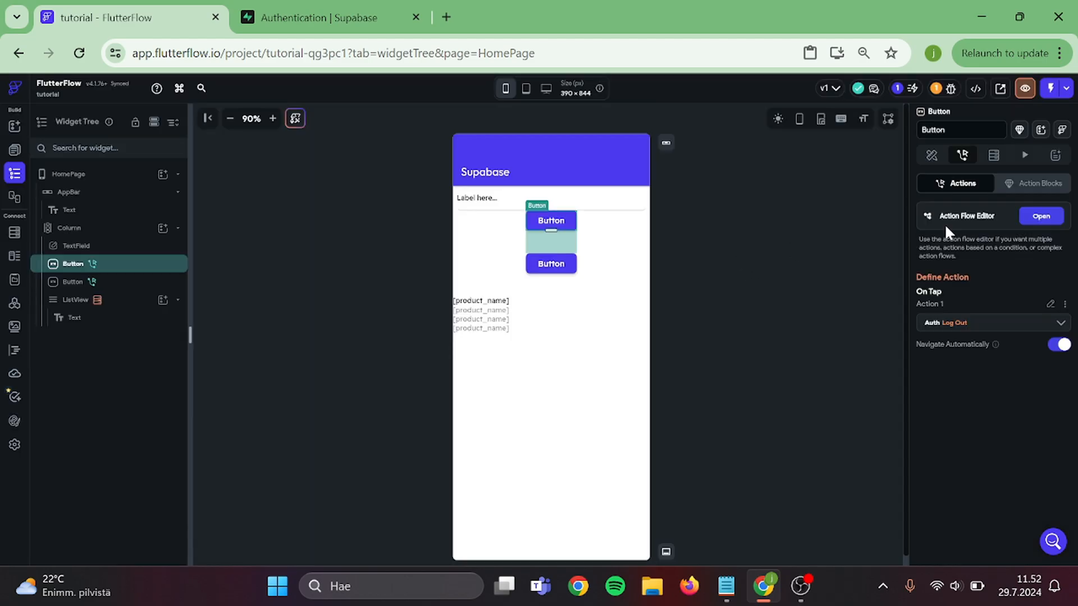
- Label the top button 'Log out' and the second button 'Publish'
left_click(931, 155)
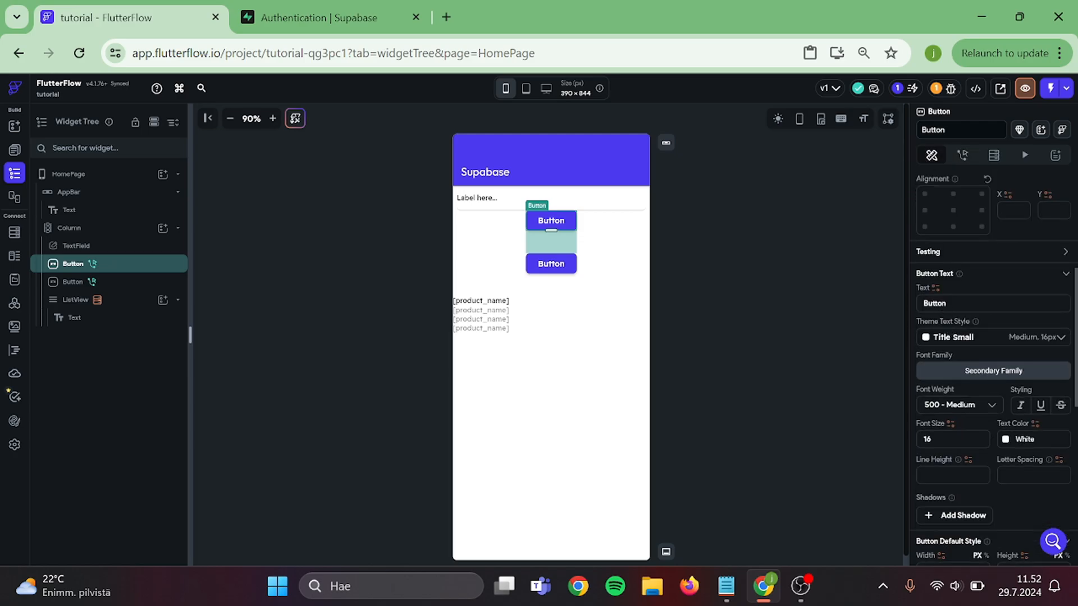
type("Log")
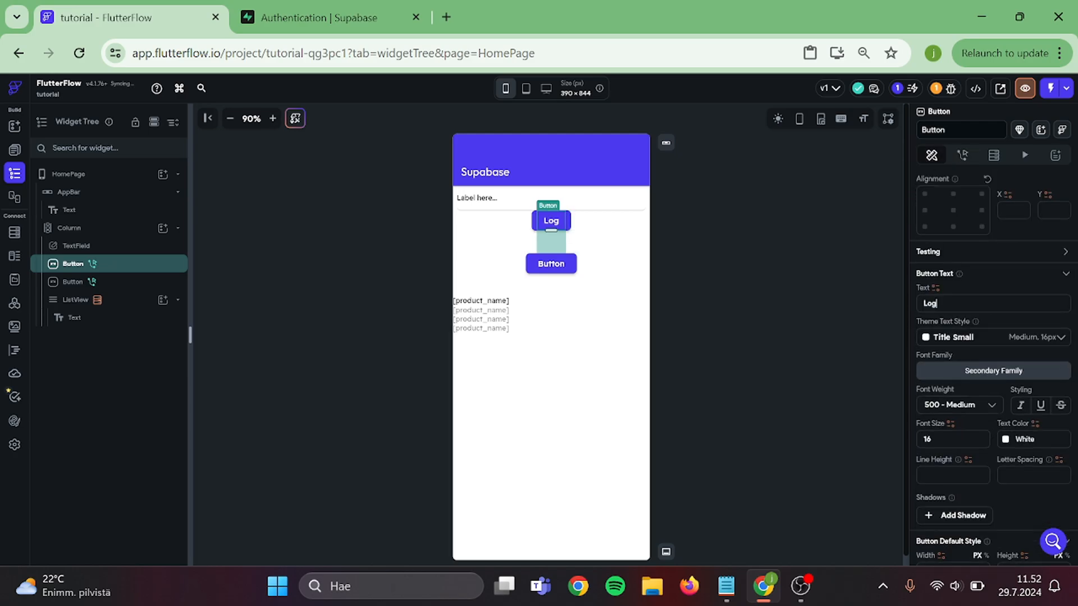
left_click(67, 174)
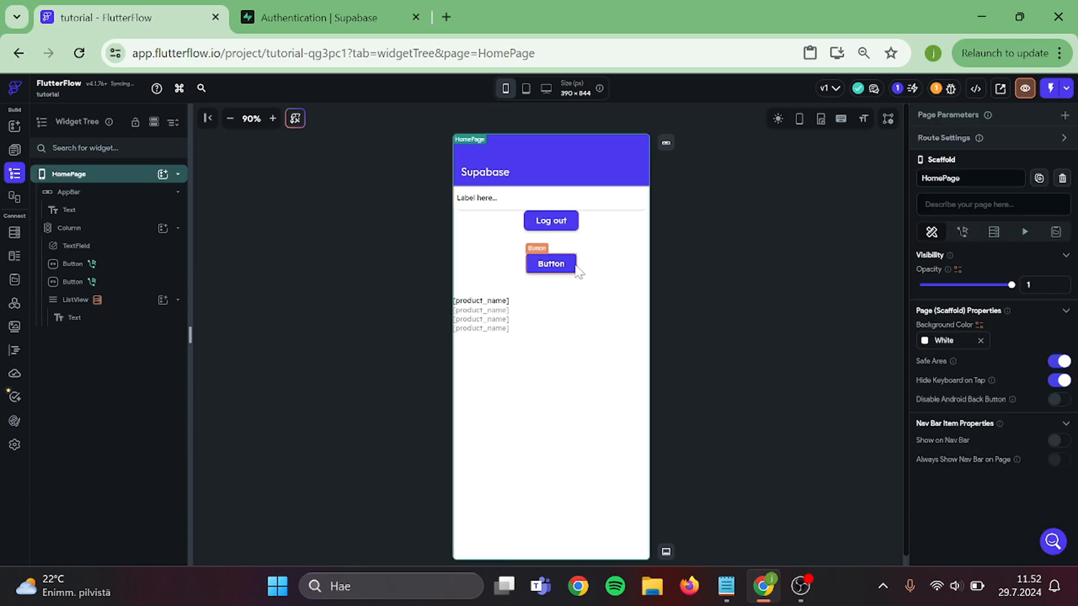
left_click(551, 264)
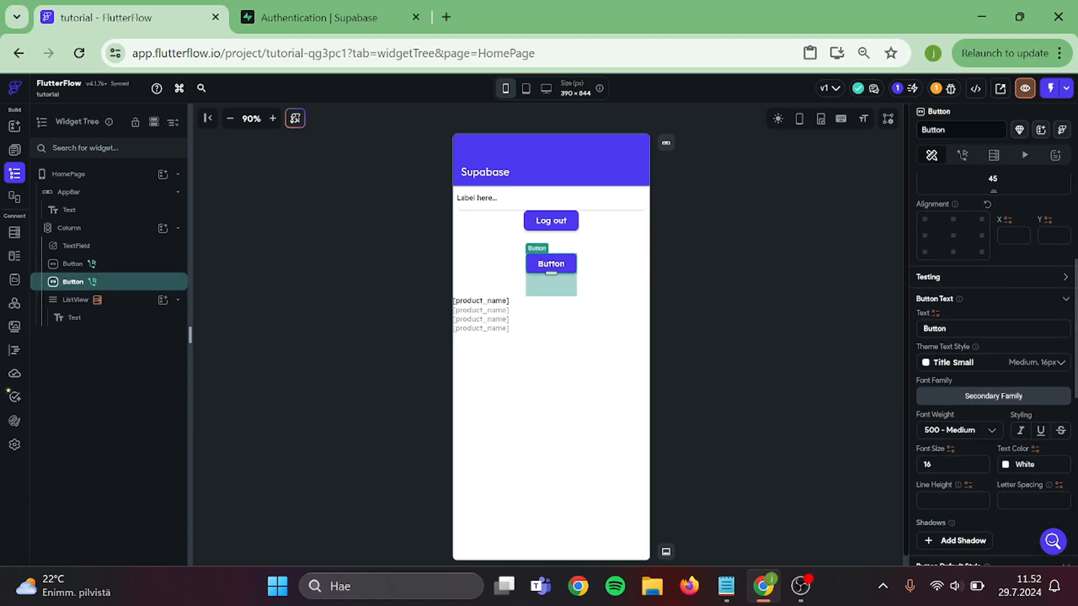
type("Po")
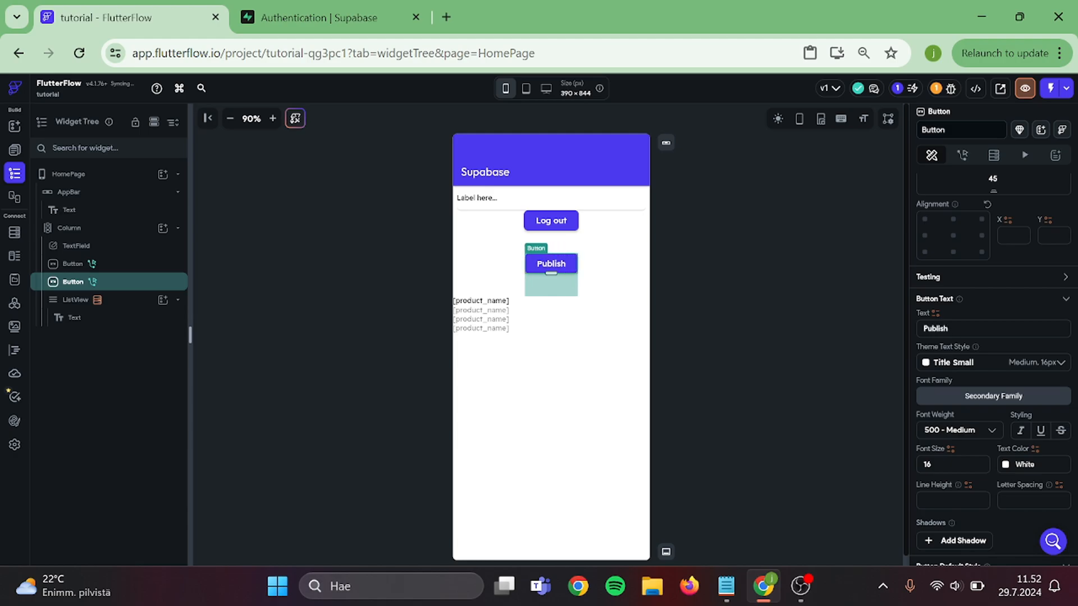
left_click(317, 18)
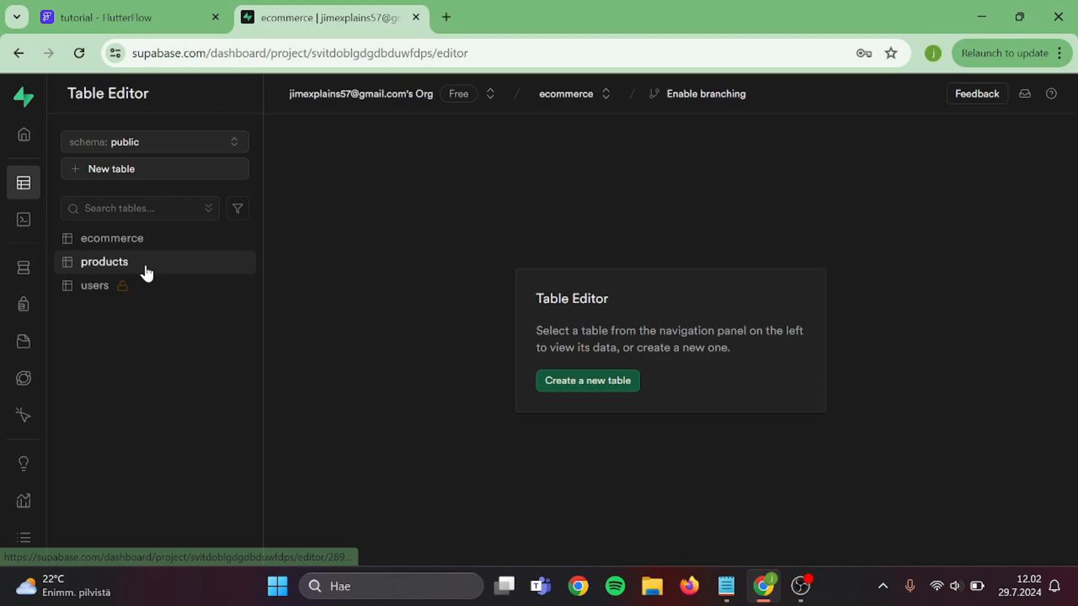
- Add a permissive ALL-operations RLS policy to the Supabase ecommerce table
left_click(104, 261)
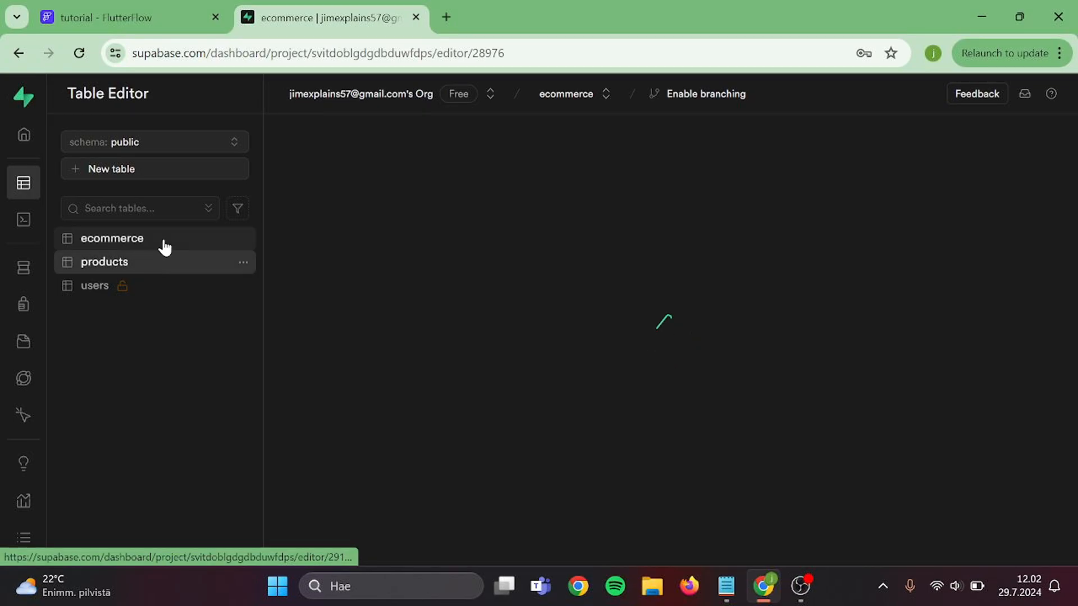
left_click(112, 238)
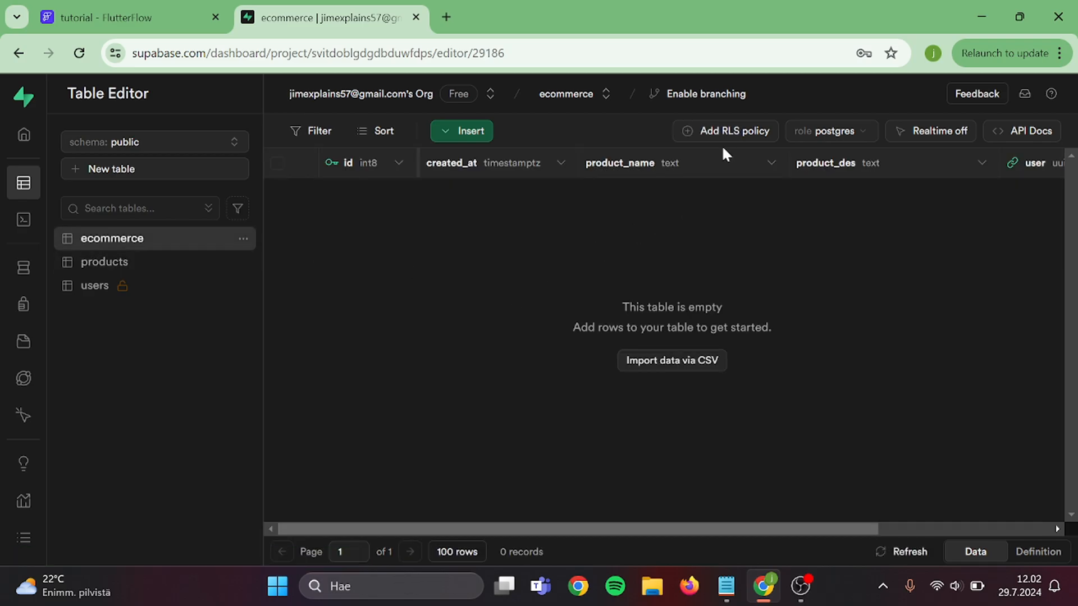
left_click(725, 130)
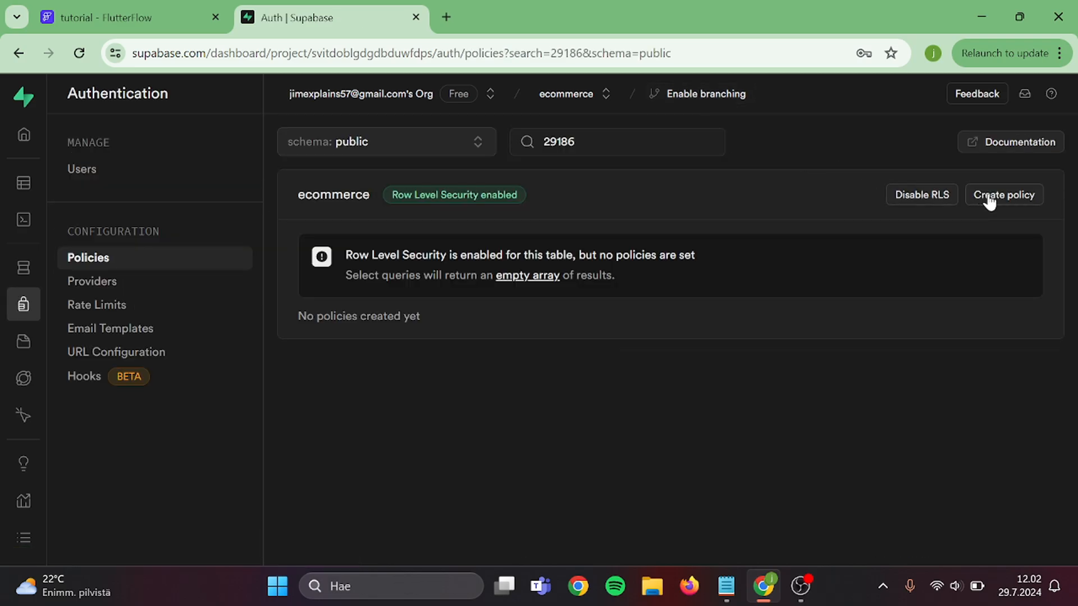
left_click(1003, 195)
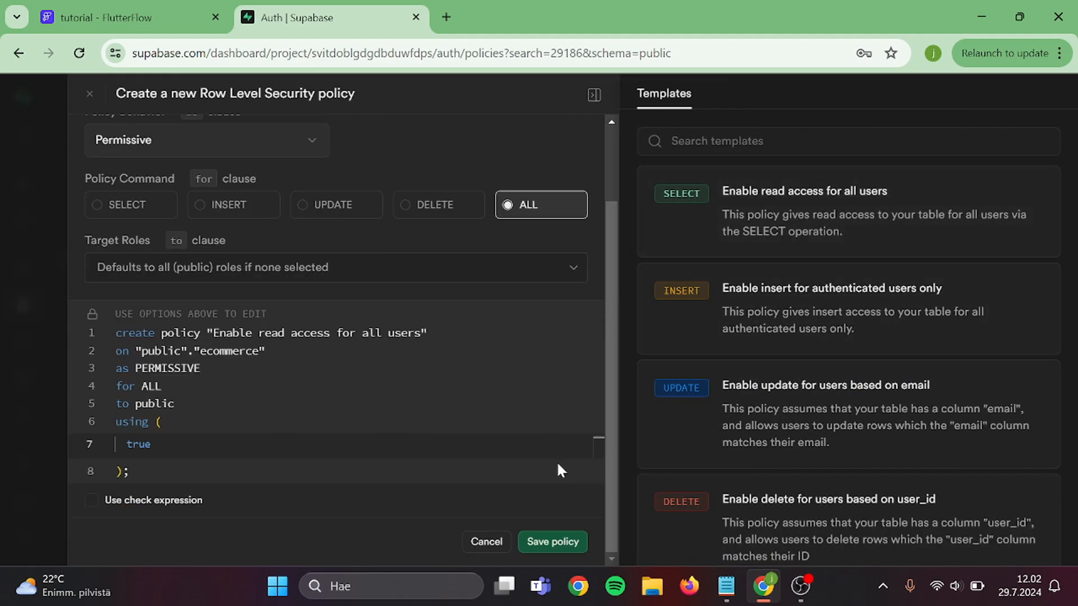
left_click(552, 542)
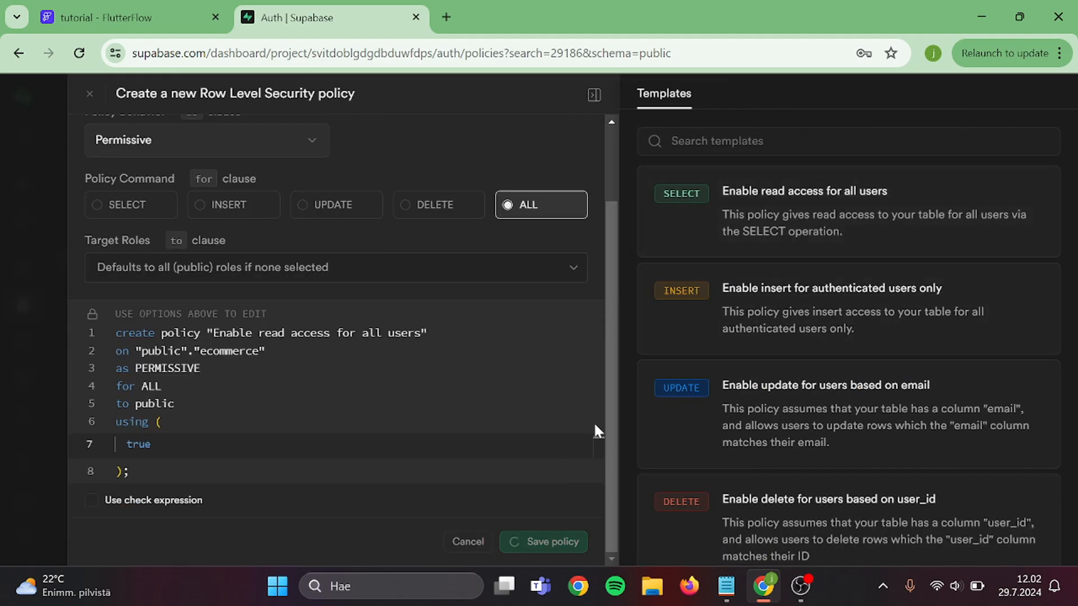
left_click(553, 541)
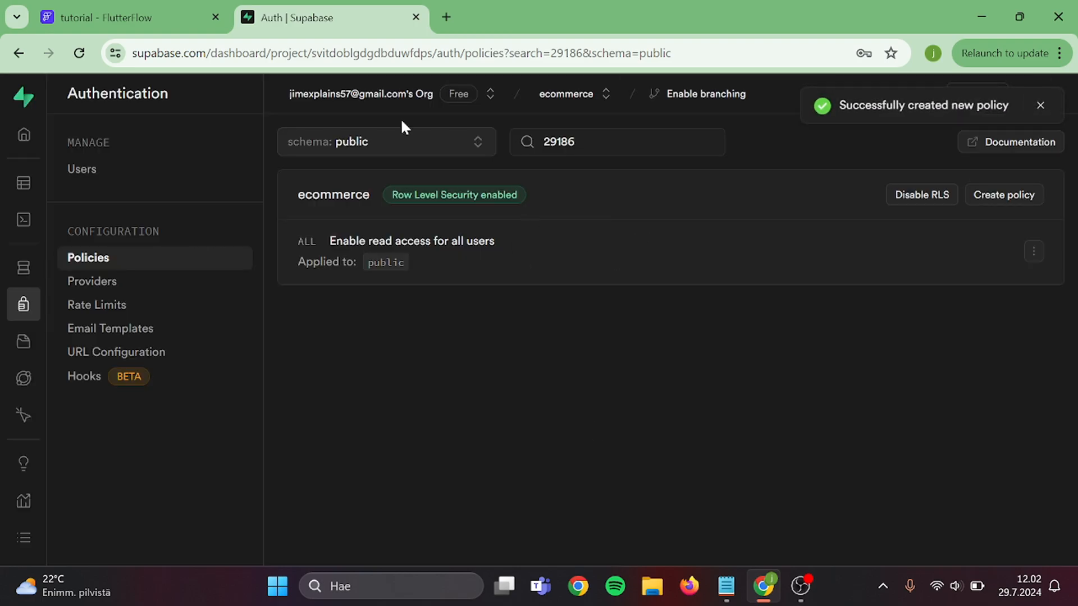
left_click(112, 17)
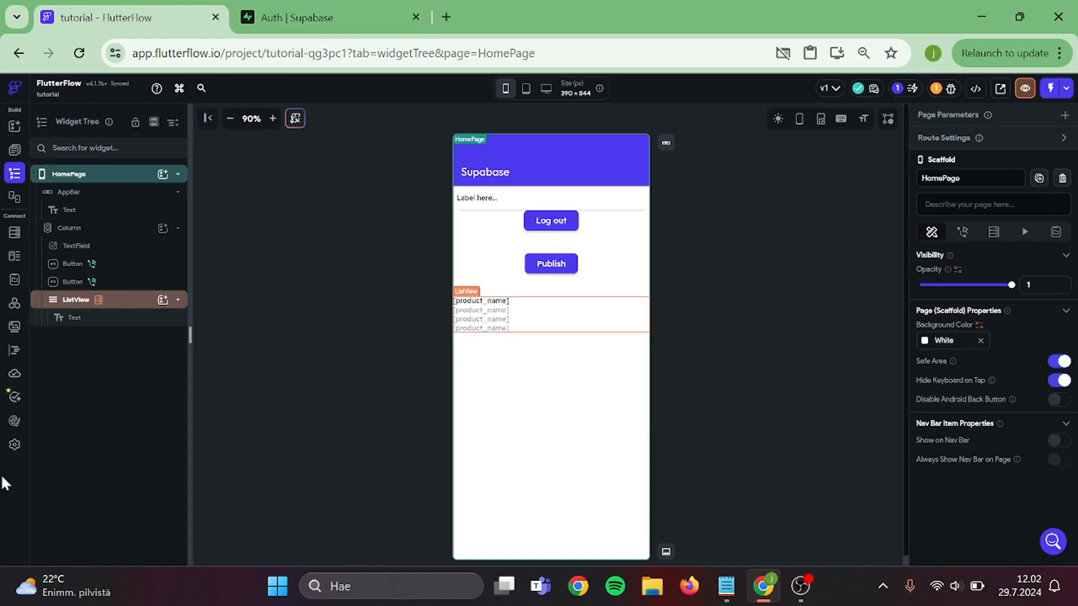
- Run Get Schema in App Settings > Supabase and confirm the import
left_click(15, 444)
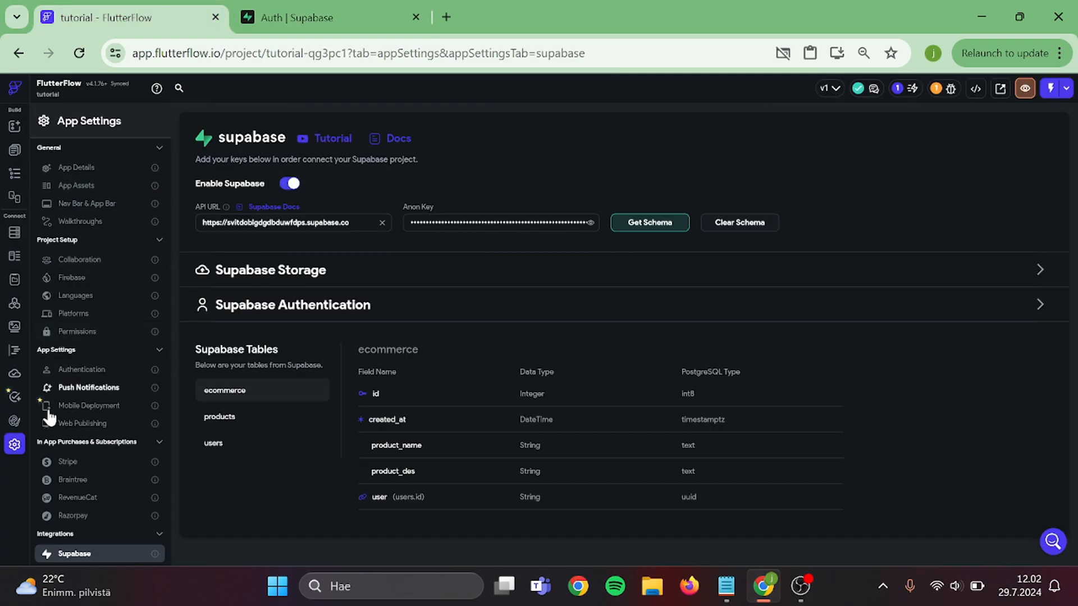
left_click(649, 223)
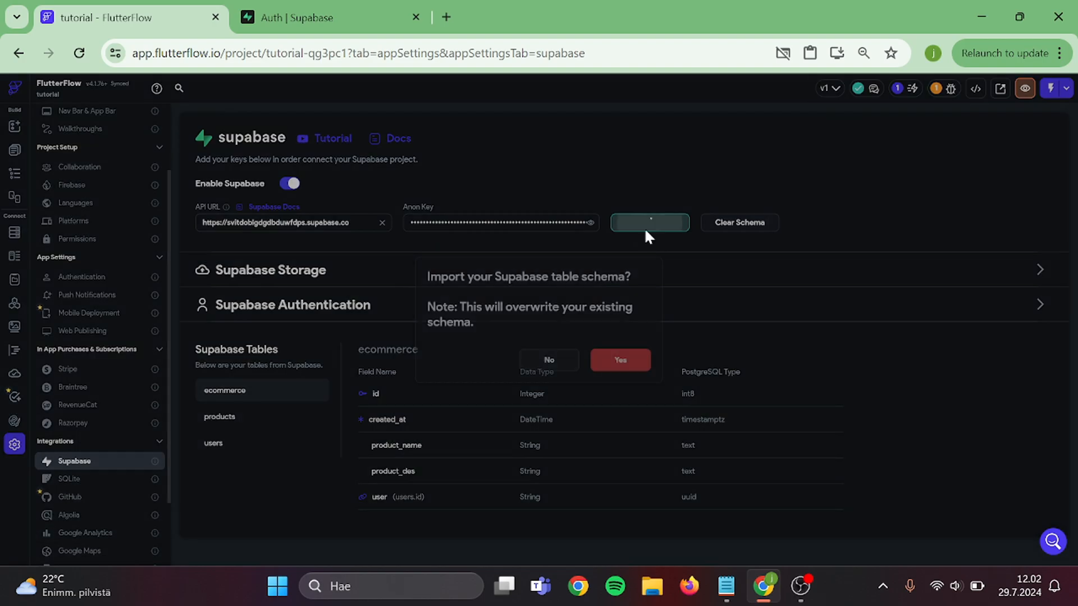
left_click(620, 360)
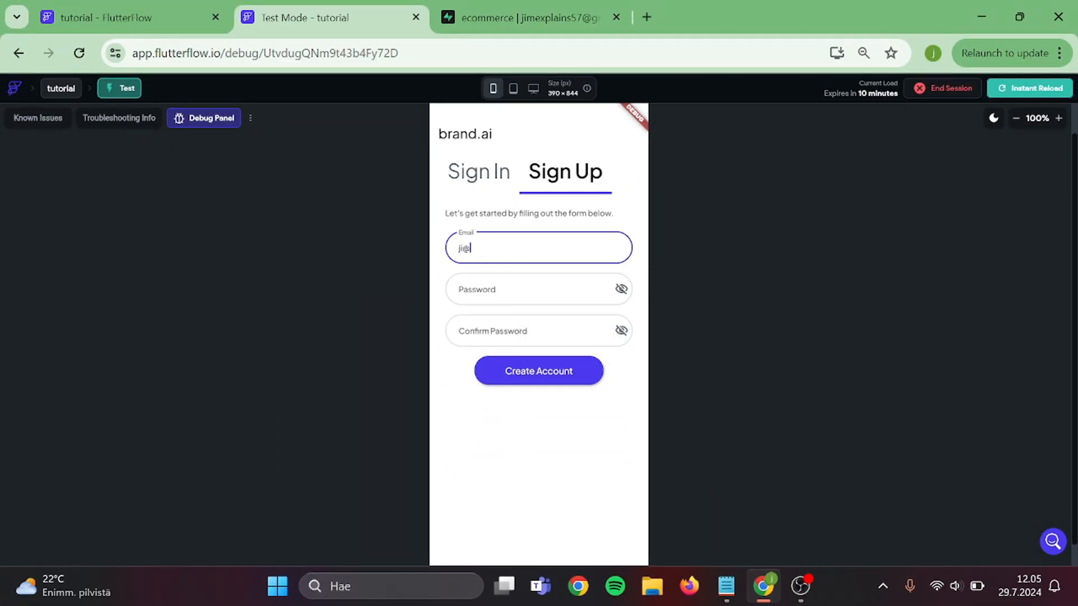
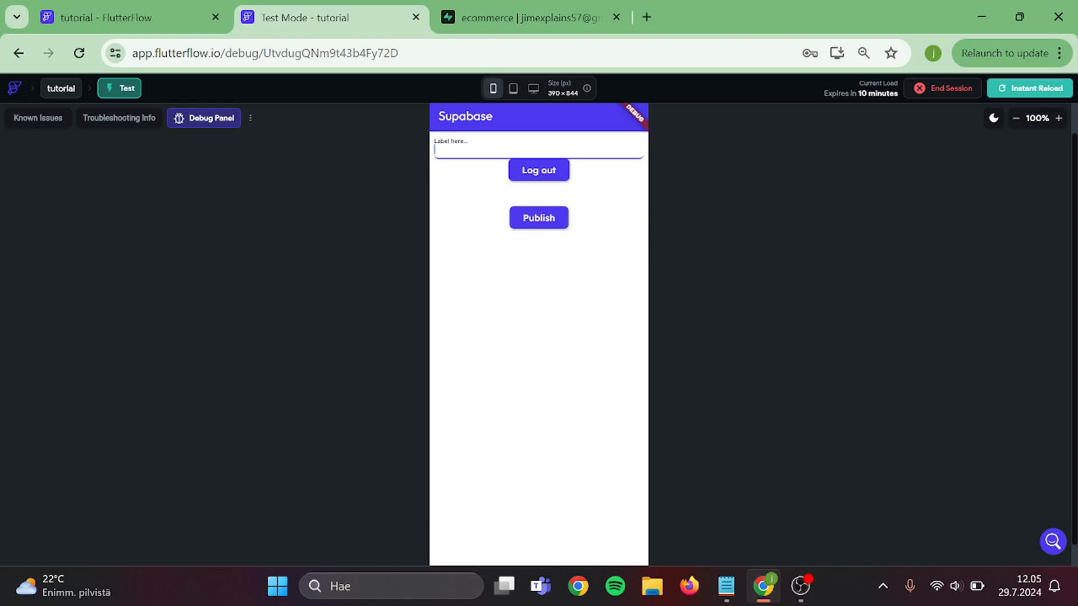
type("Our first pr")
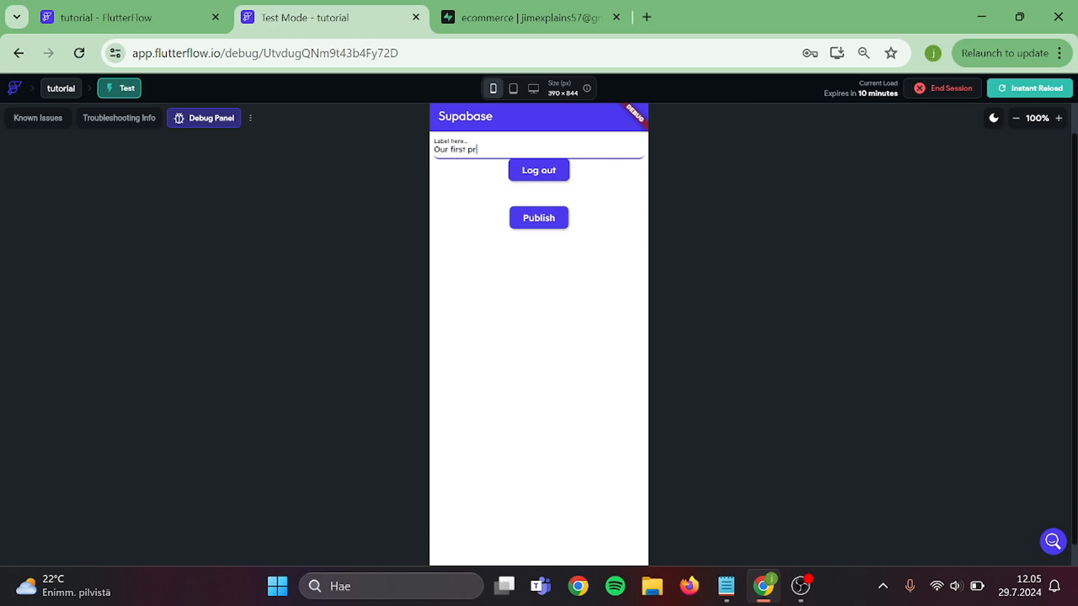
type("oduct")
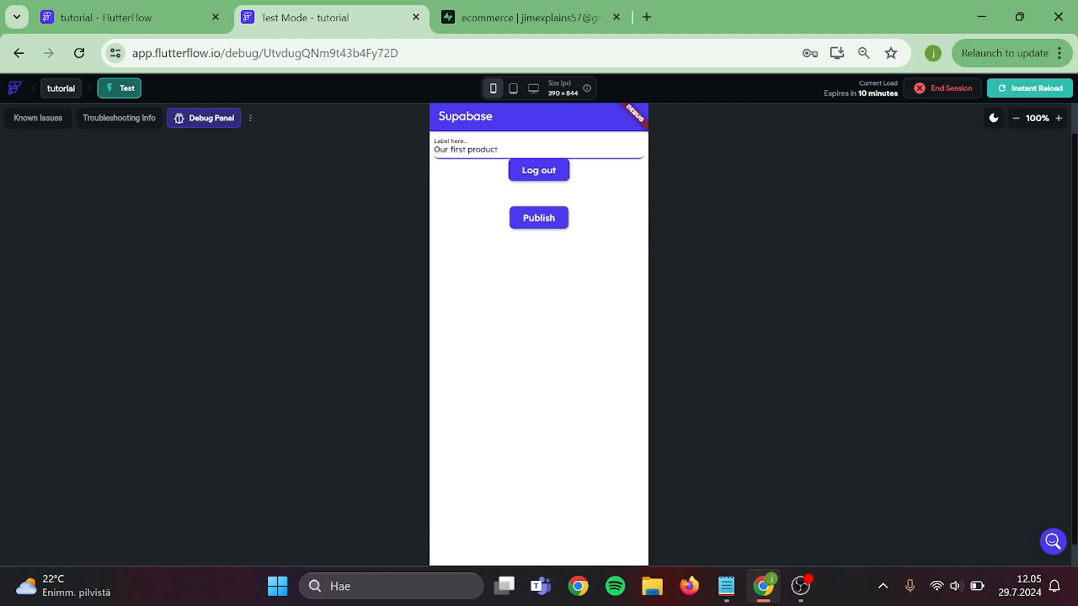
left_click(538, 217)
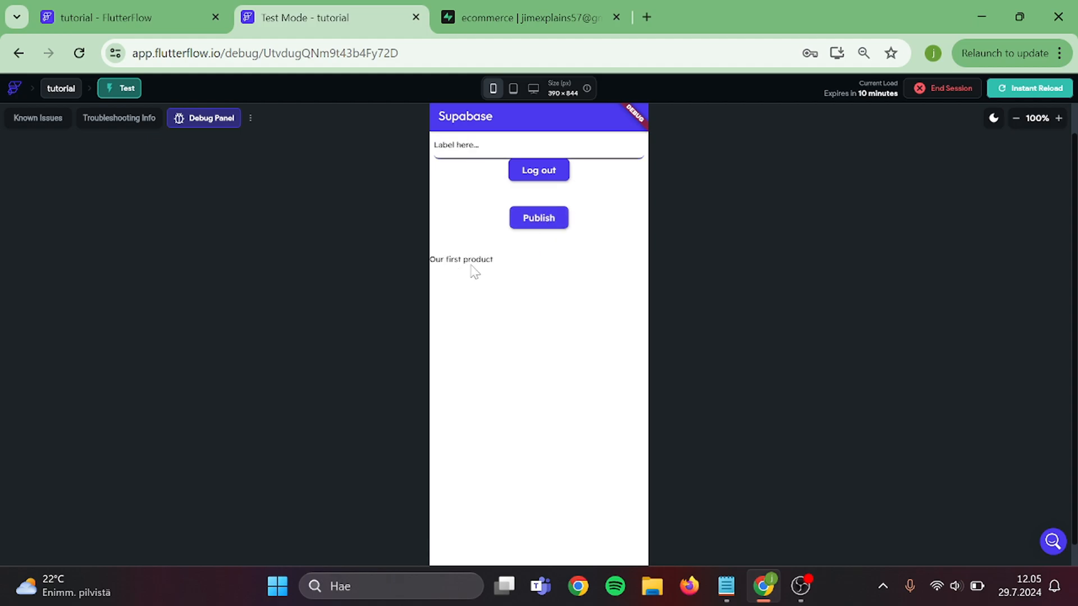
- Publish a second product named 'Second product' to the list
type("S")
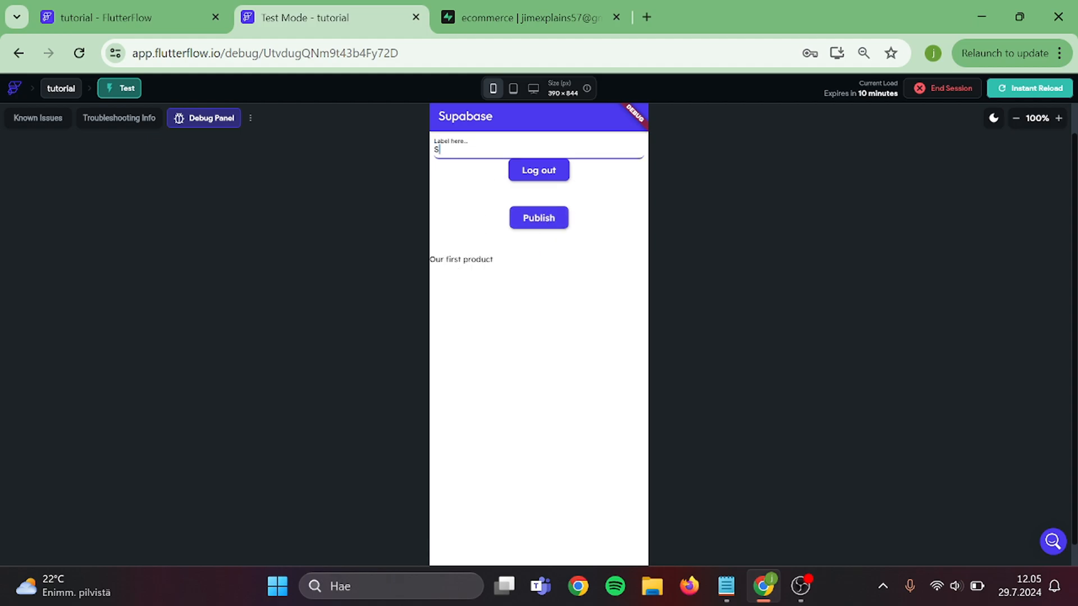
type("Second product")
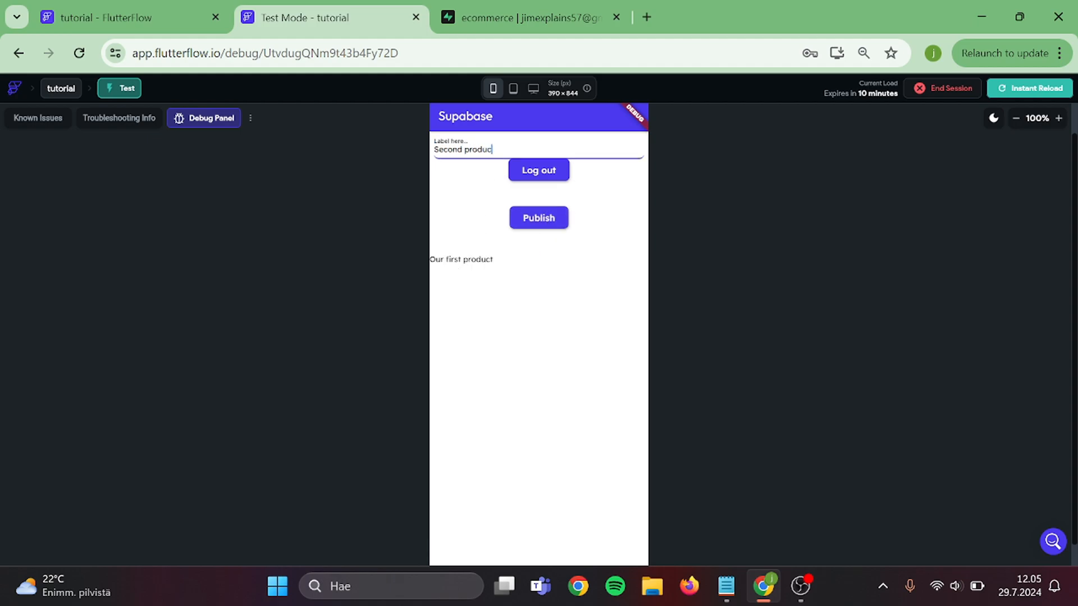
left_click(539, 217)
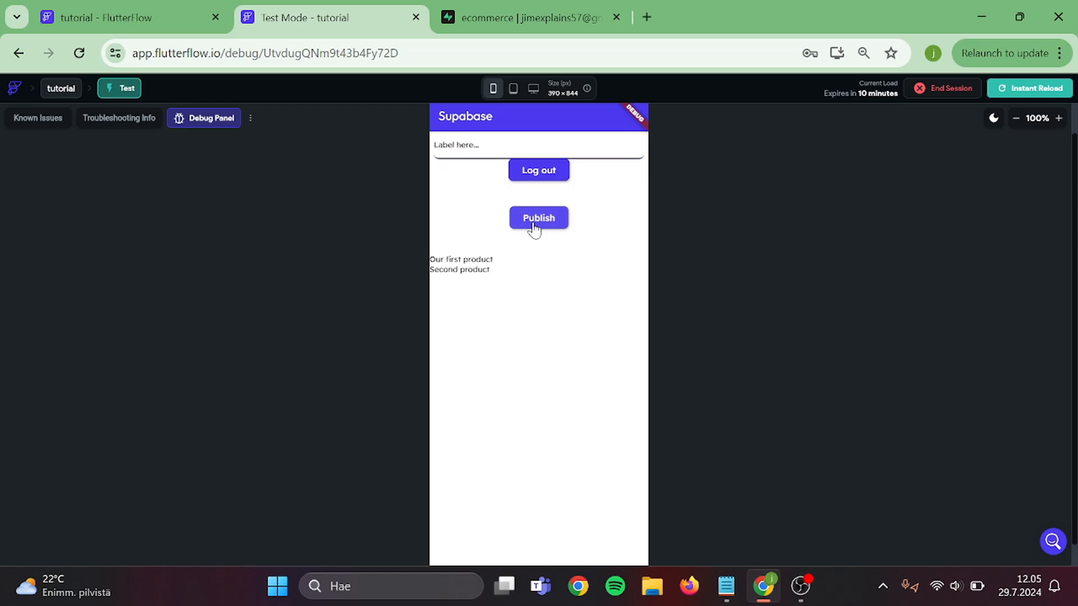
left_click(529, 17)
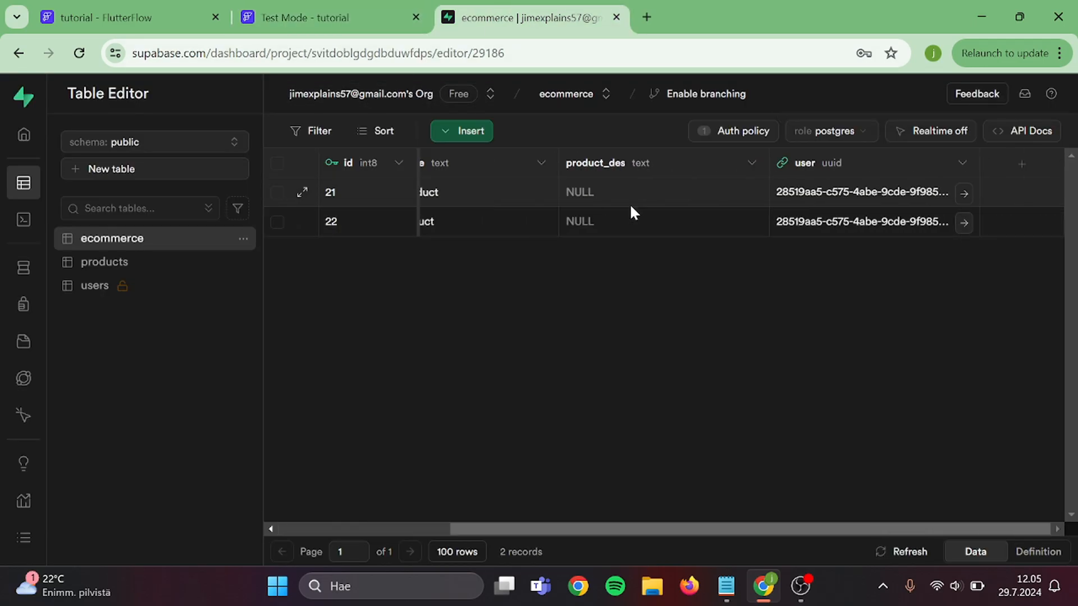
- Follow the ecommerce rows' user link to confirm both belong to the signed-up user
left_click(963, 193)
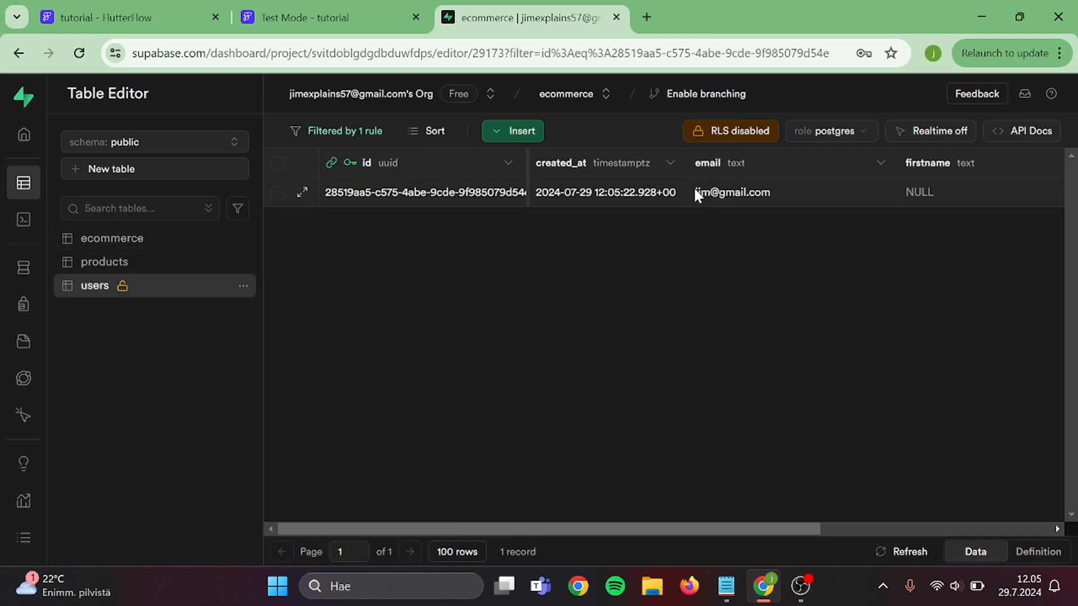
left_click(732, 192)
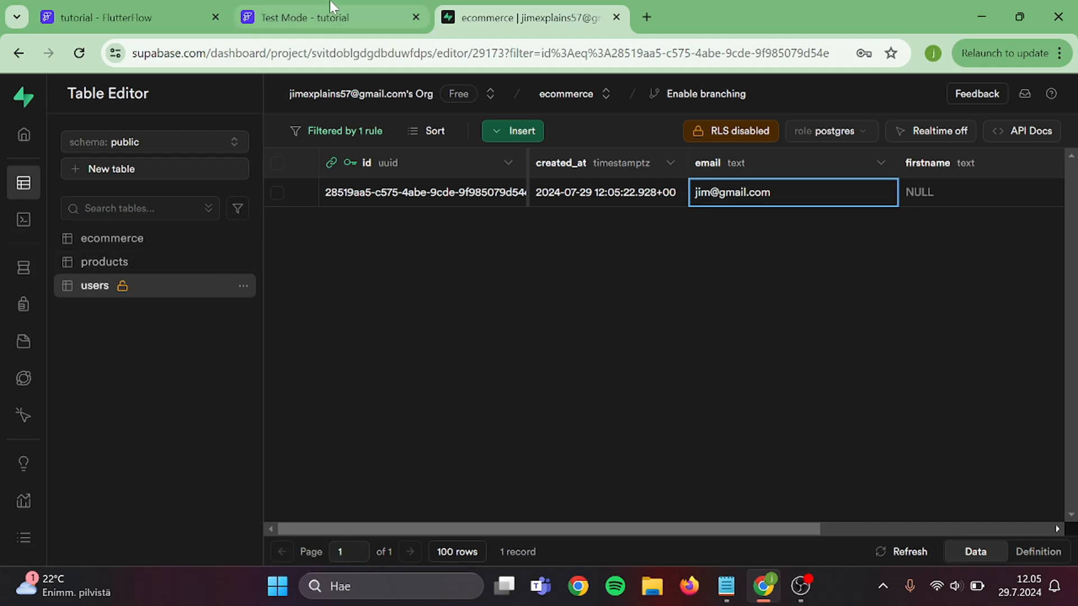
left_click(306, 17)
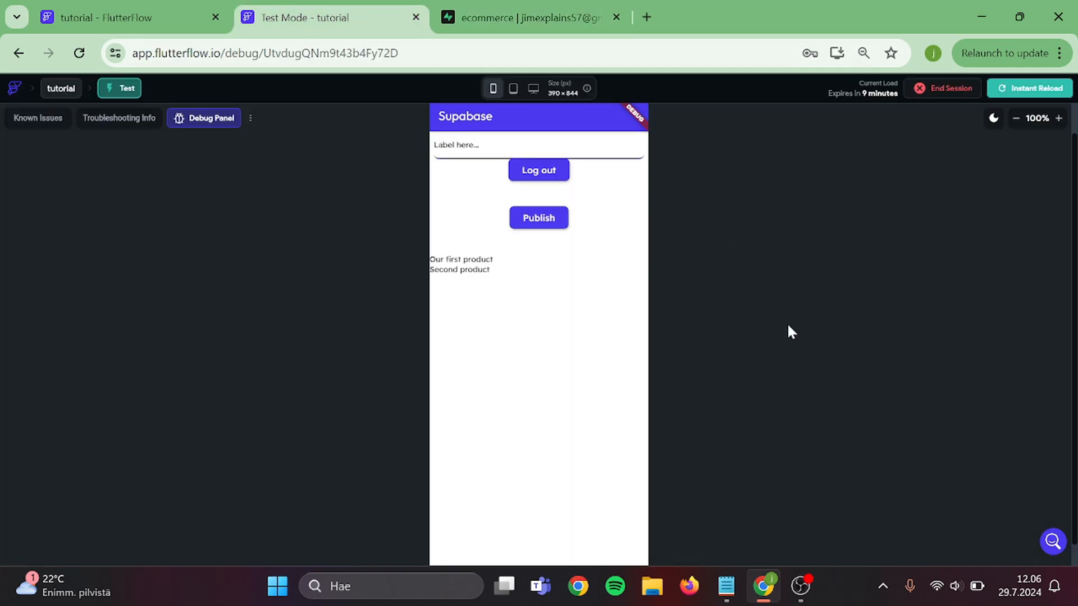